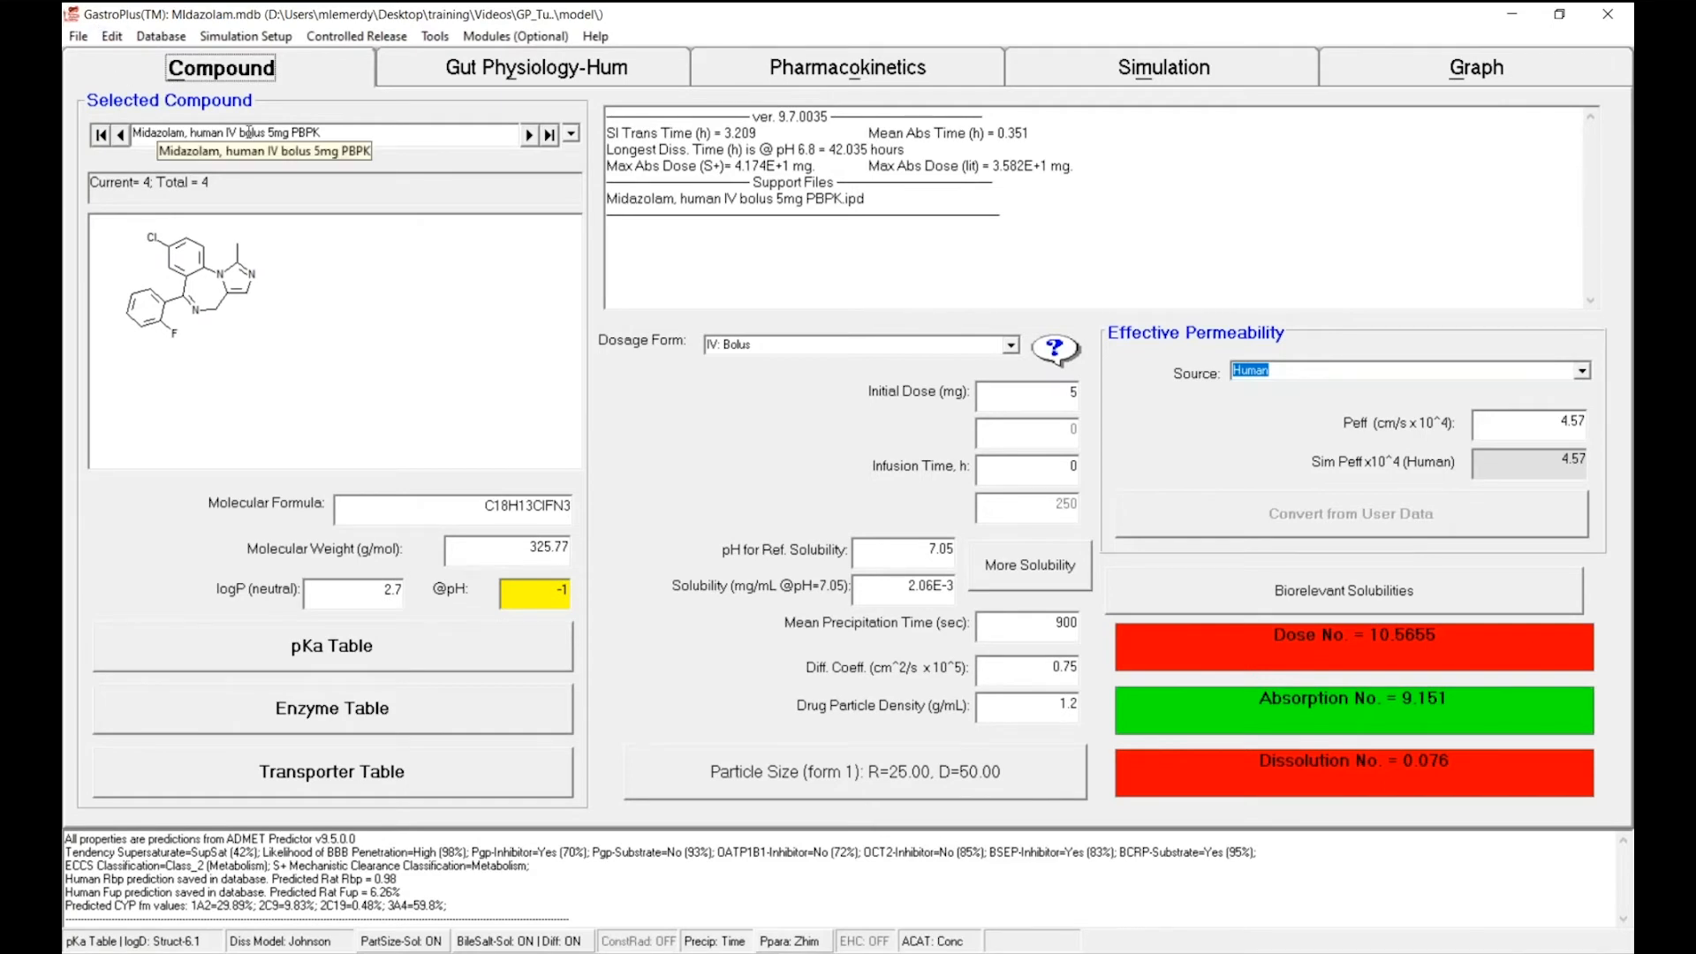
{"action": "mouse_move", "coordinate": [509, 235]}
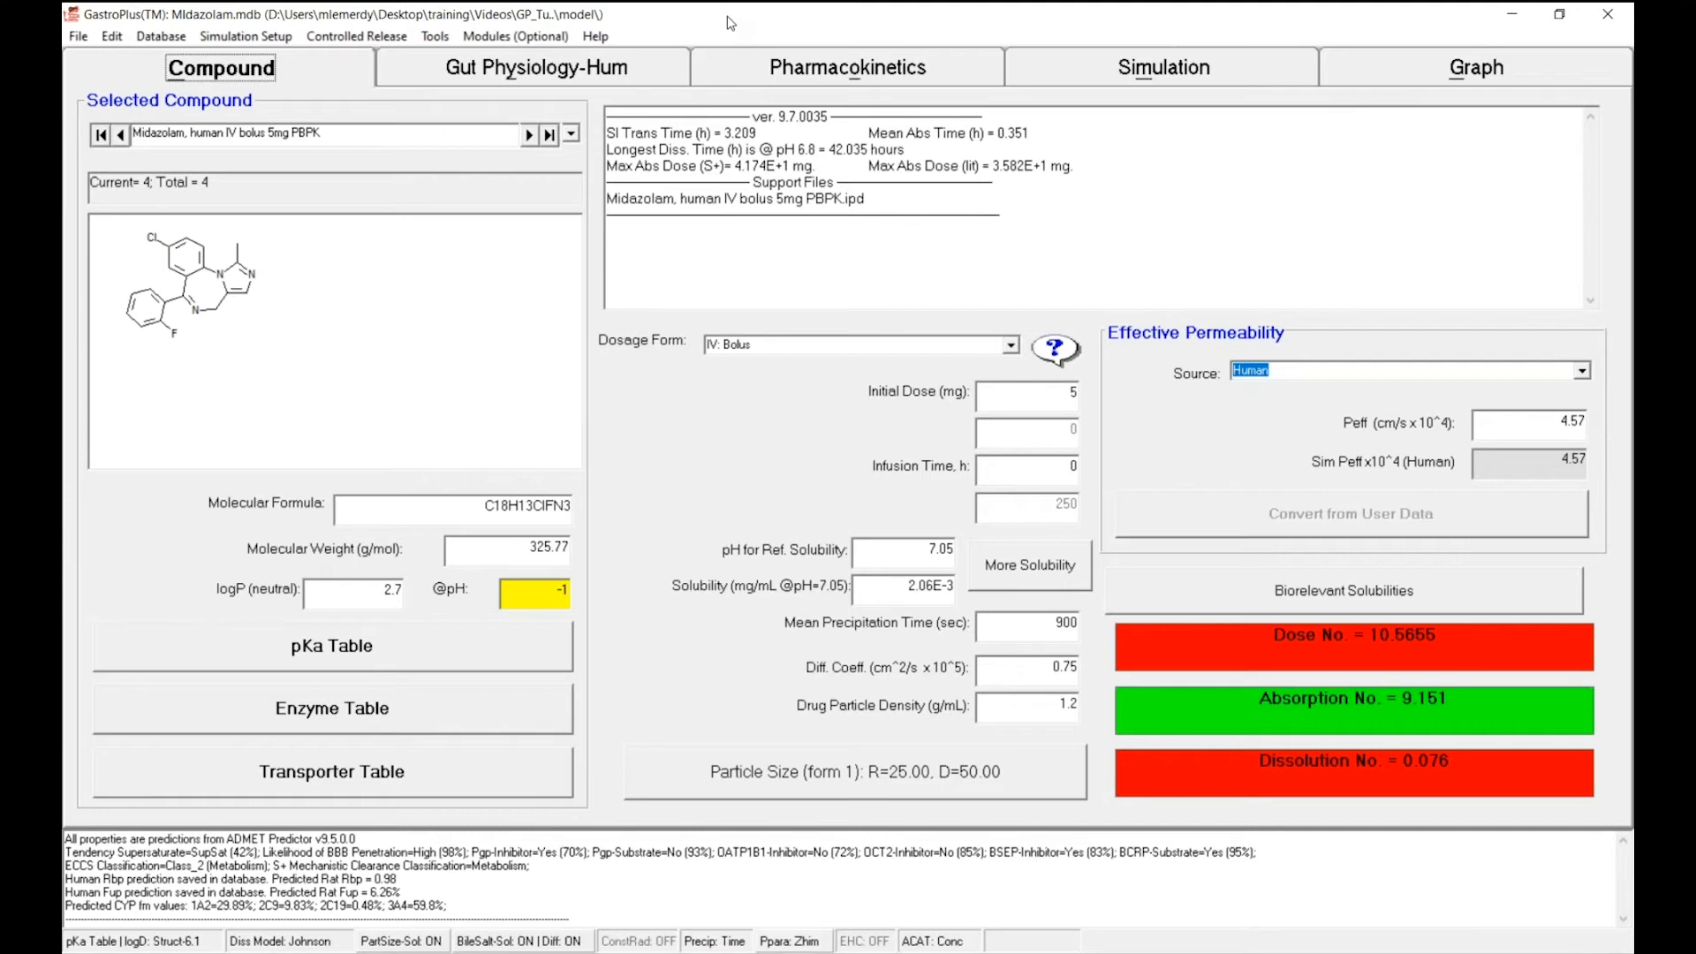
{"action": "mouse_move", "coordinate": [335, 136]}
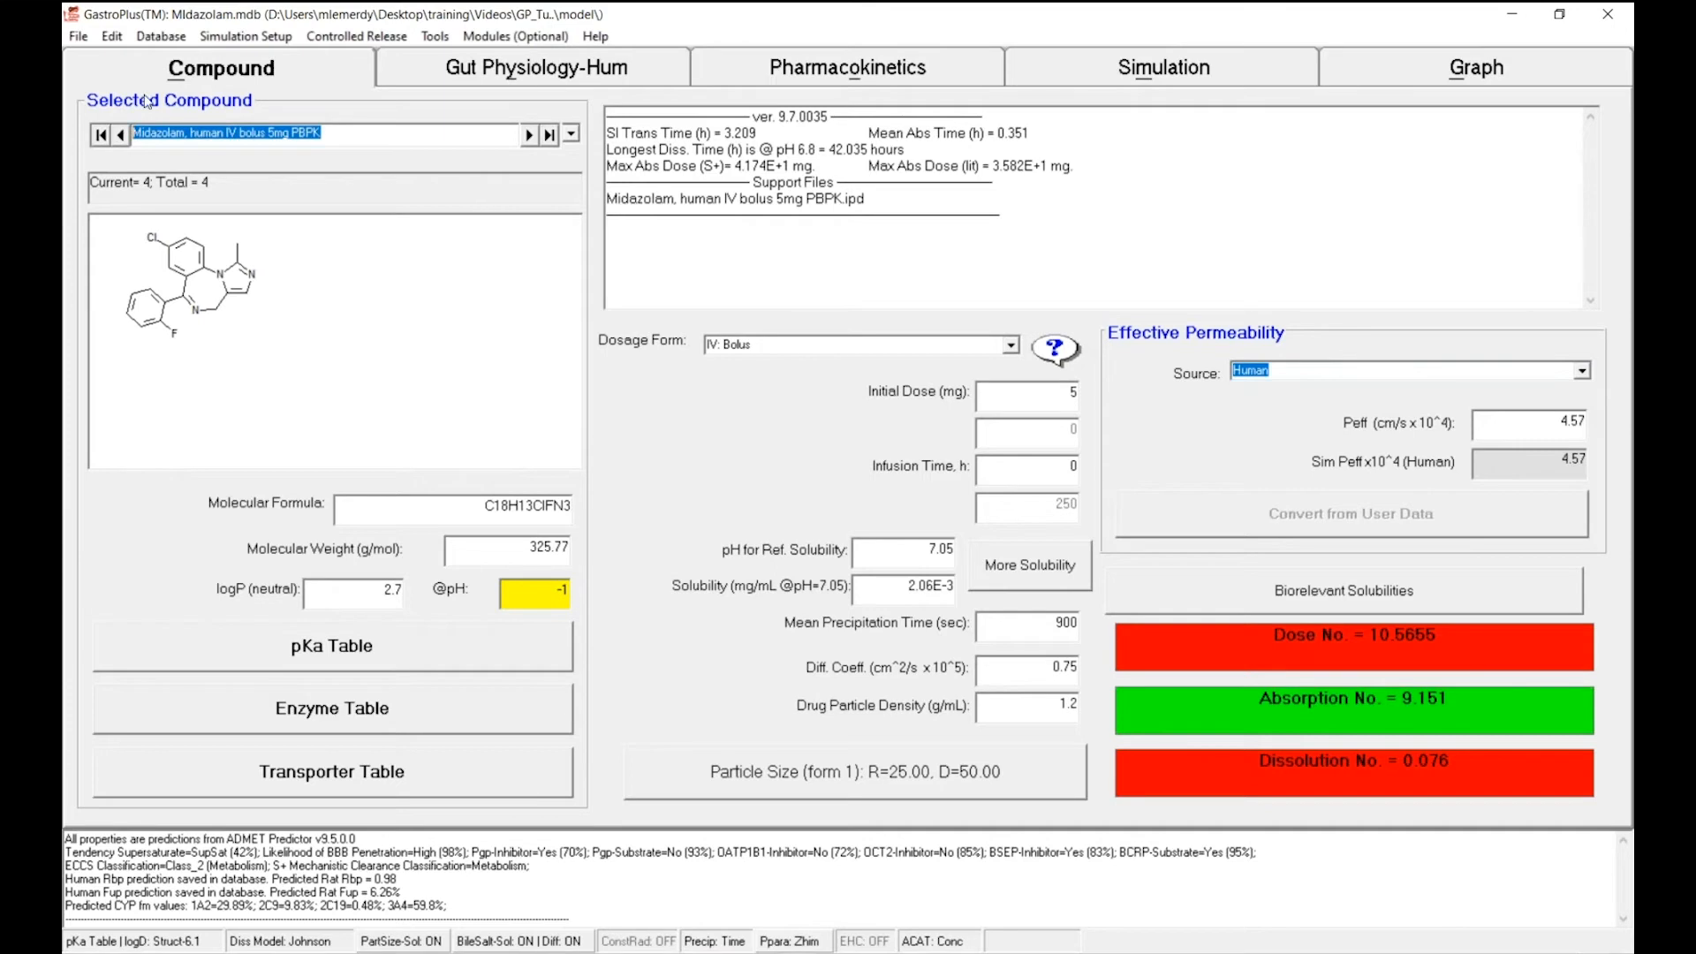
Save as new record 'Midazolam, human PO solution 7.5mg PBPK' without copying support files
{"action": "left_click", "coordinate": [161, 36]}
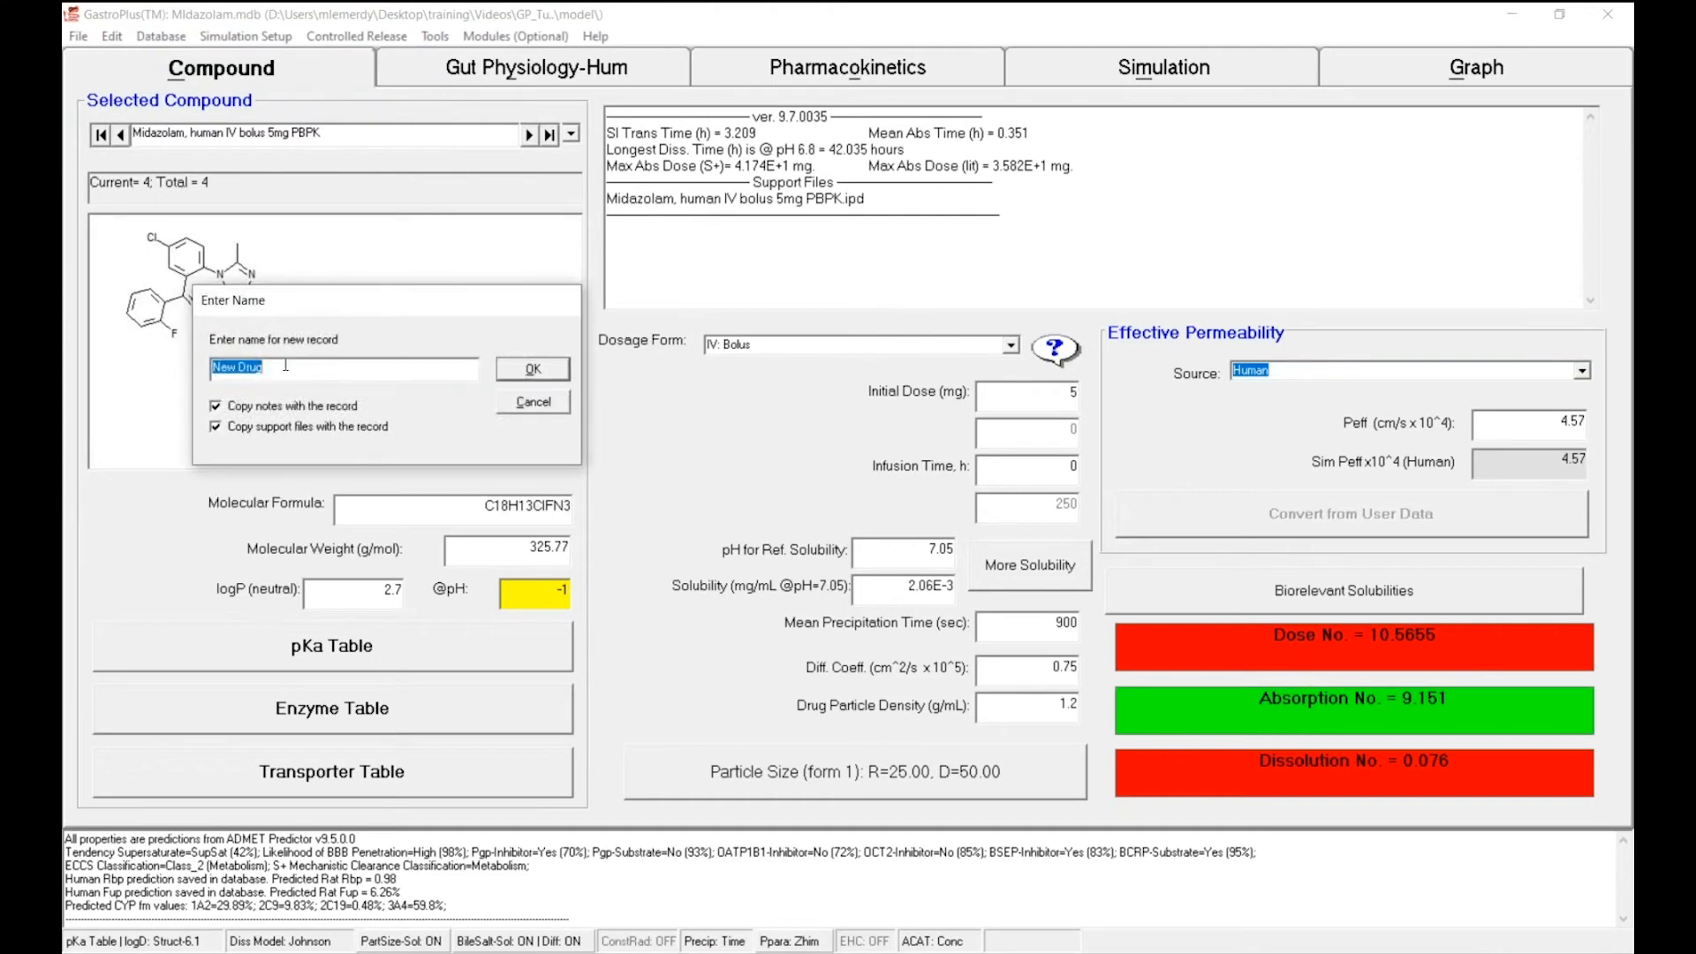
{"action": "type", "text": "Midazolam, human IV bolus 5mg PBPK"}
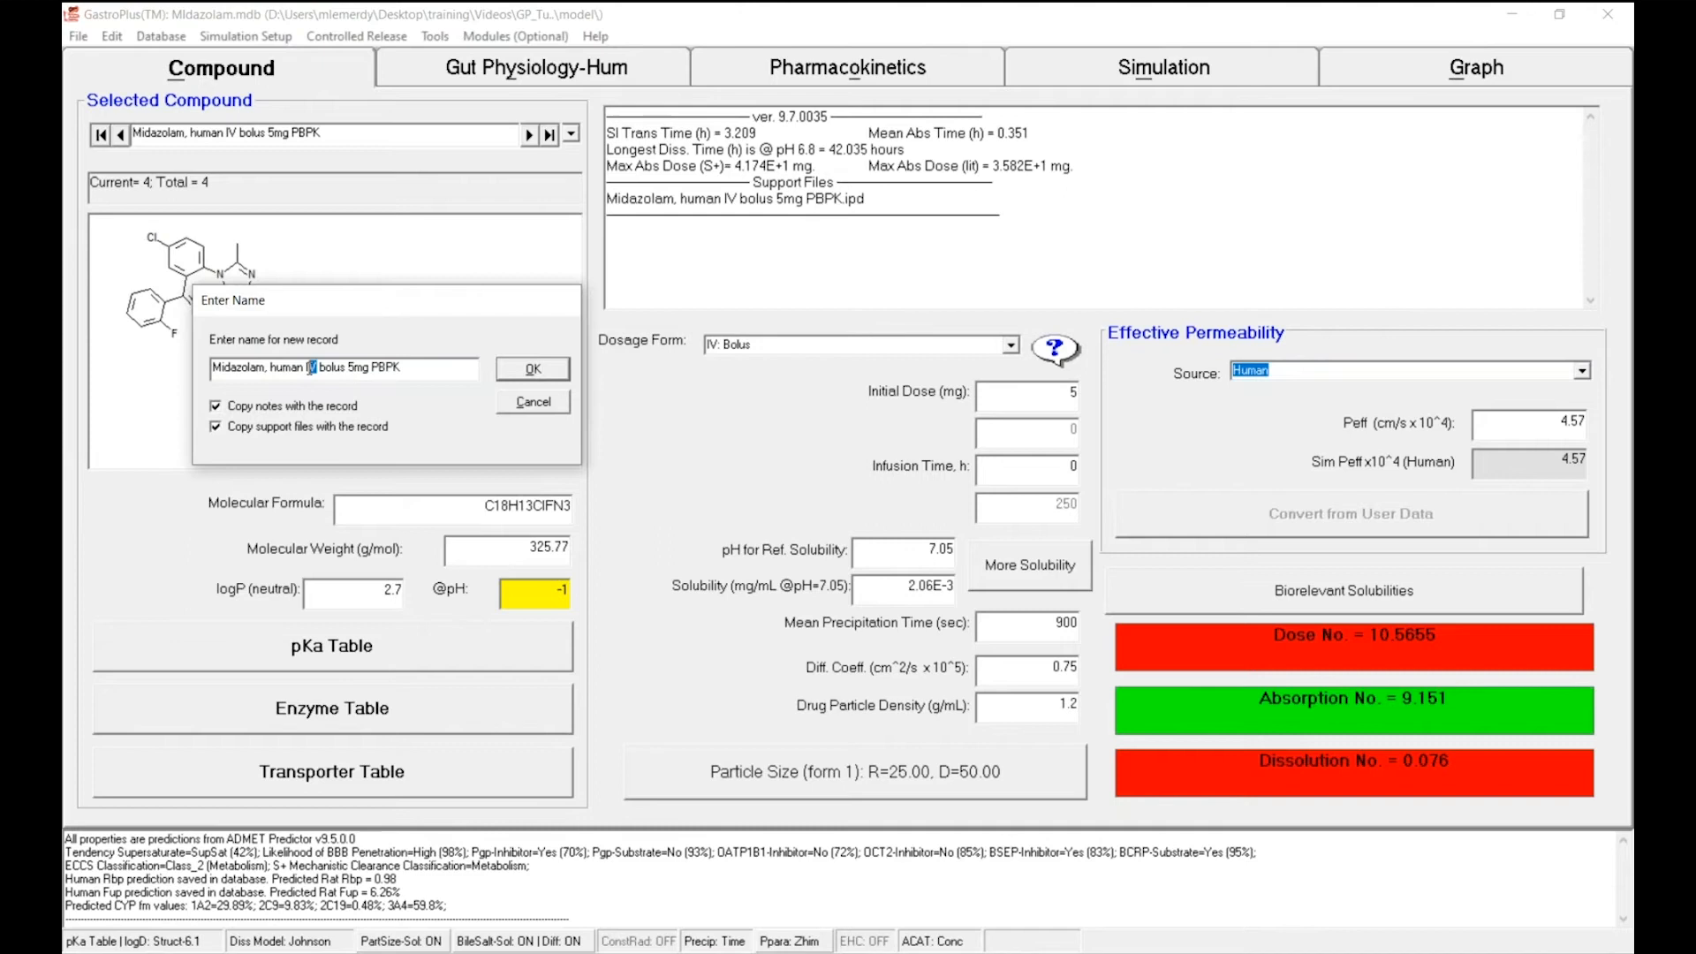
{"action": "type", "text": "PO"}
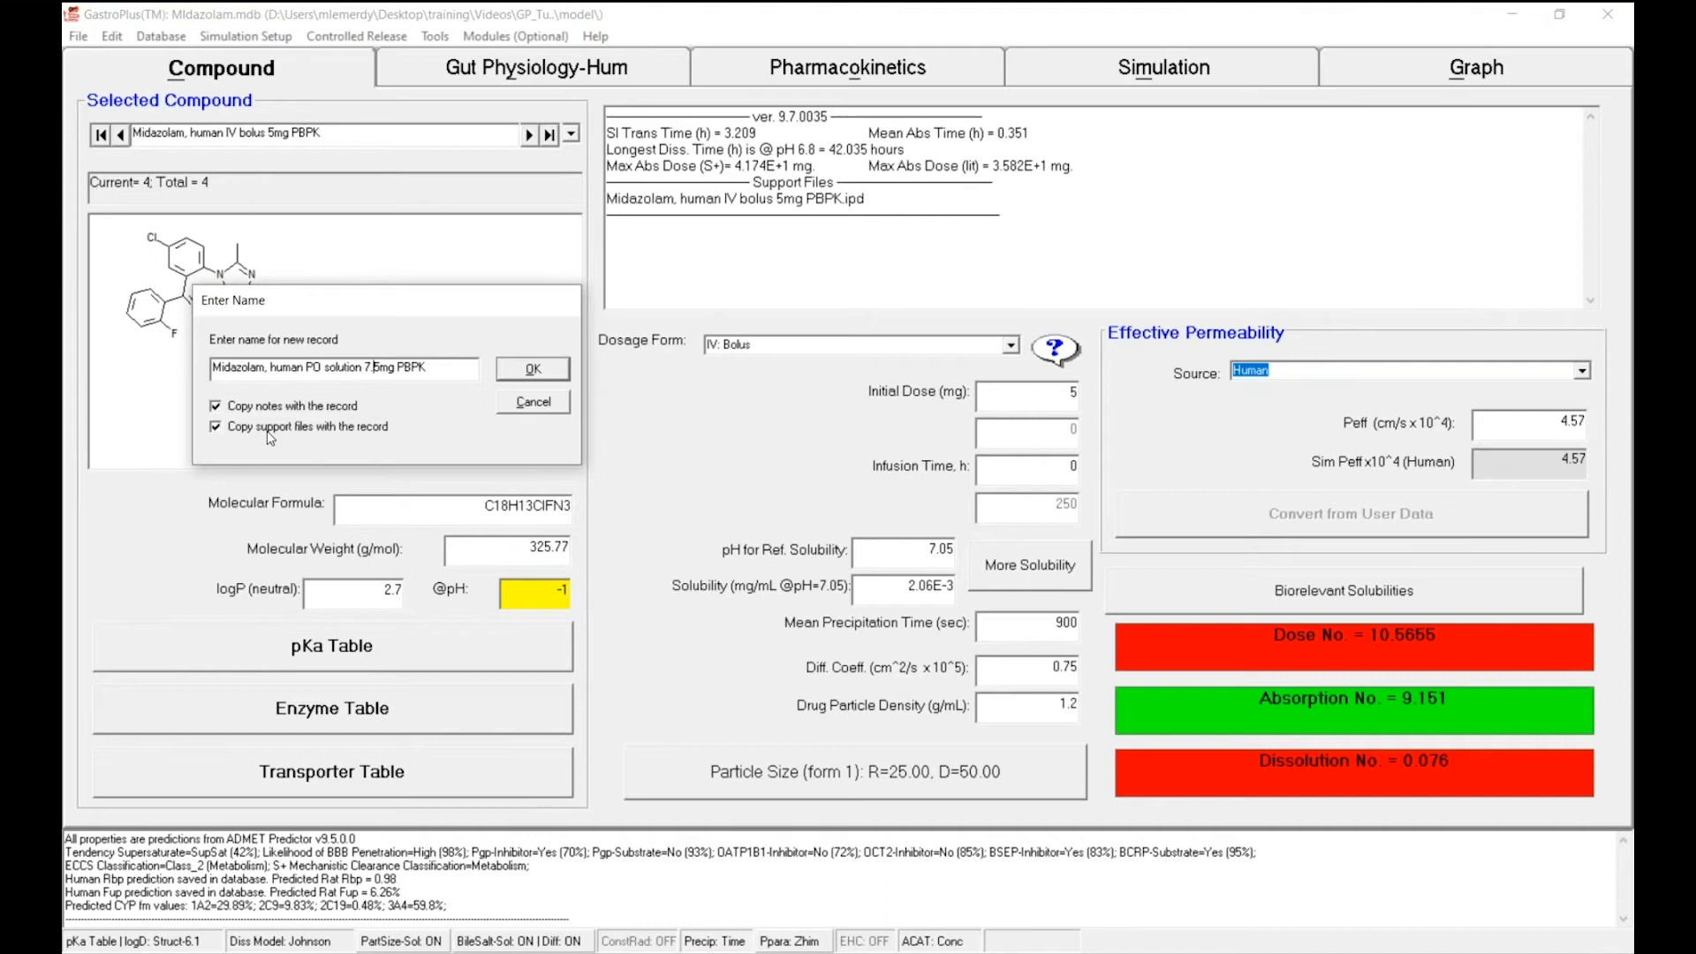
{"action": "left_click", "coordinate": [216, 426]}
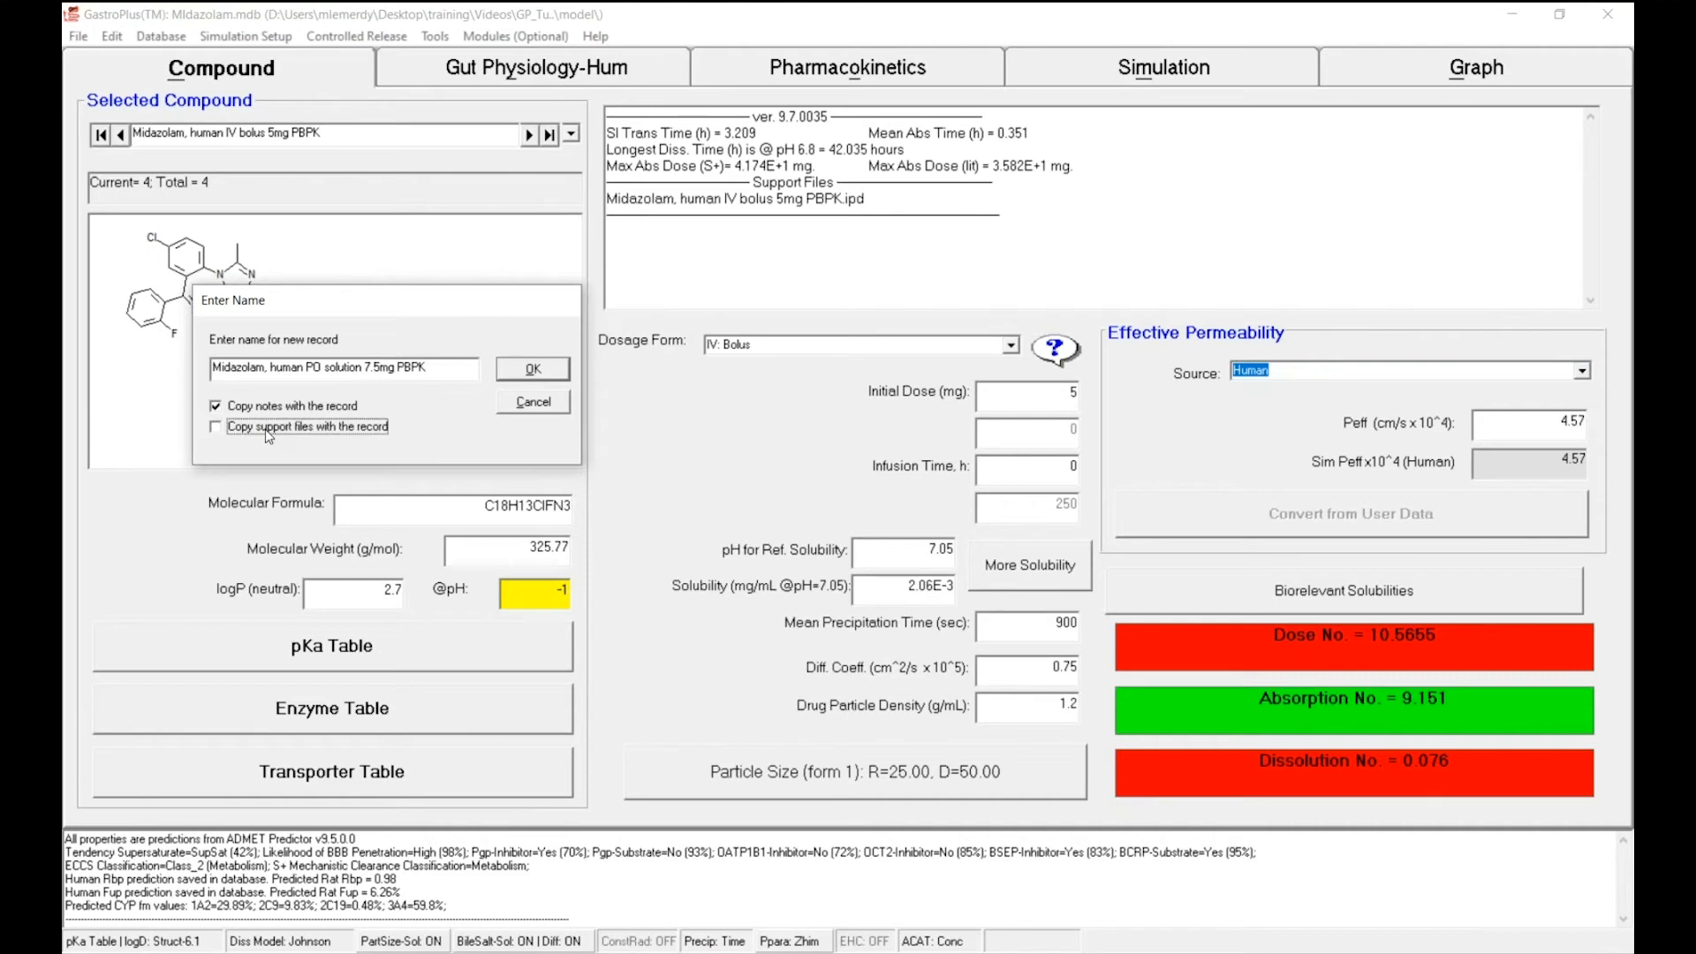
{"action": "mouse_move", "coordinate": [364, 413]}
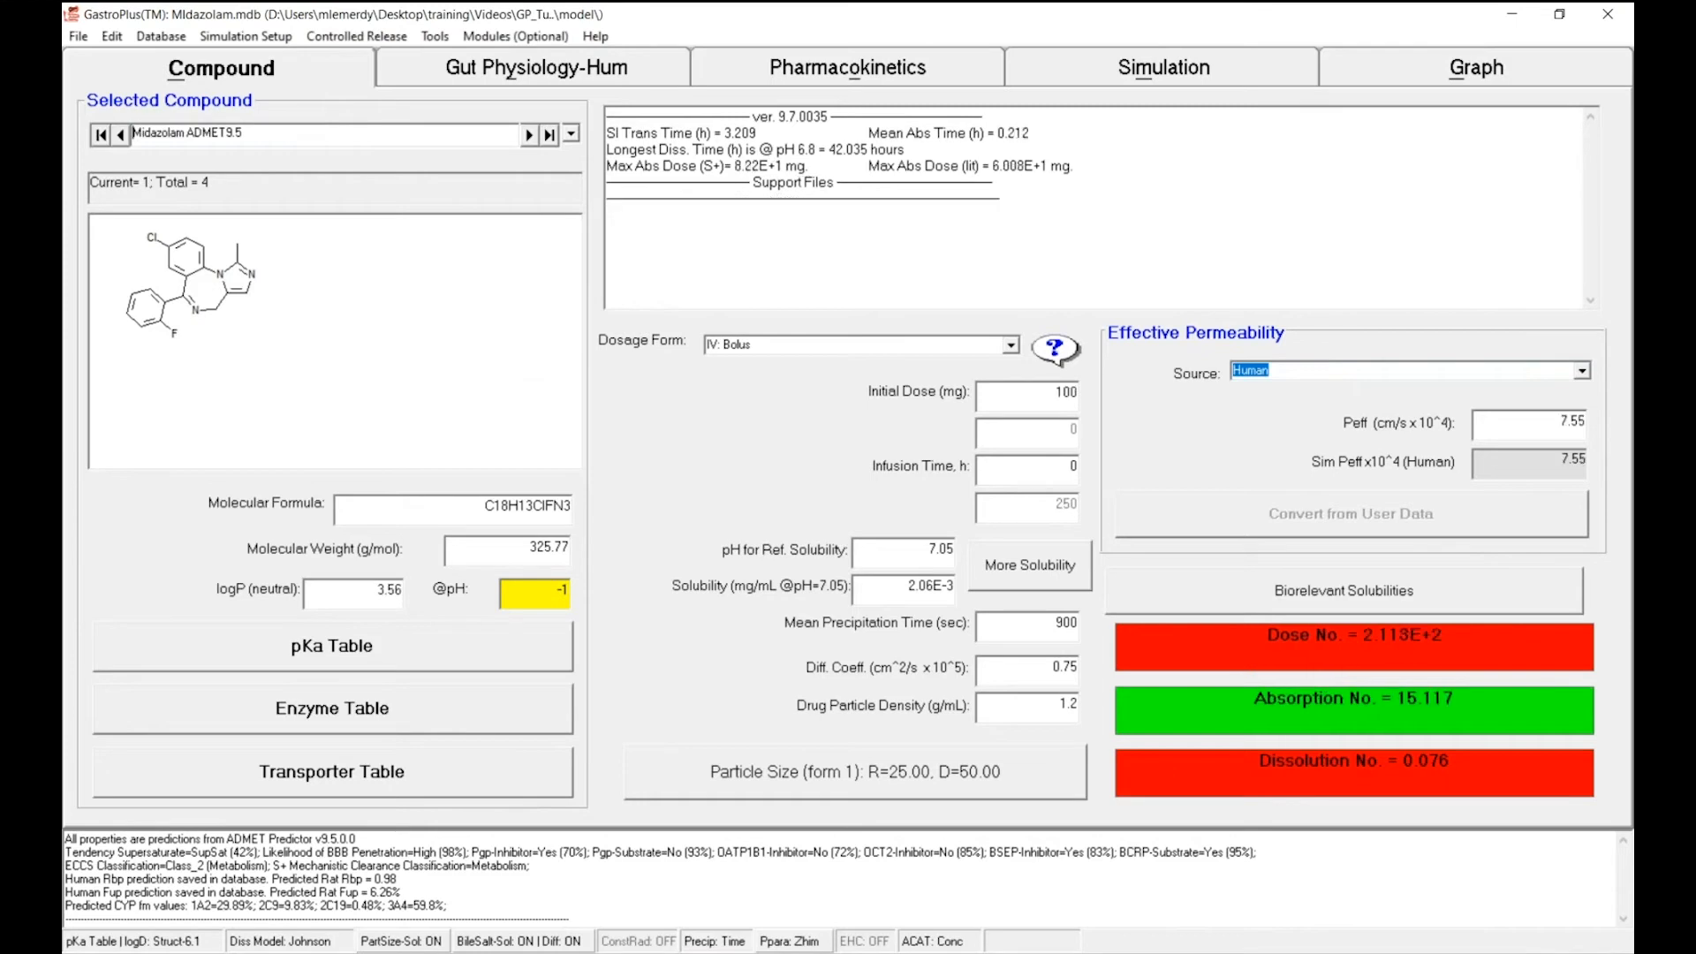
Navigate to the fifth record, the new PO solution 7.5 mg compound
{"action": "left_click", "coordinate": [528, 134]}
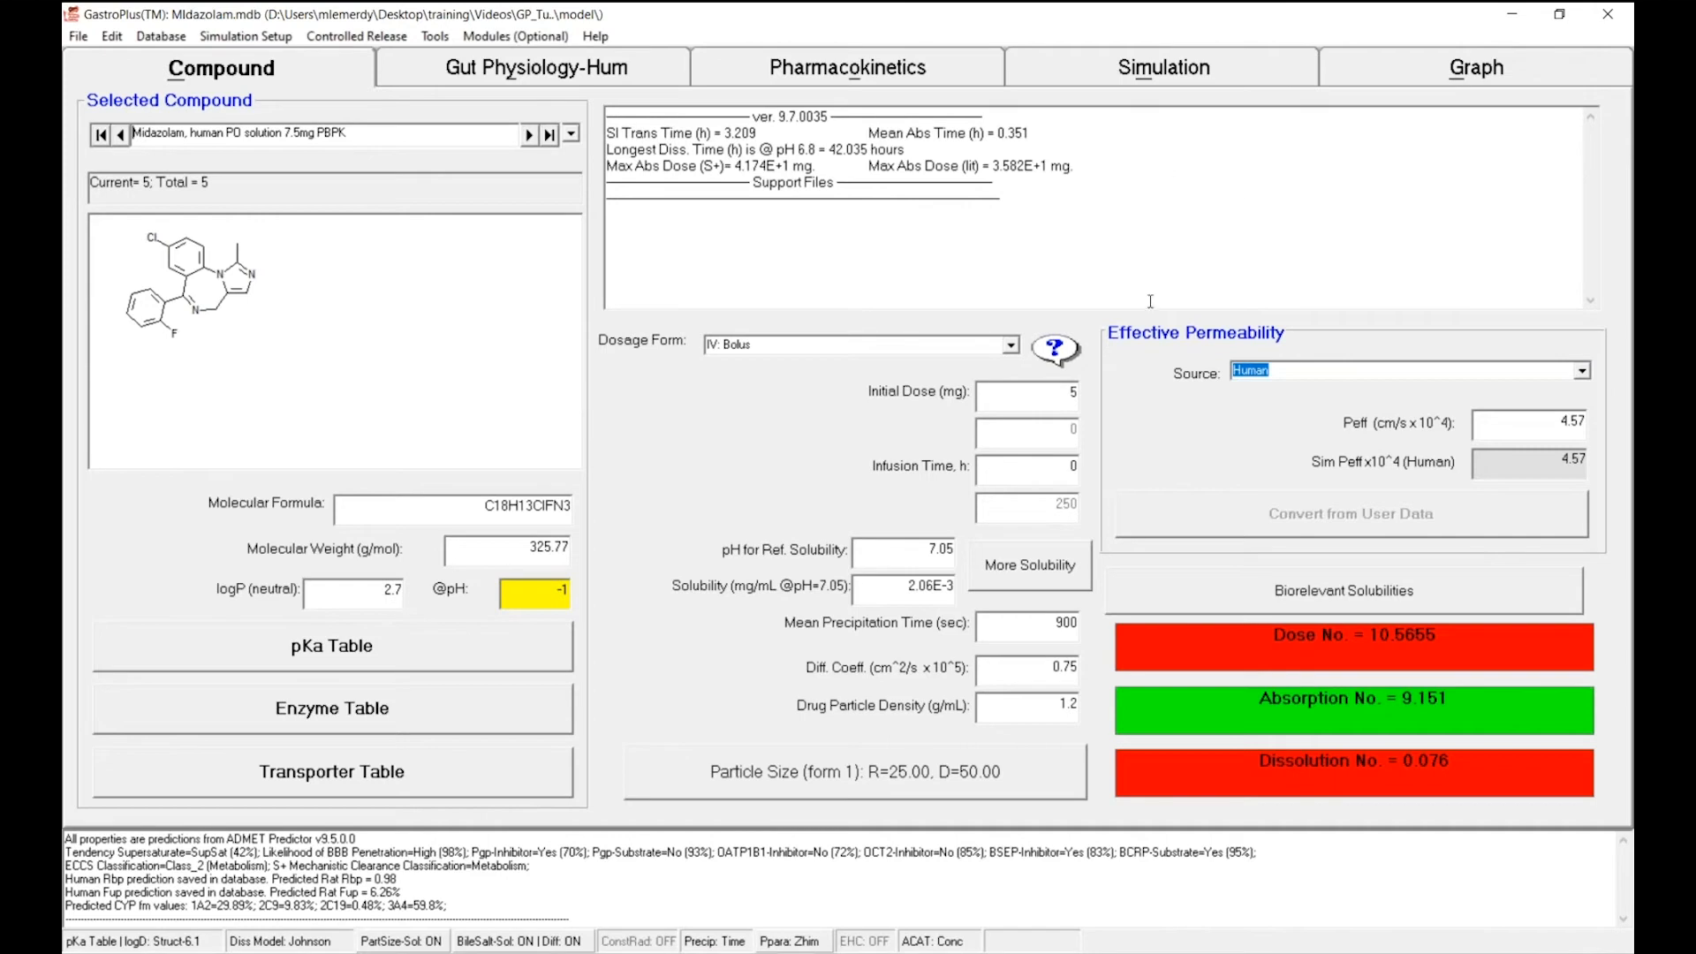
{"action": "mouse_move", "coordinate": [1405, 426]}
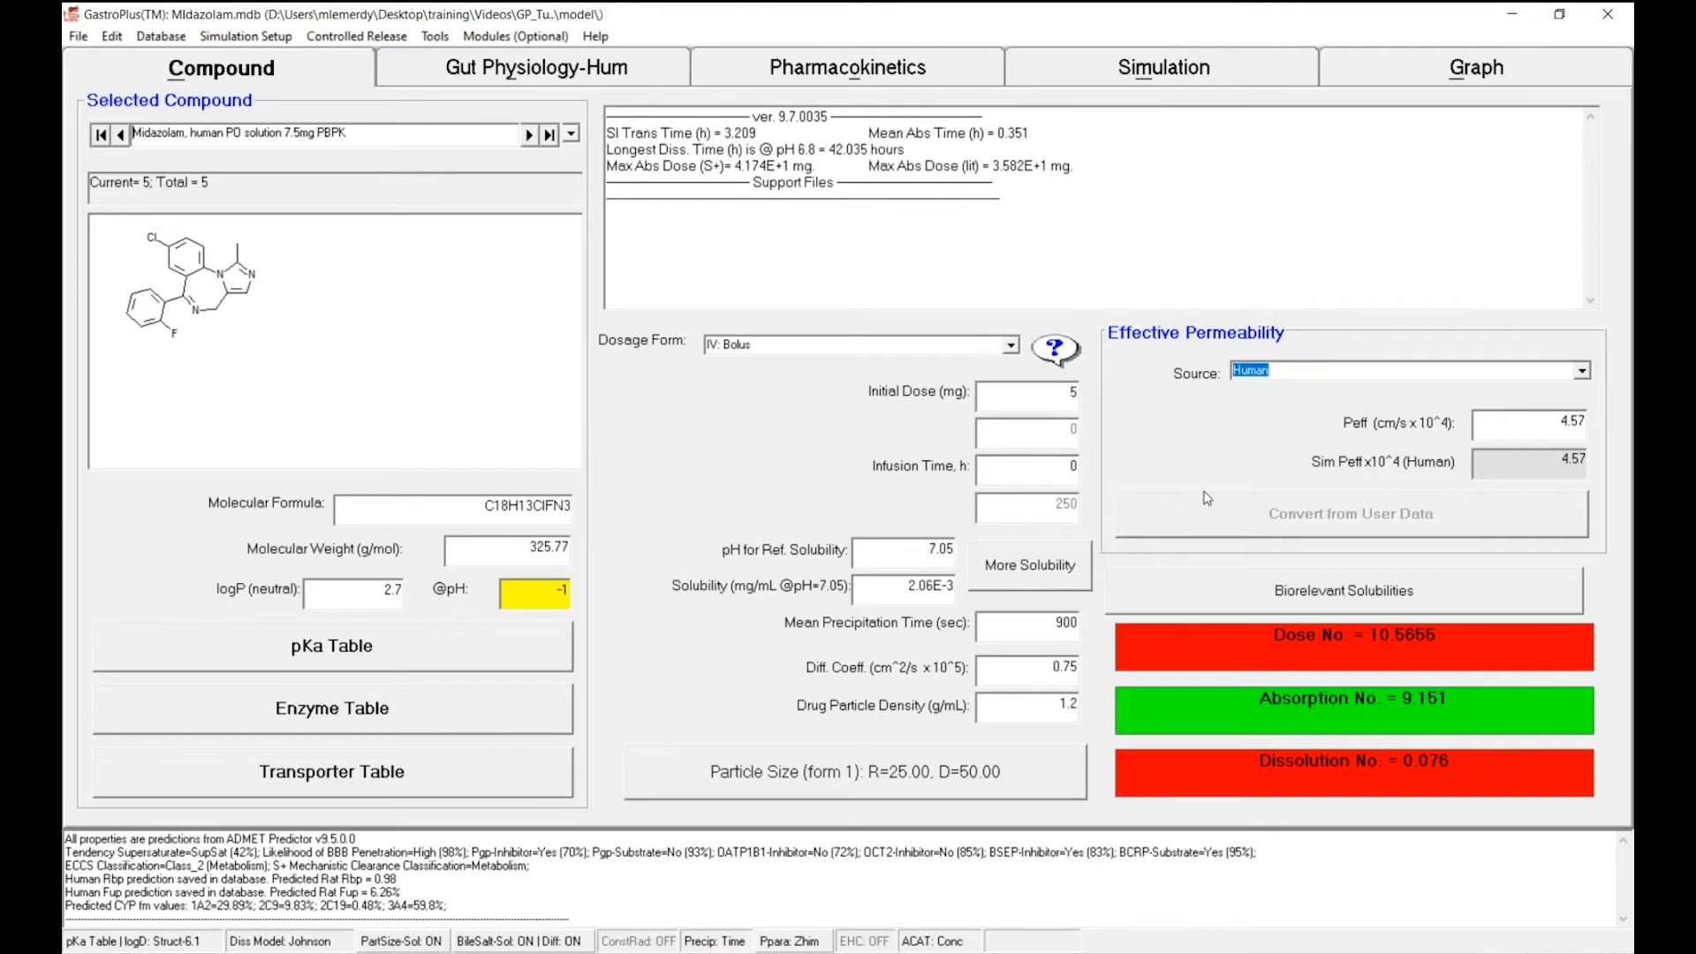
{"action": "mouse_move", "coordinate": [1391, 480]}
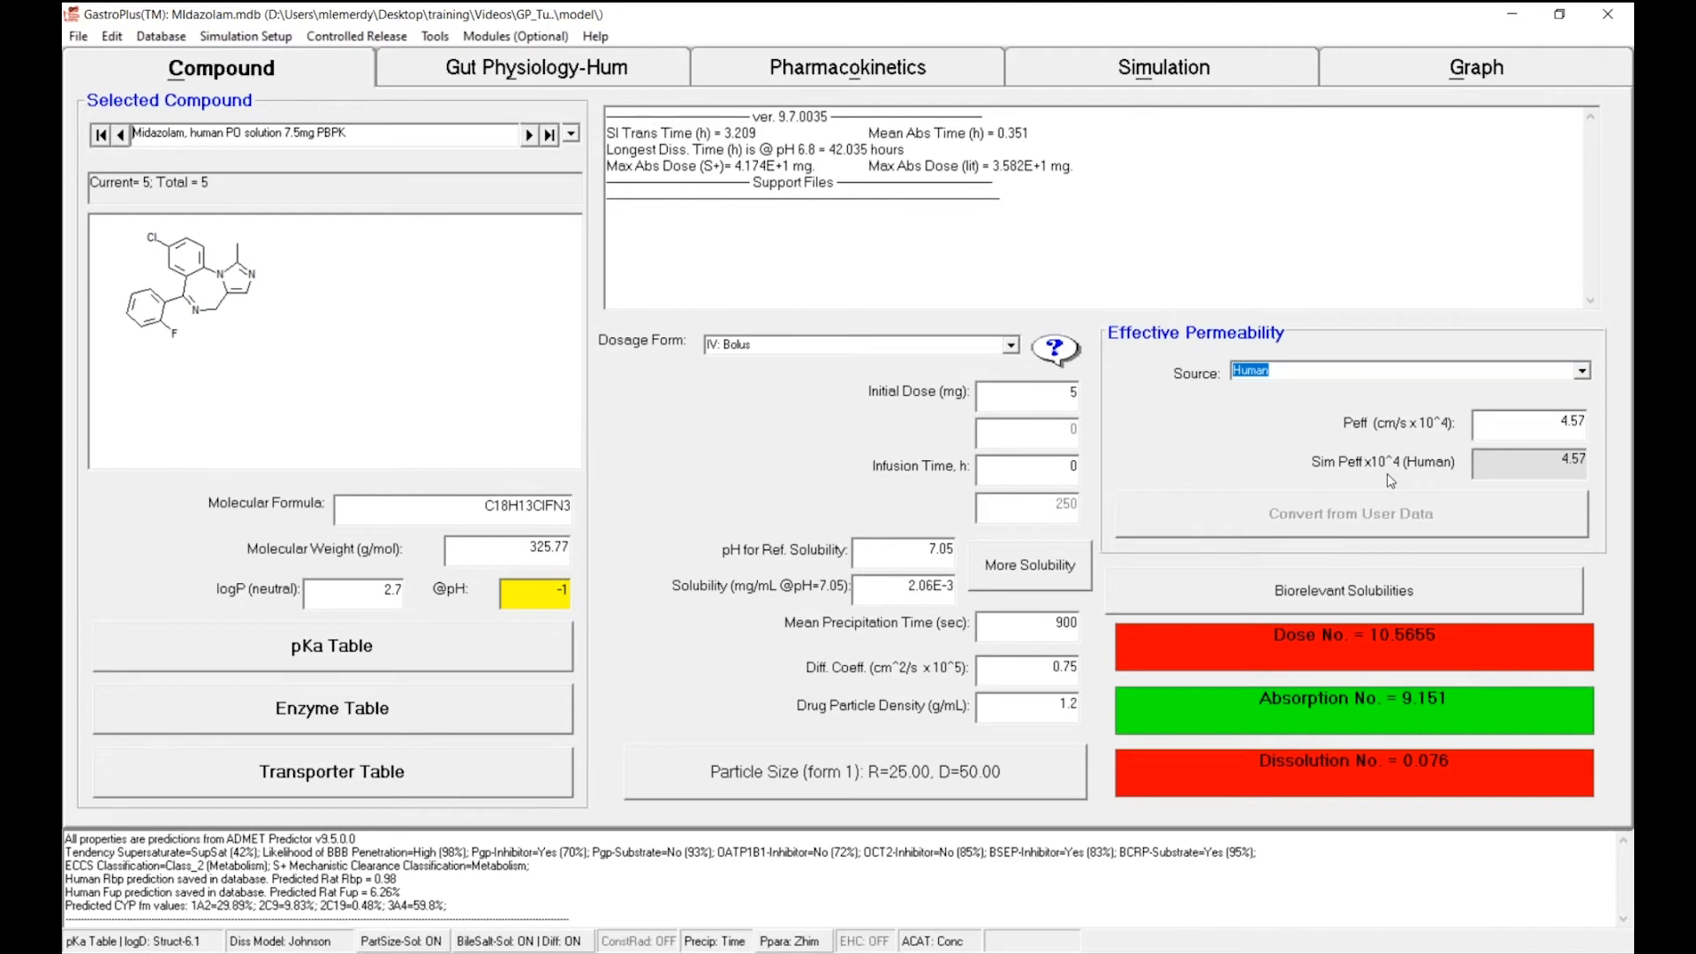
{"action": "mouse_move", "coordinate": [671, 488]}
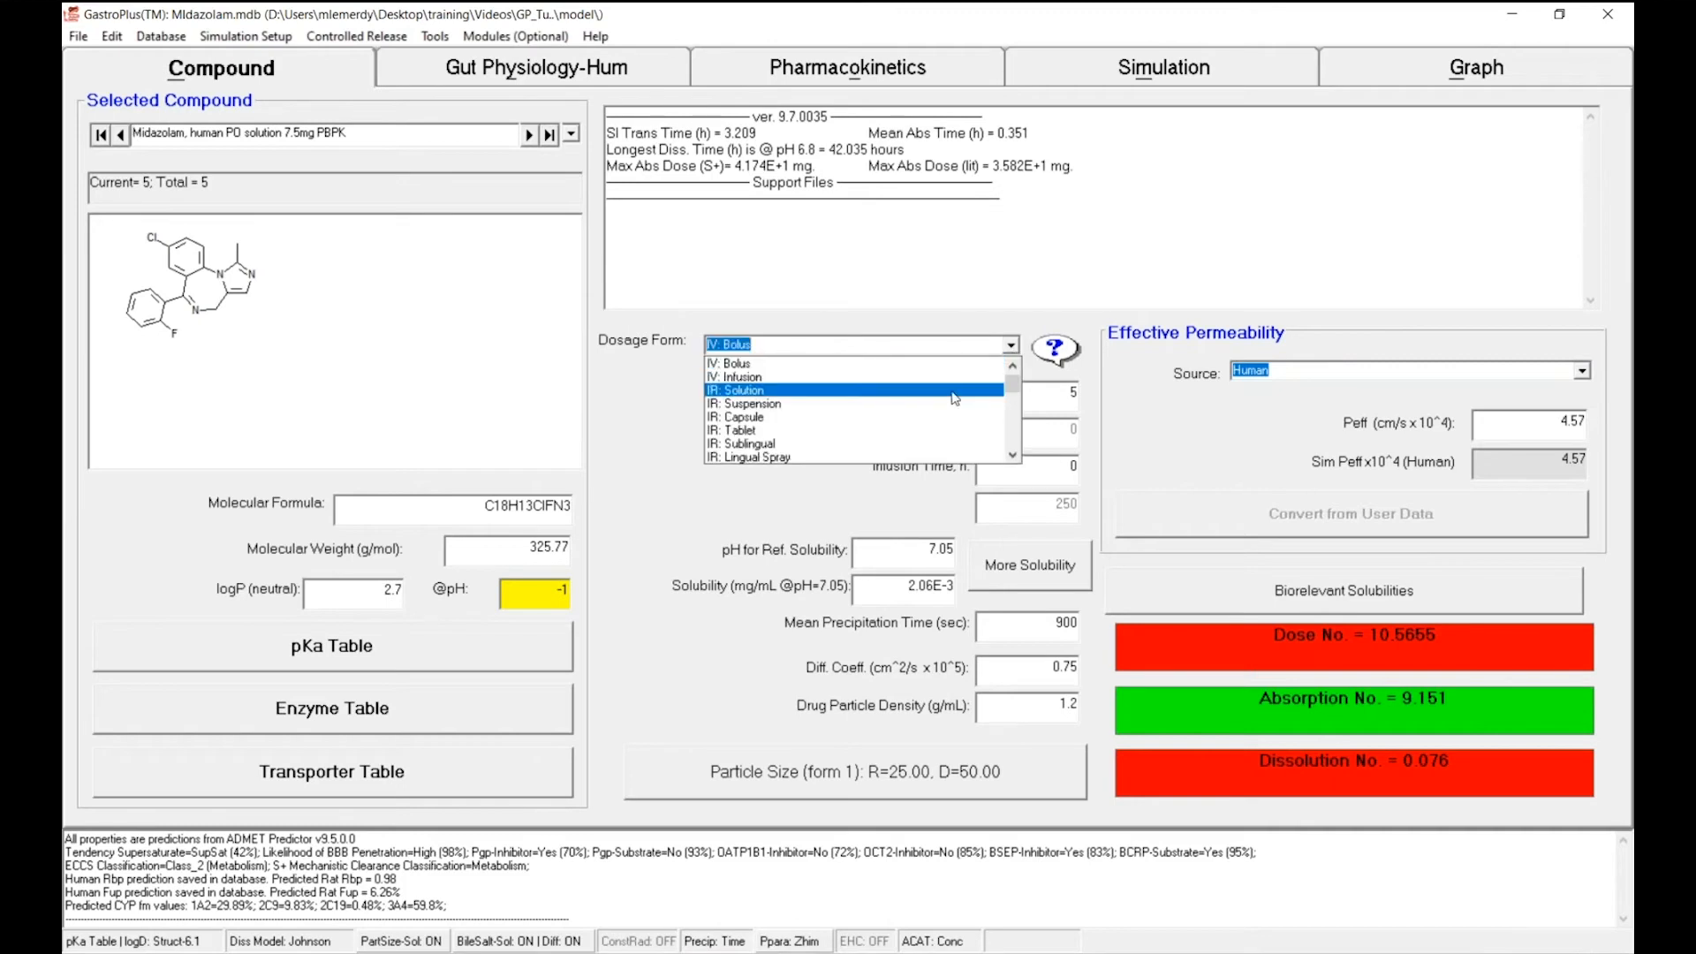
Set dosage form to IR: Solution with a 7.5 mg initial dose
{"action": "left_click", "coordinate": [735, 389]}
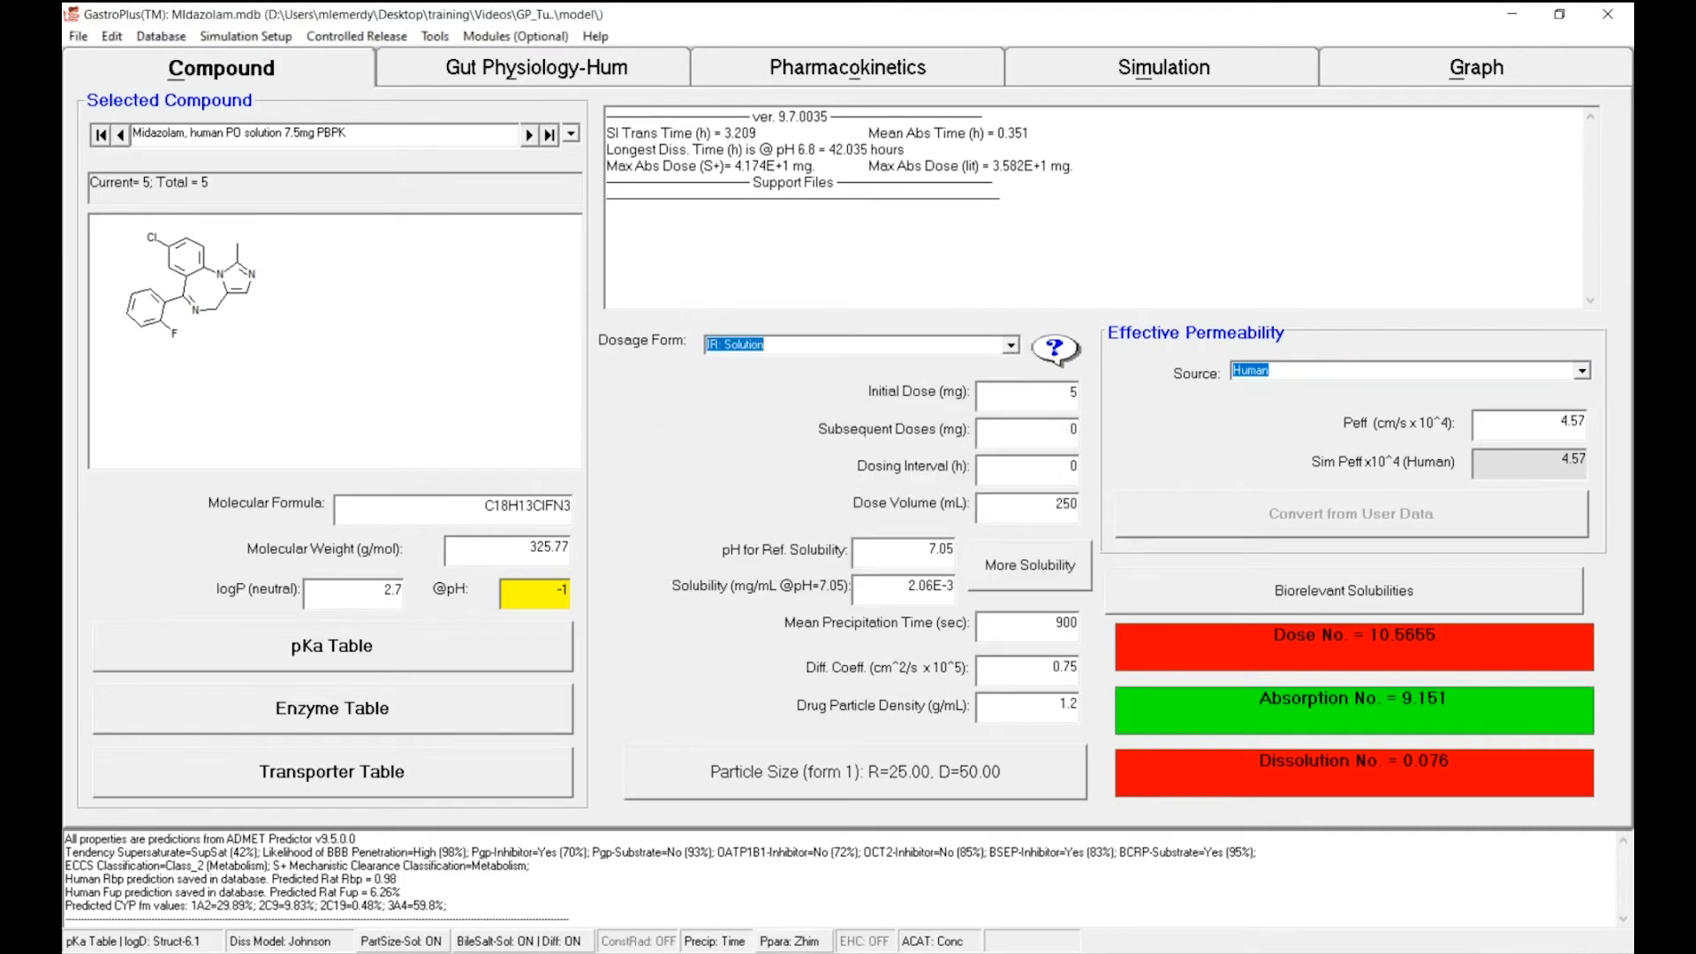
{"action": "left_click", "coordinate": [1025, 392]}
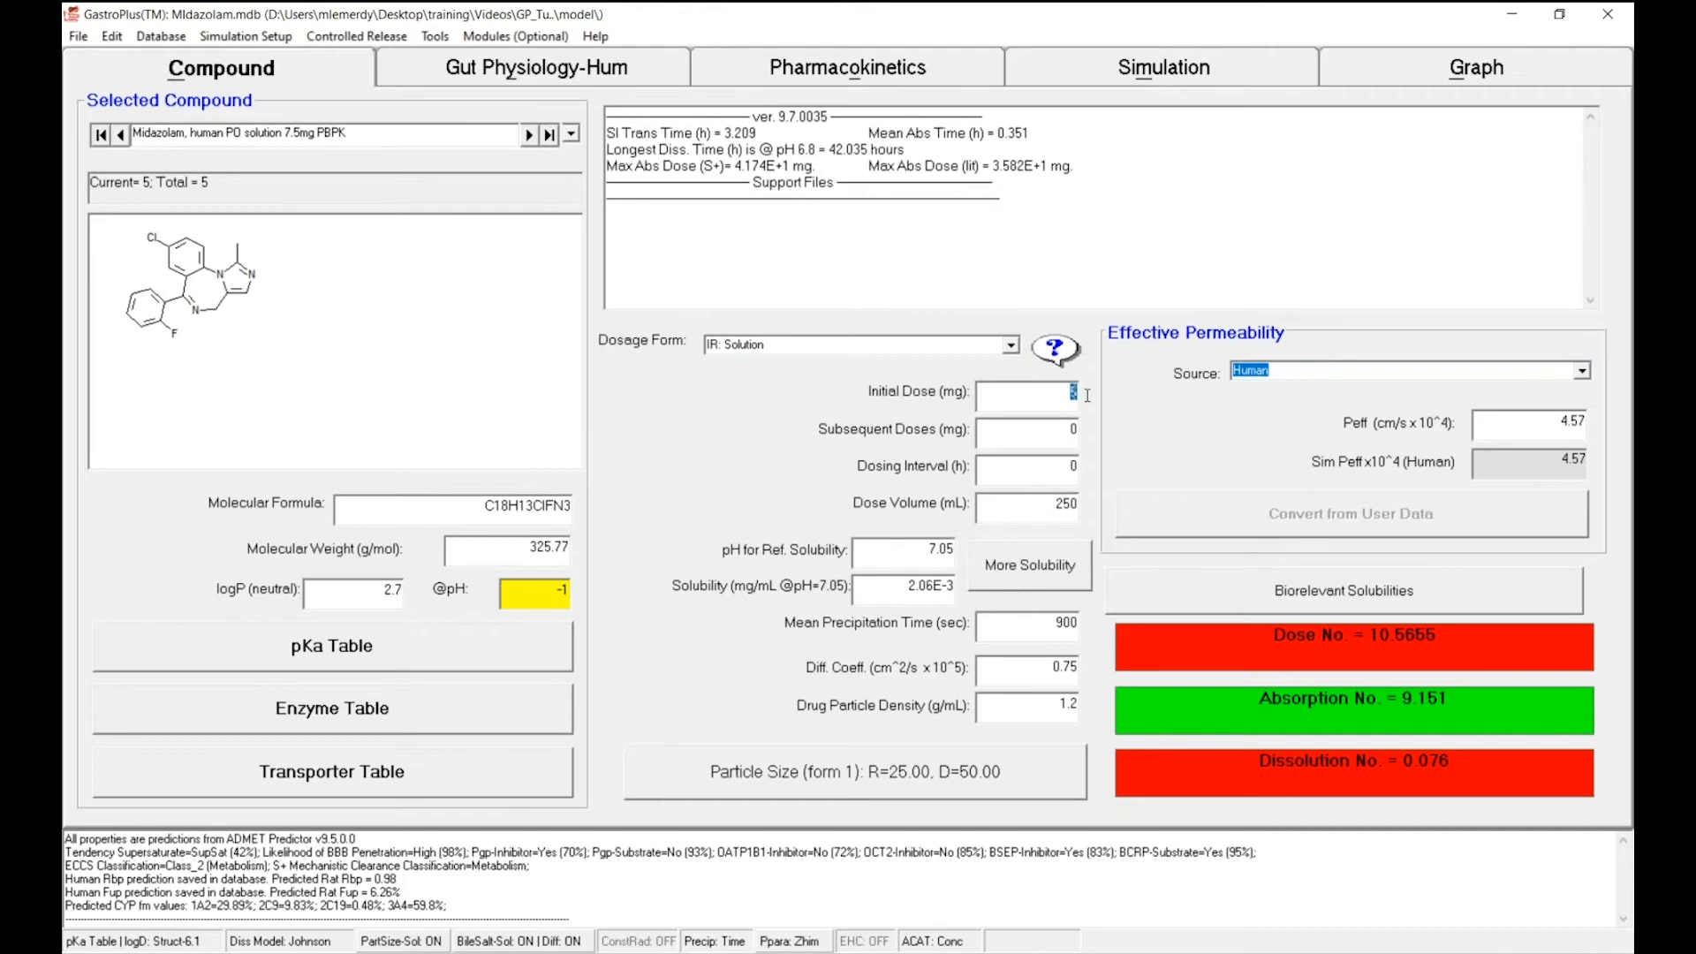
{"action": "type", "text": "7.5"}
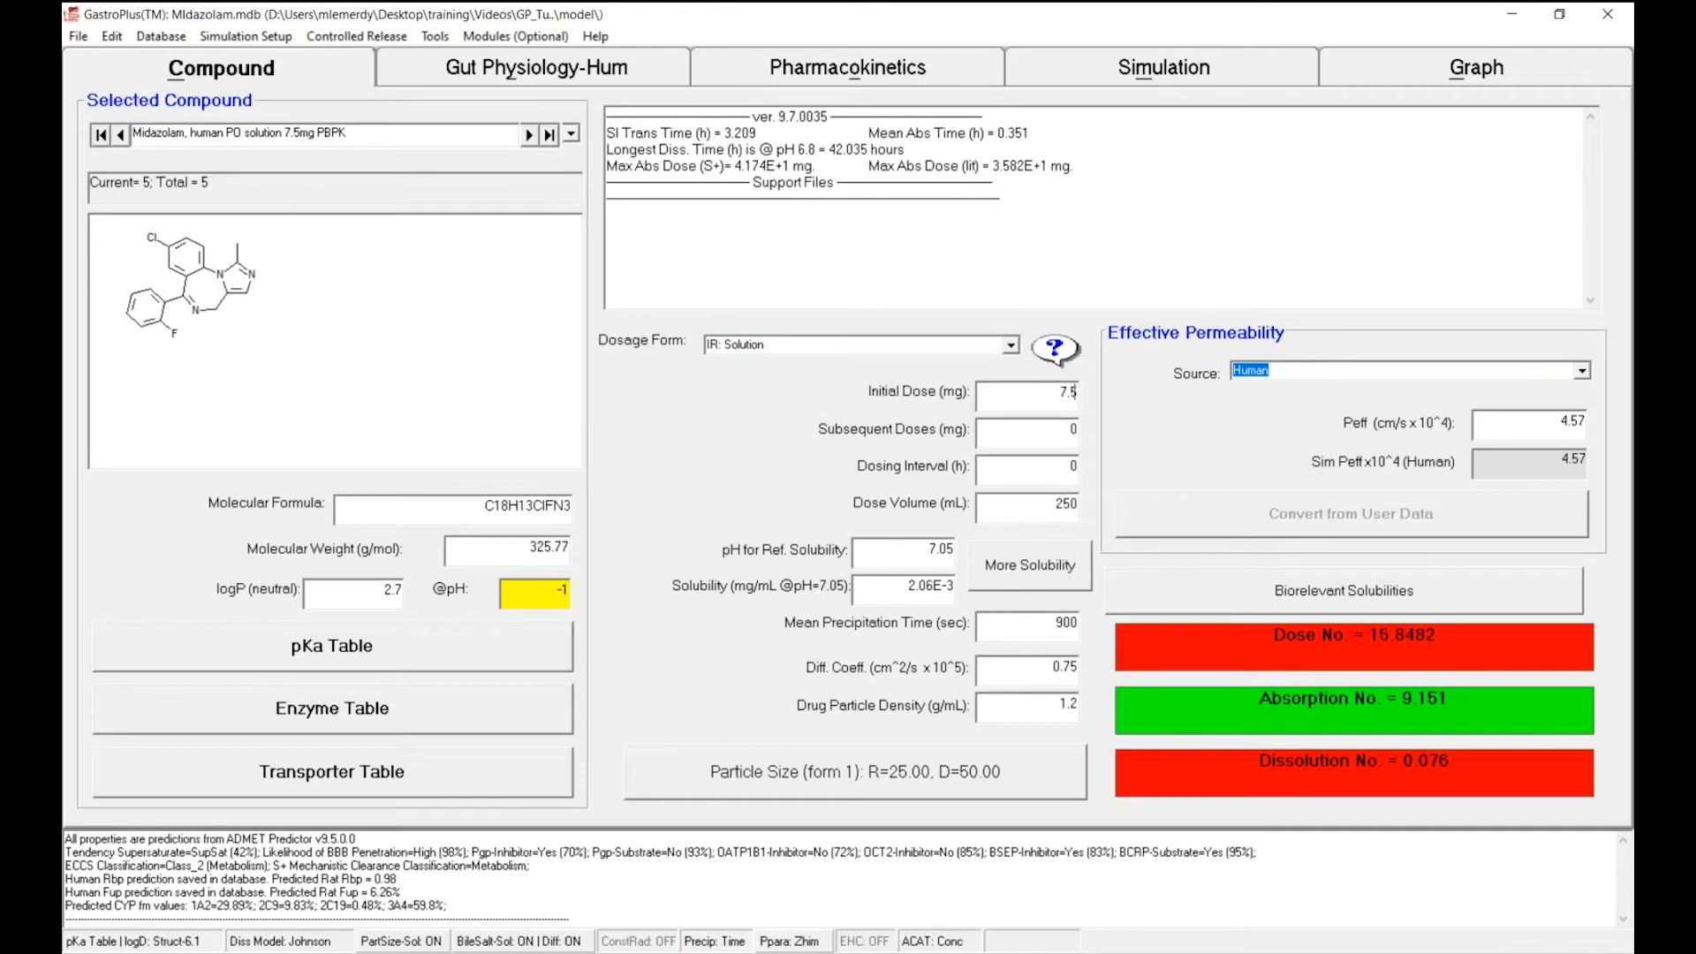
{"action": "left_click", "coordinate": [1025, 427]}
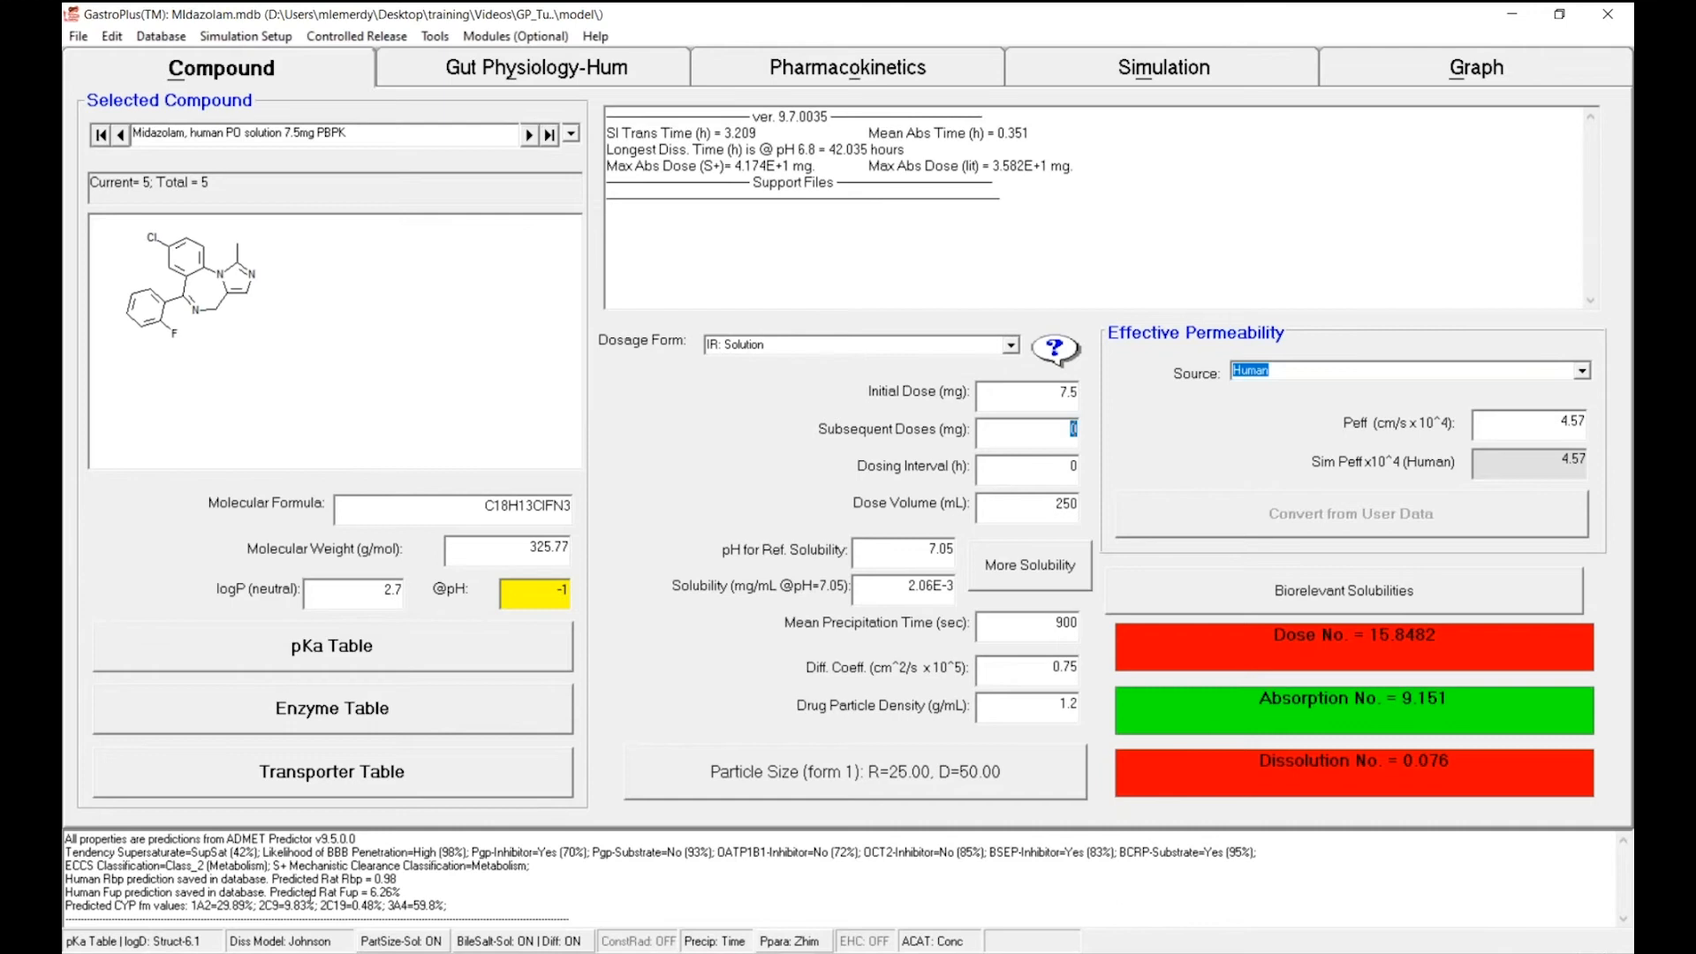
{"action": "mouse_move", "coordinate": [1143, 627]}
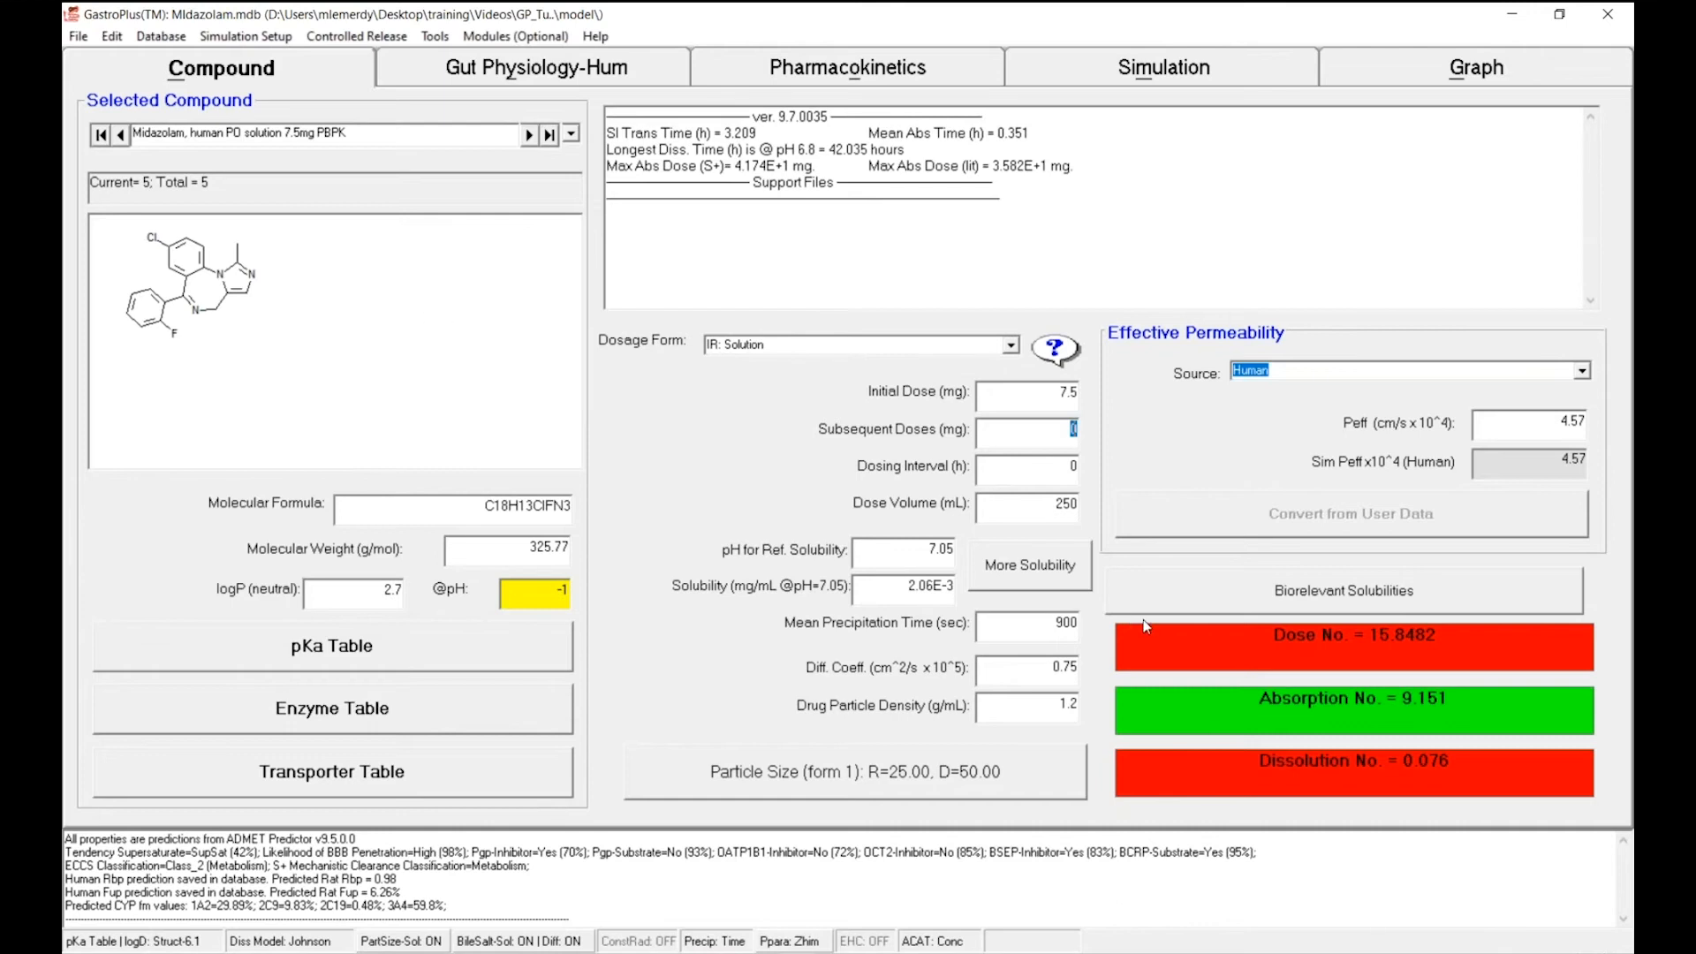
{"action": "mouse_move", "coordinate": [721, 500]}
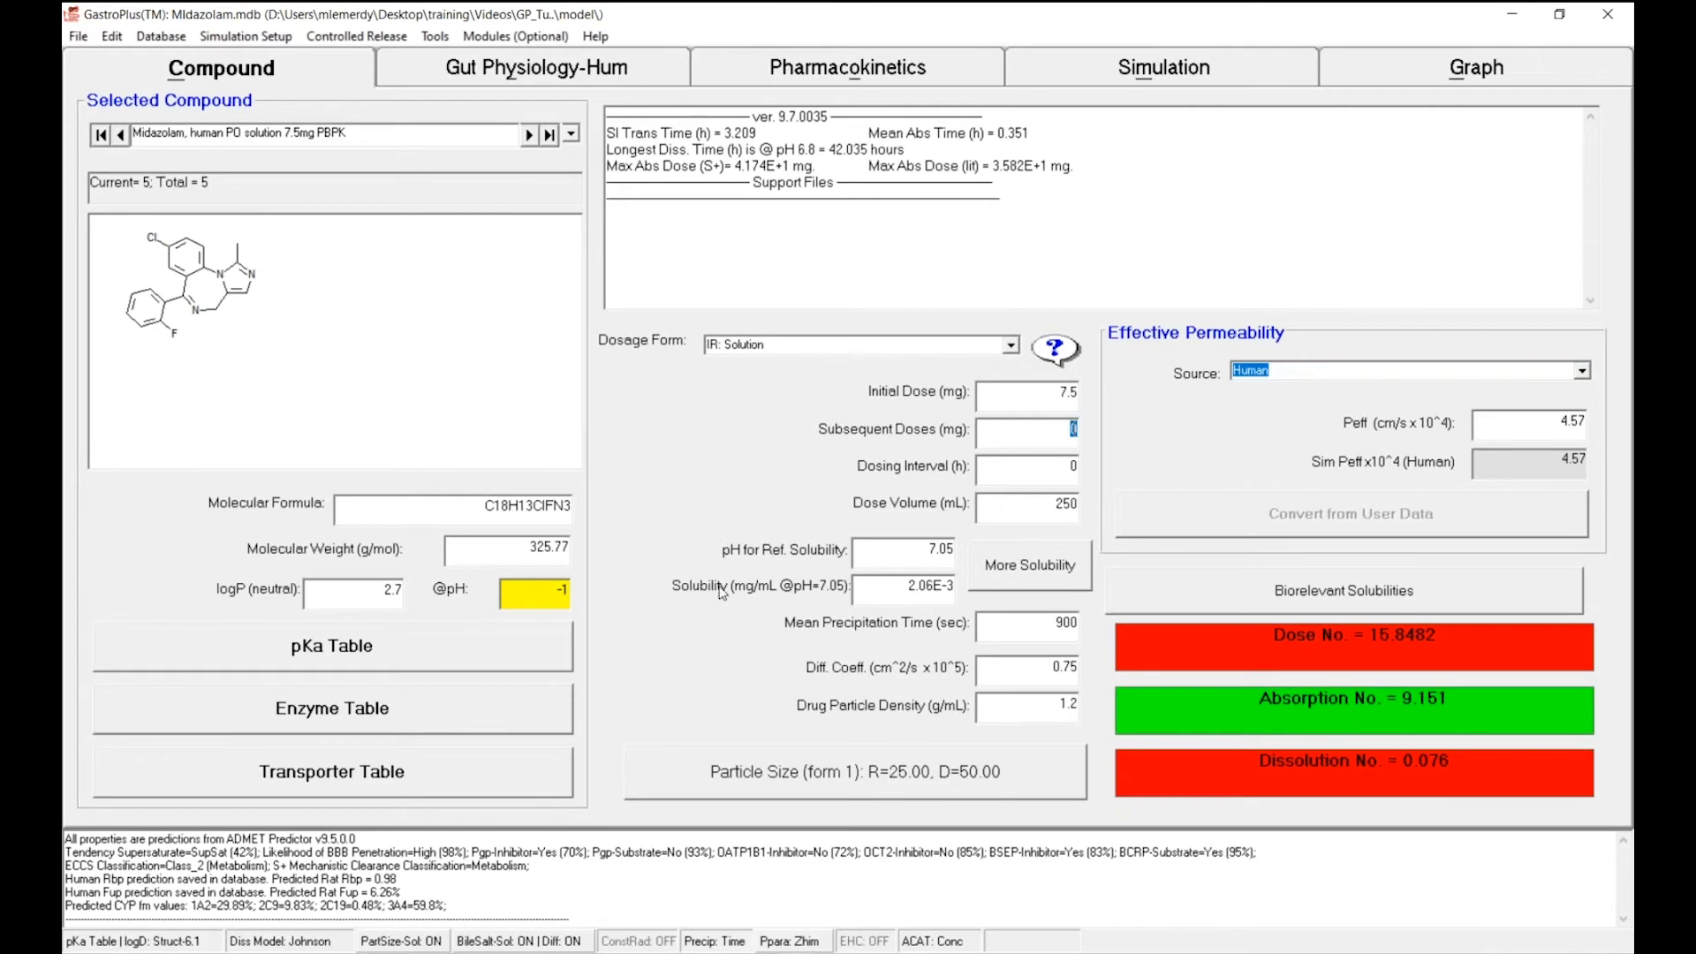
{"action": "mouse_move", "coordinate": [714, 593]}
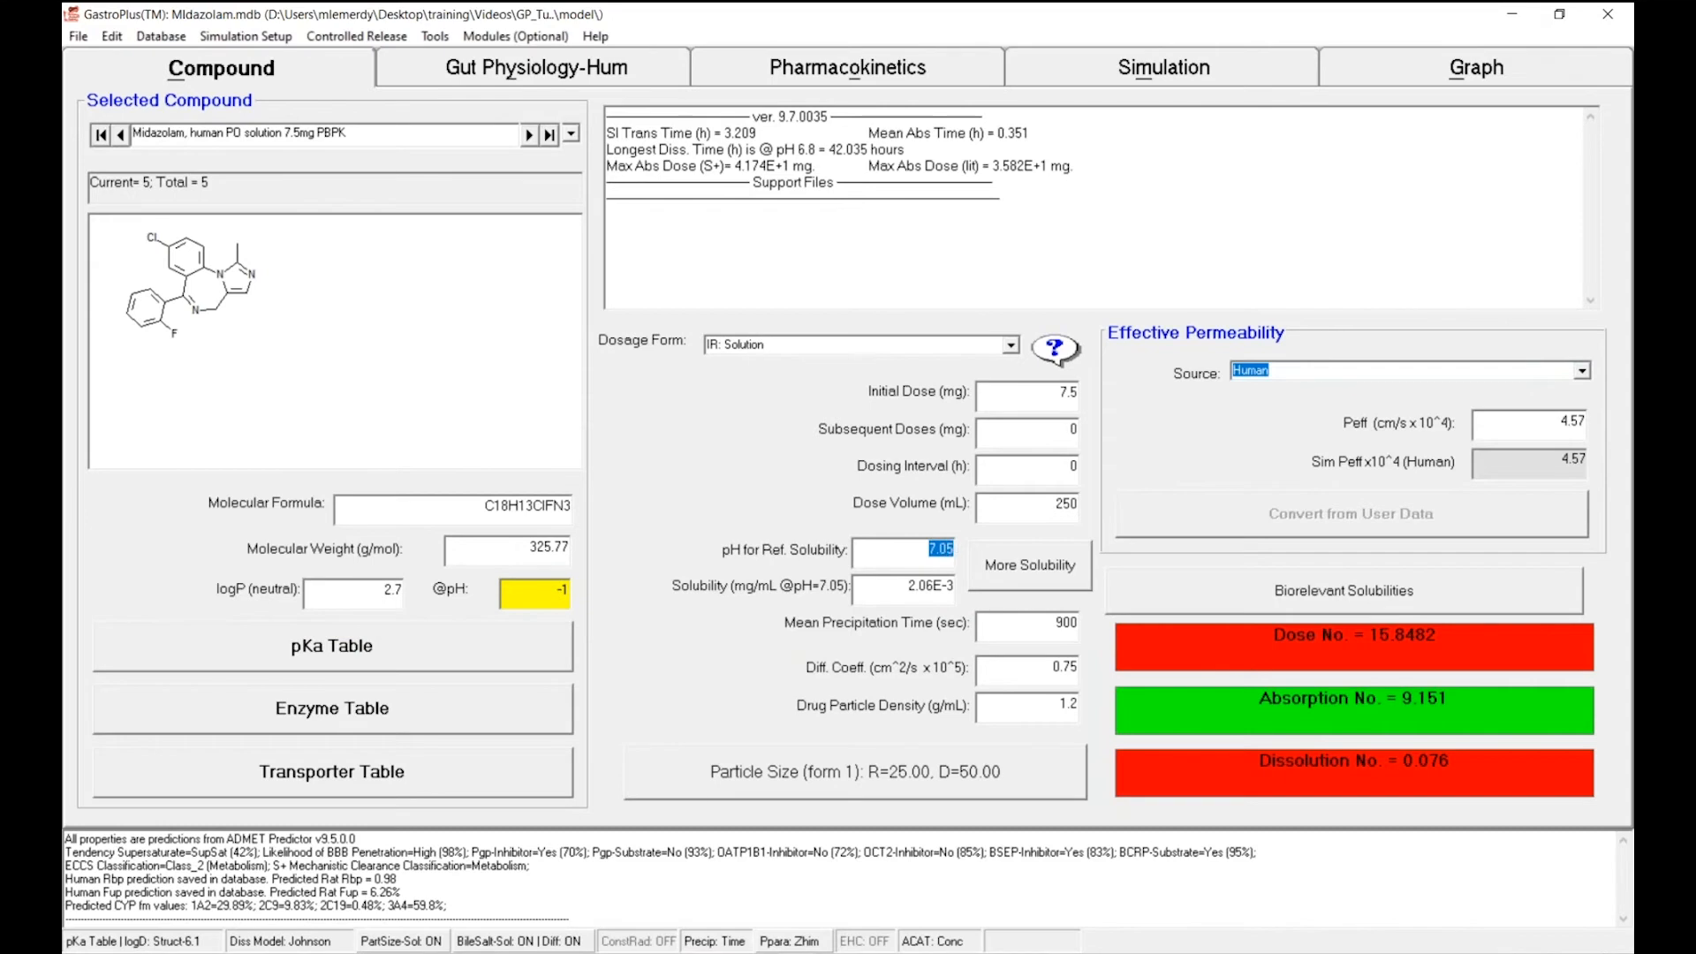
Set reference solubility to 0.054 mg/mL at pH 9.5
{"action": "type", "text": "9.5"}
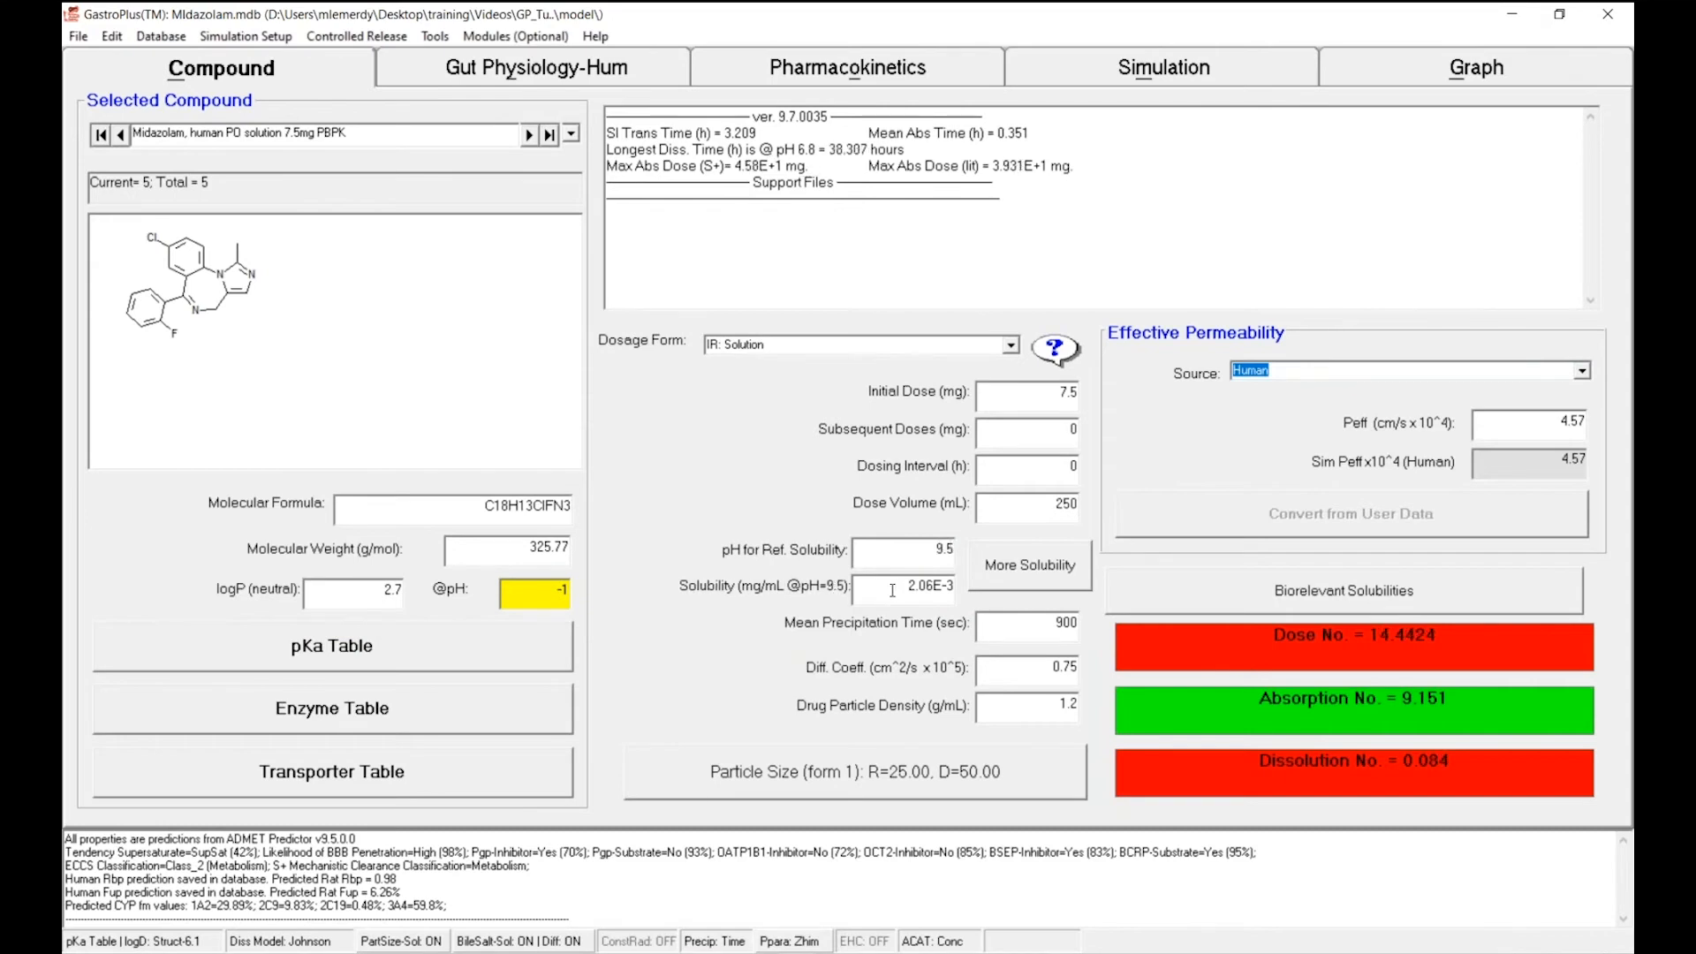
{"action": "triple_click", "coordinate": [918, 584]}
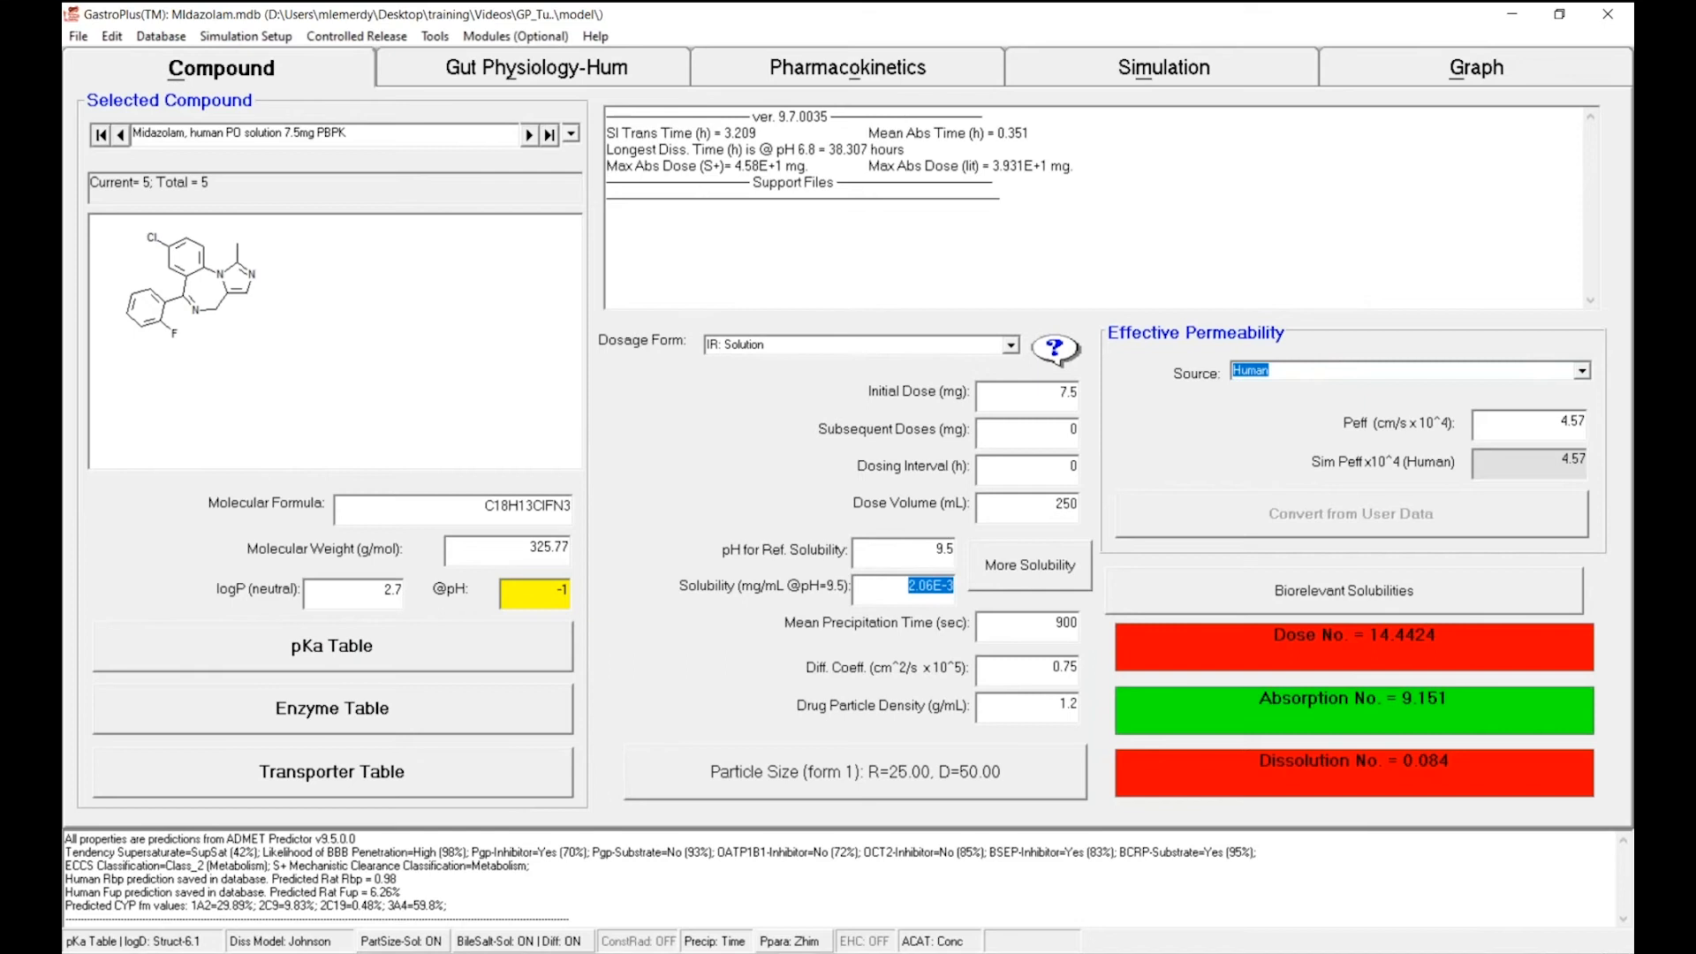
{"action": "type", "text": "0.054"}
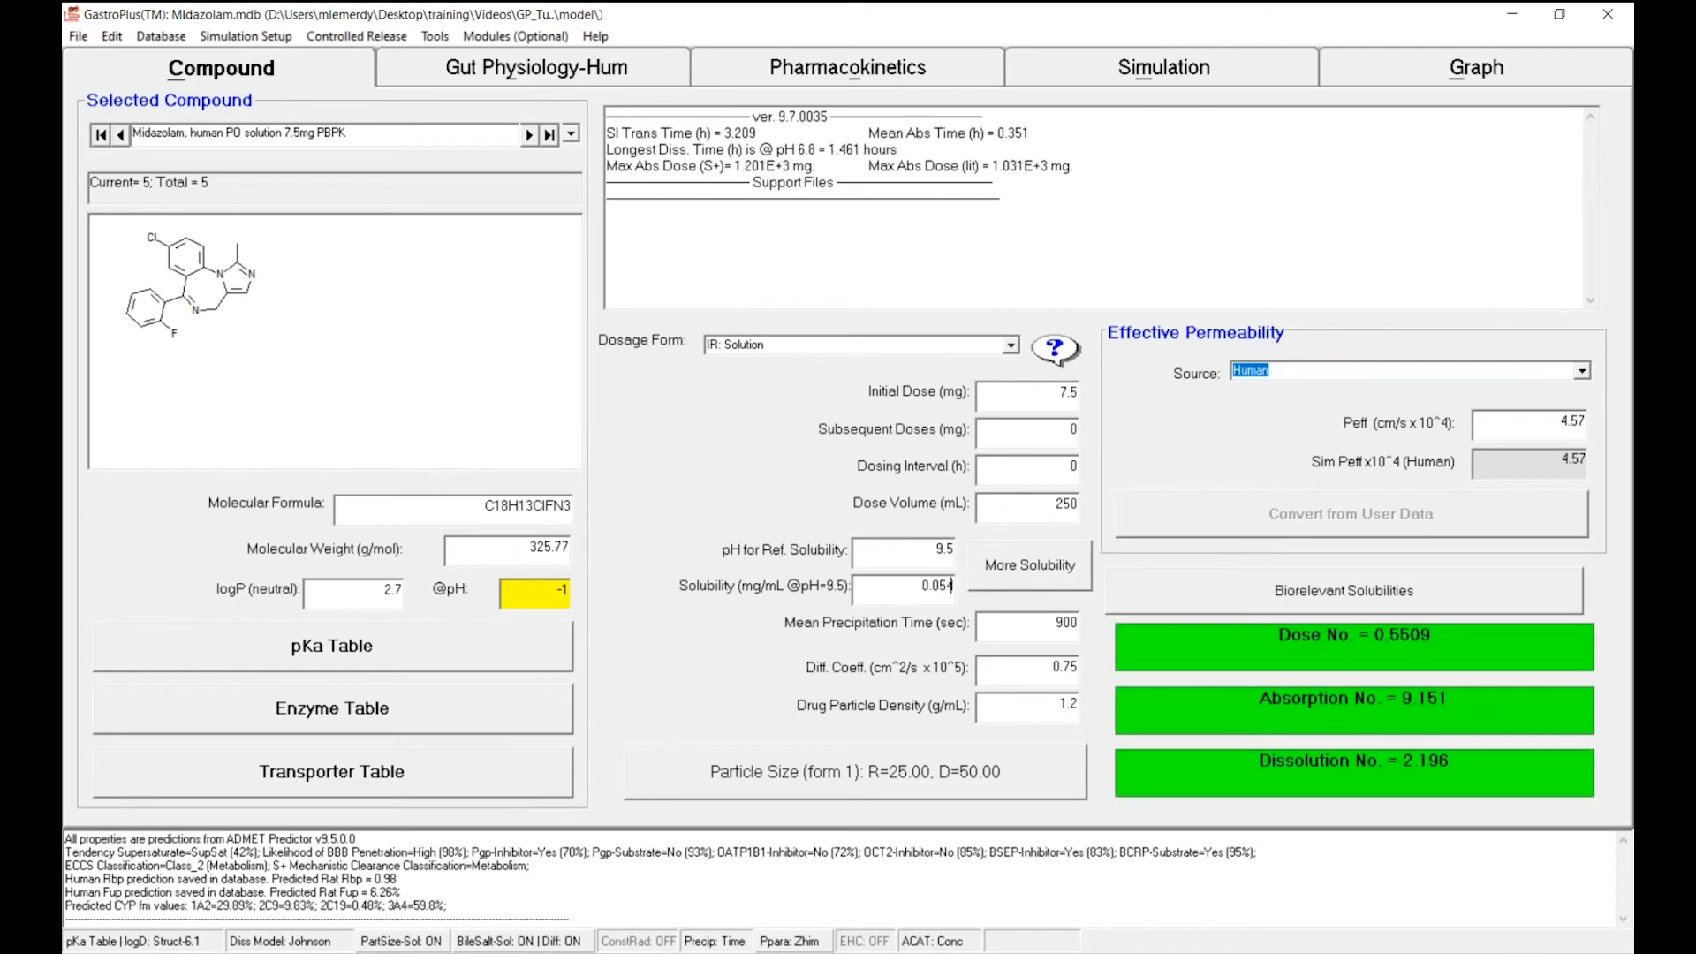
{"action": "left_click", "coordinate": [902, 550]}
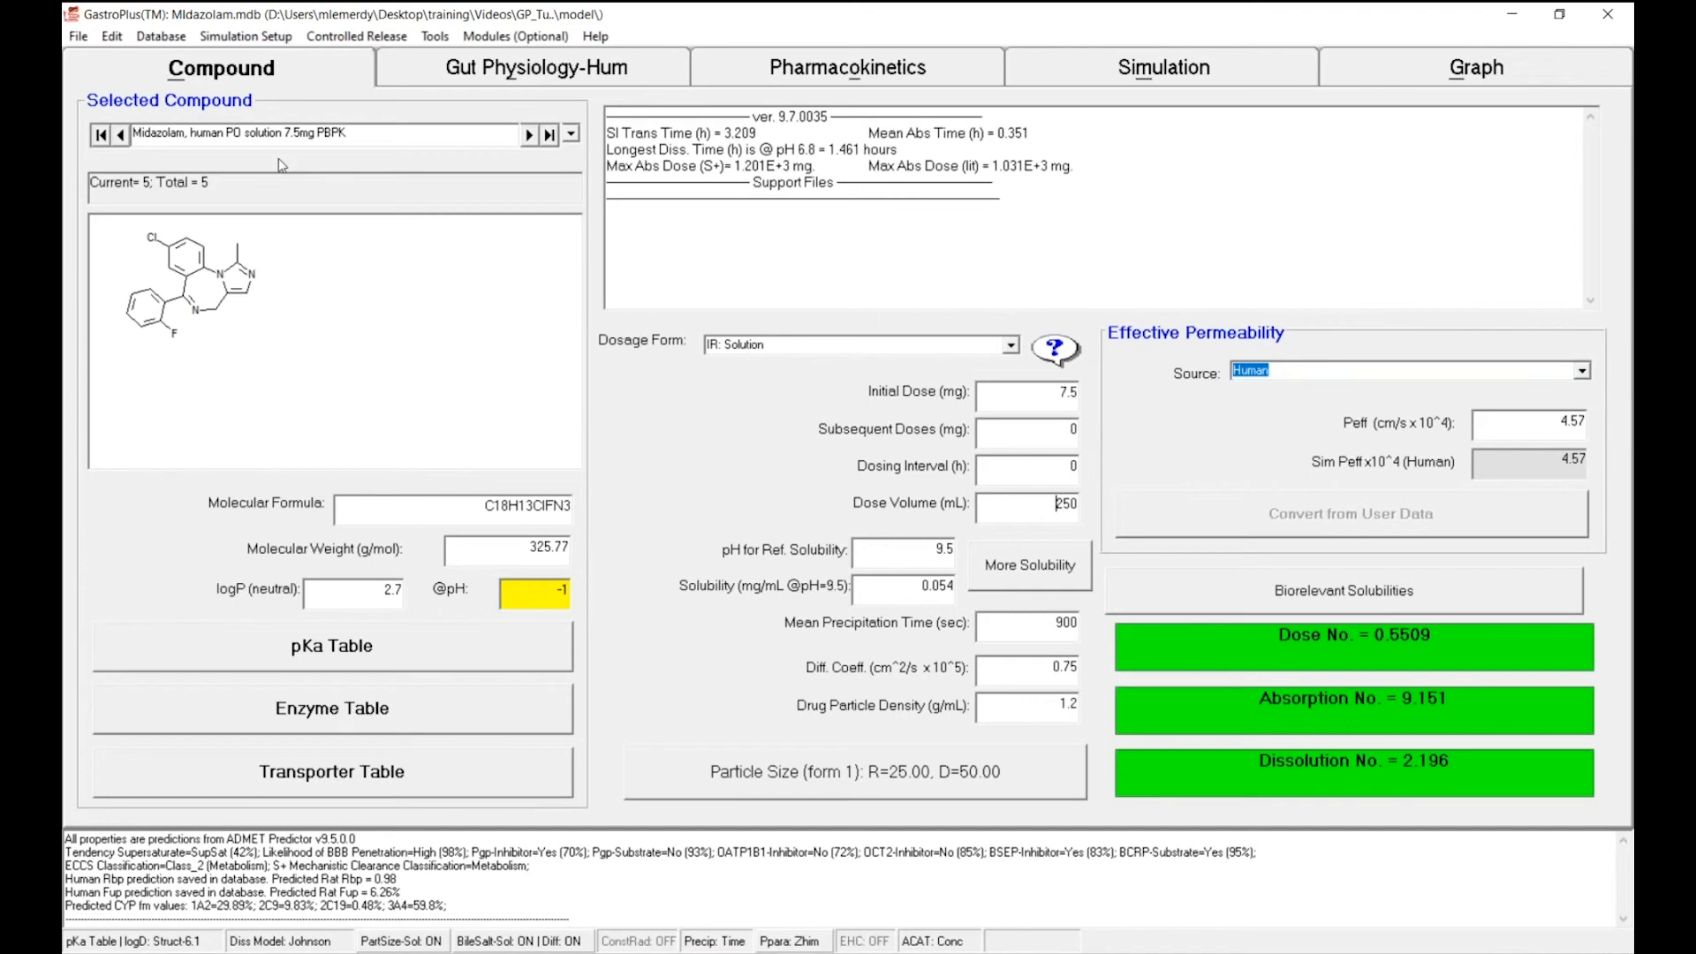
{"action": "left_click", "coordinate": [76, 36]}
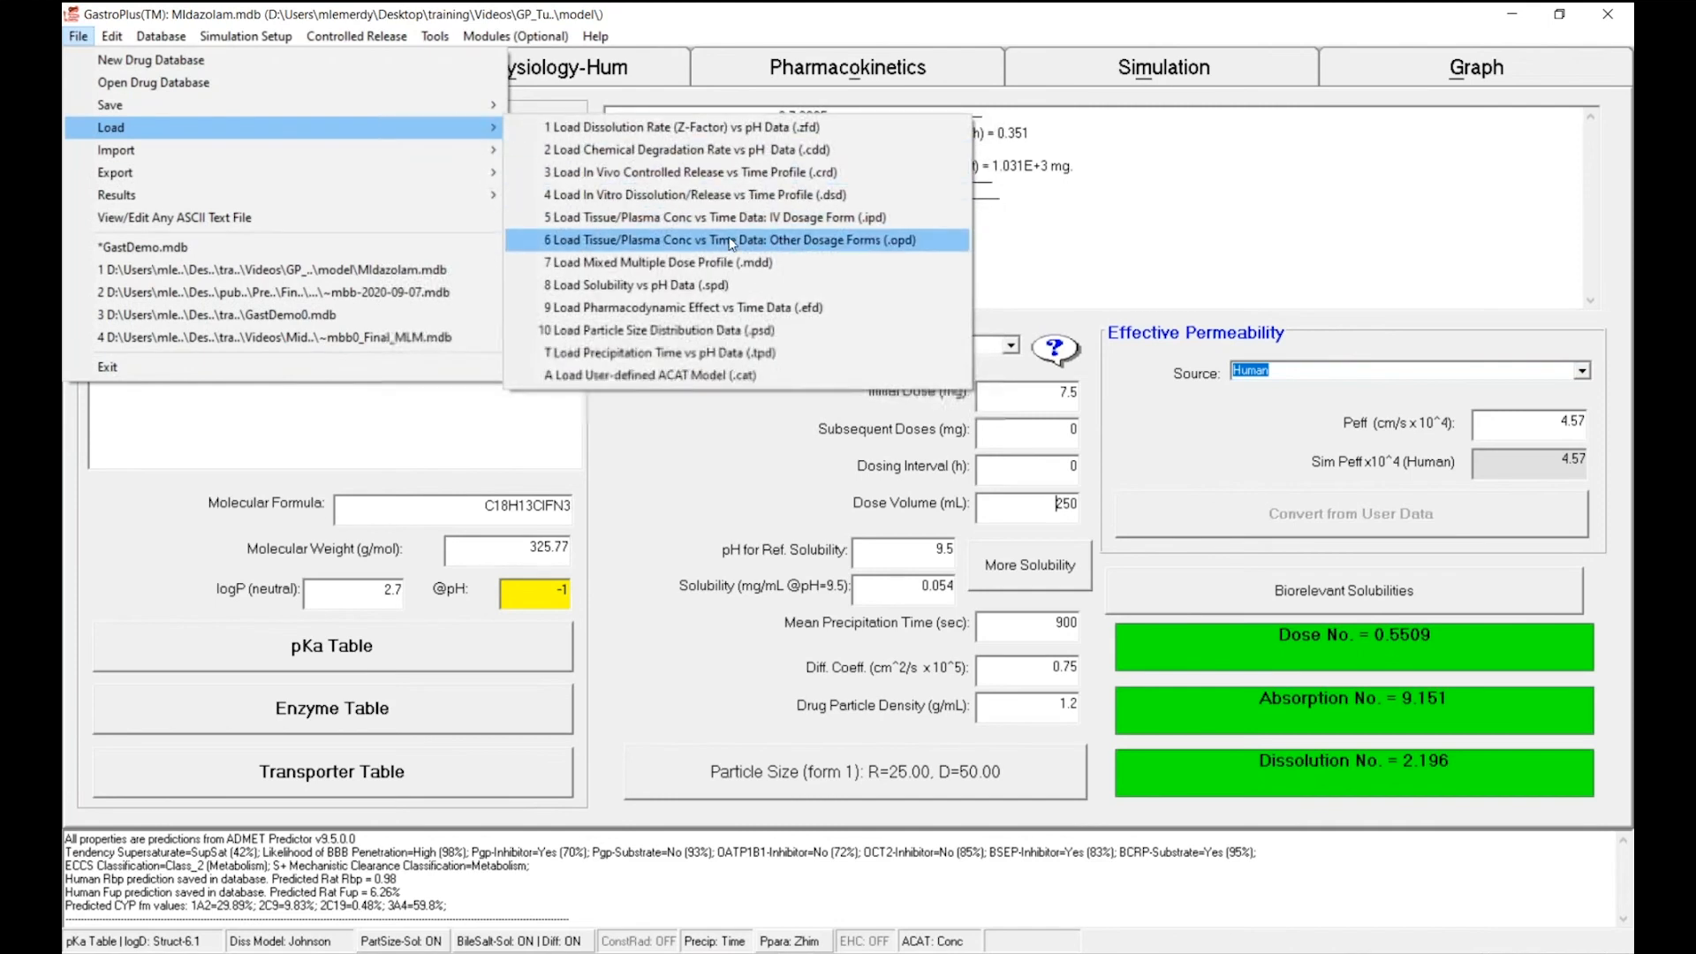
Load the 18-point solubility vs pH (.spd) data, redraw its curve and accept the table
{"action": "left_click", "coordinate": [645, 285]}
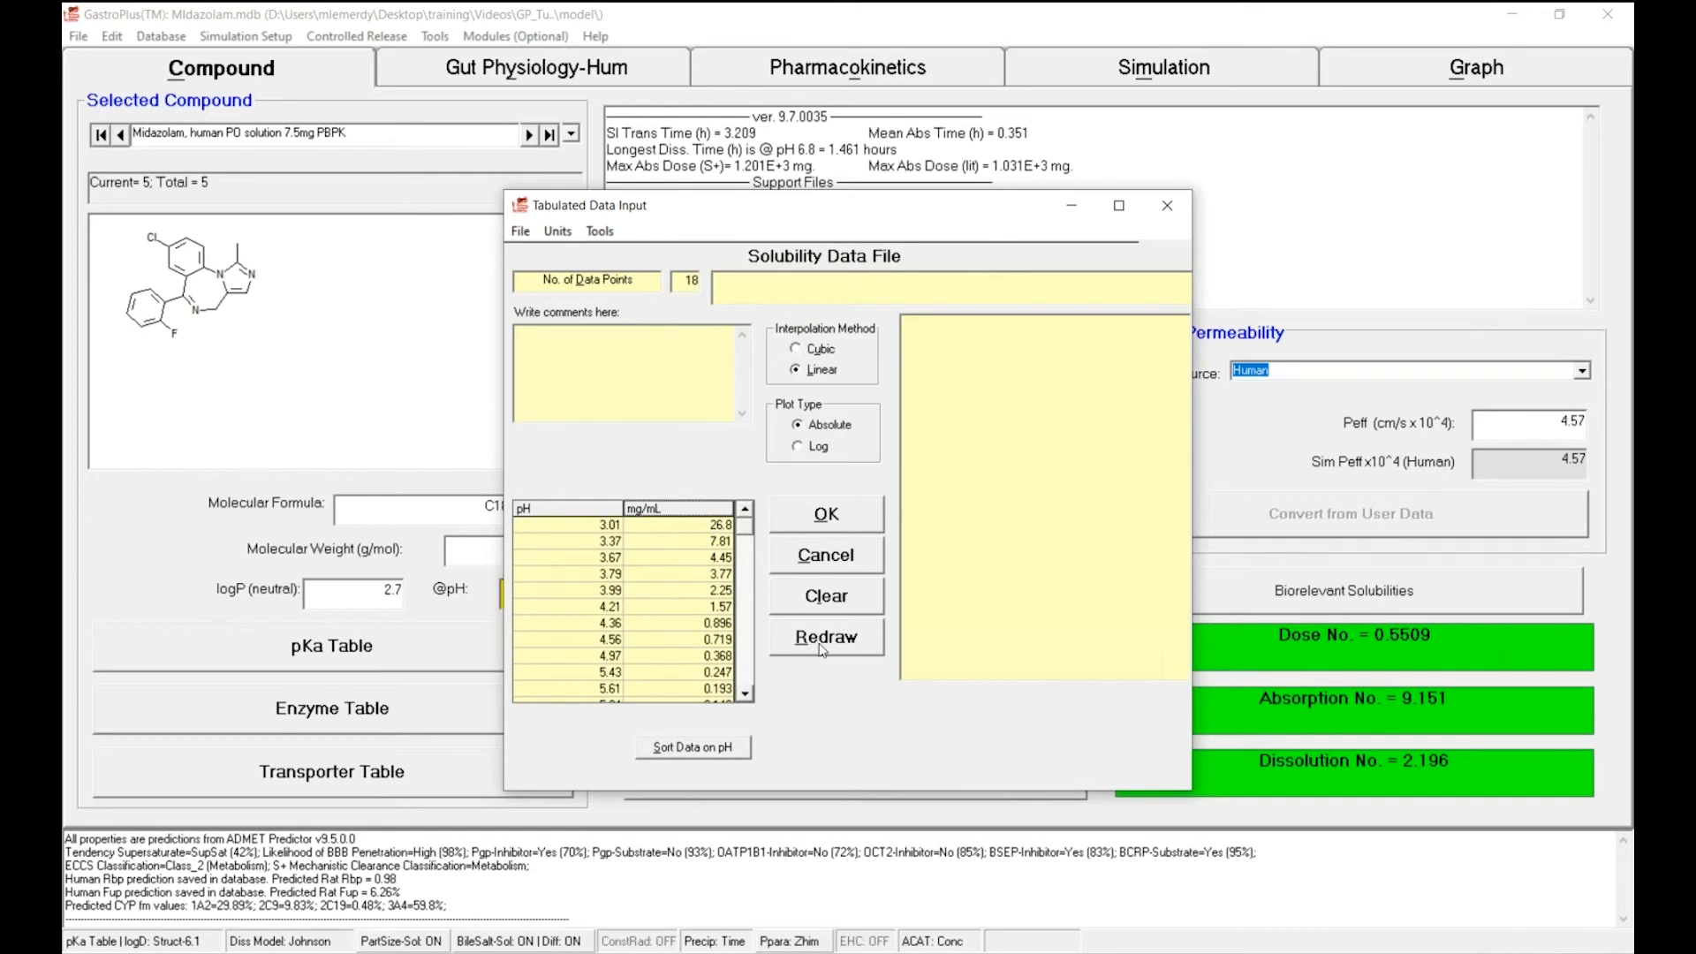
{"action": "left_click", "coordinate": [825, 637]}
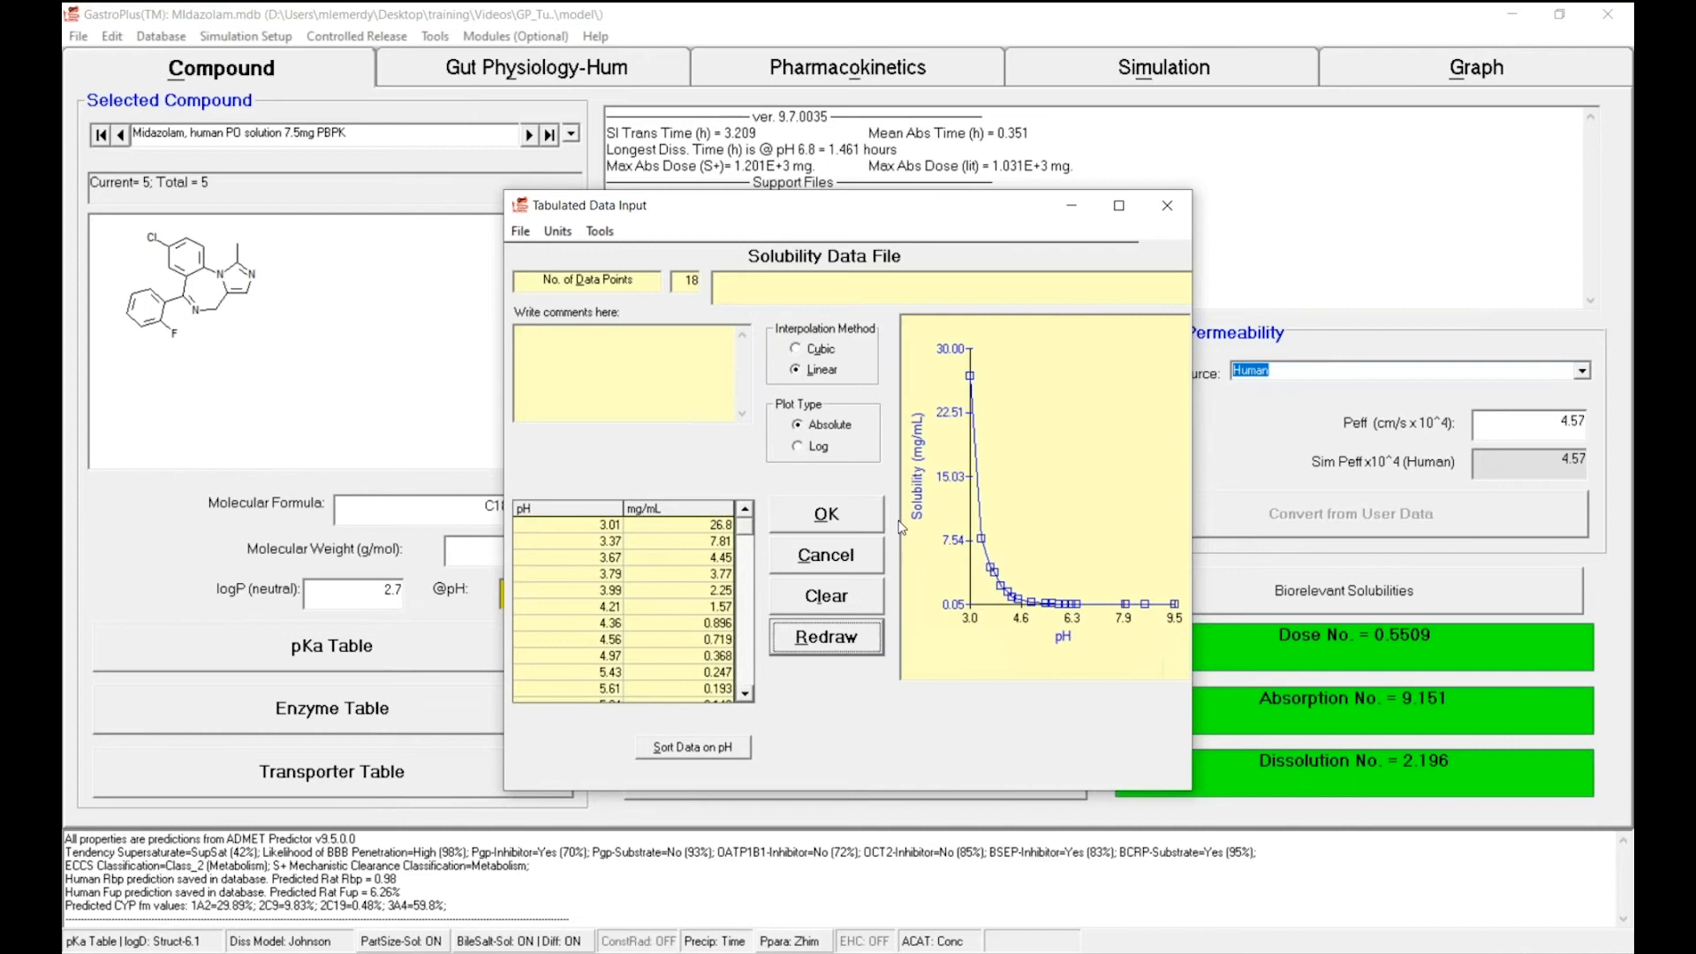
{"action": "left_click", "coordinate": [825, 512]}
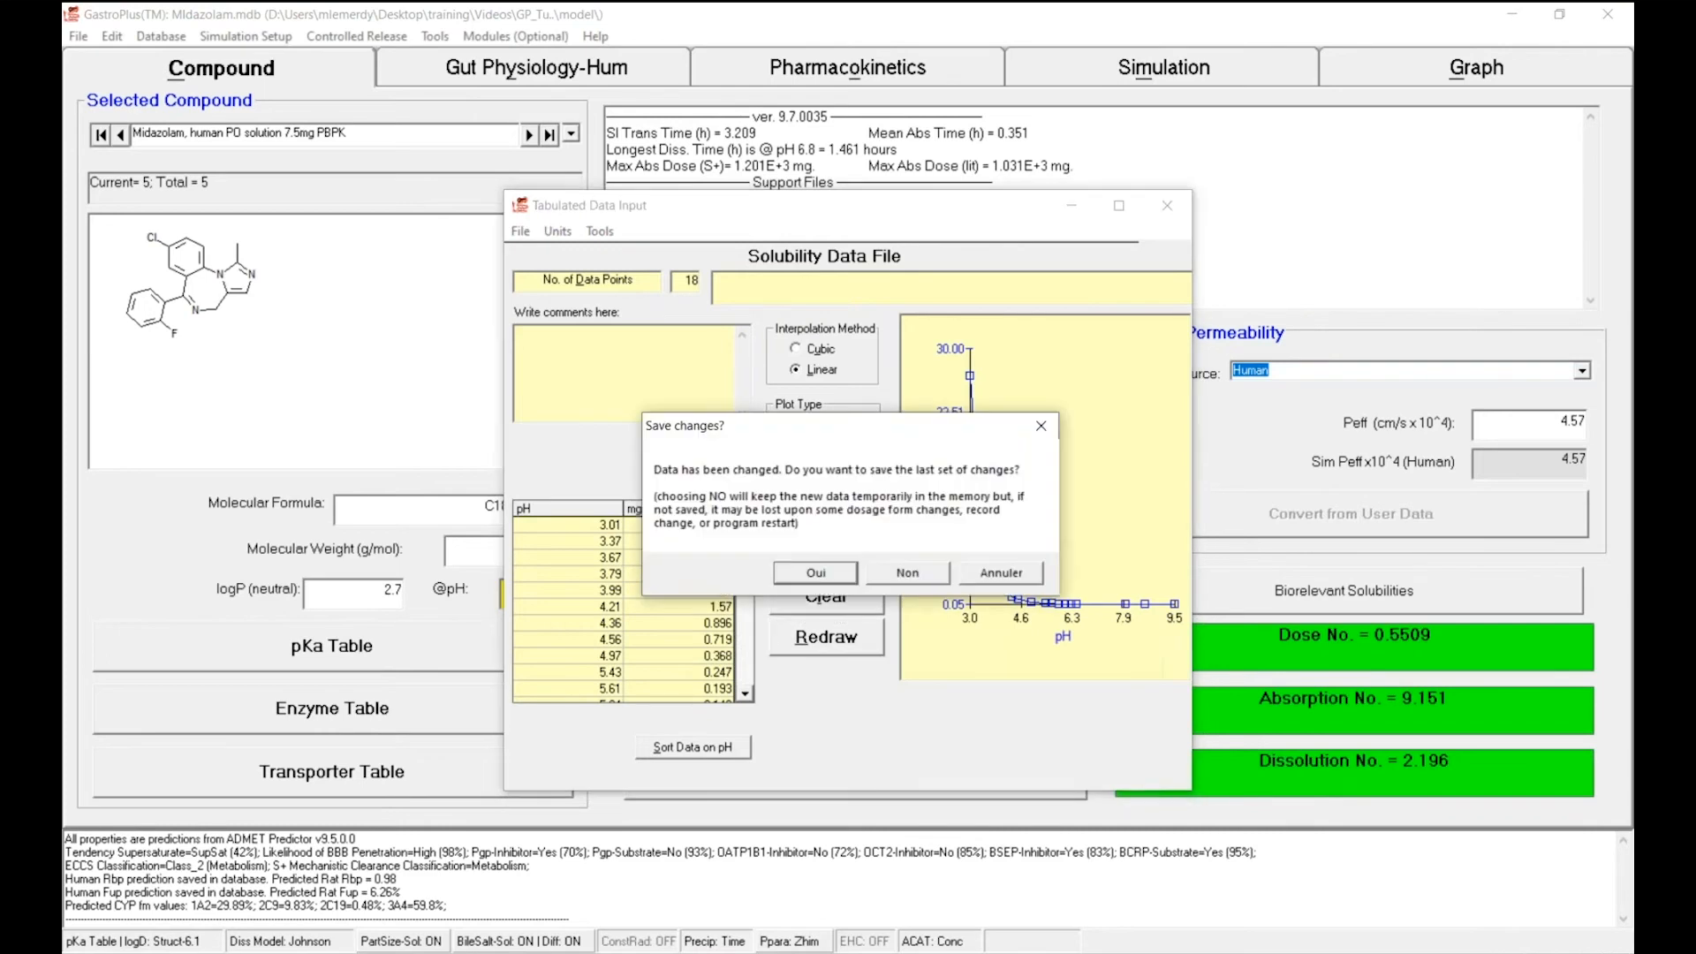
Save the data as 'Midazolam, human PO solution 7.5mg PBPK.spd' in the model folder
{"action": "left_click", "coordinate": [813, 573]}
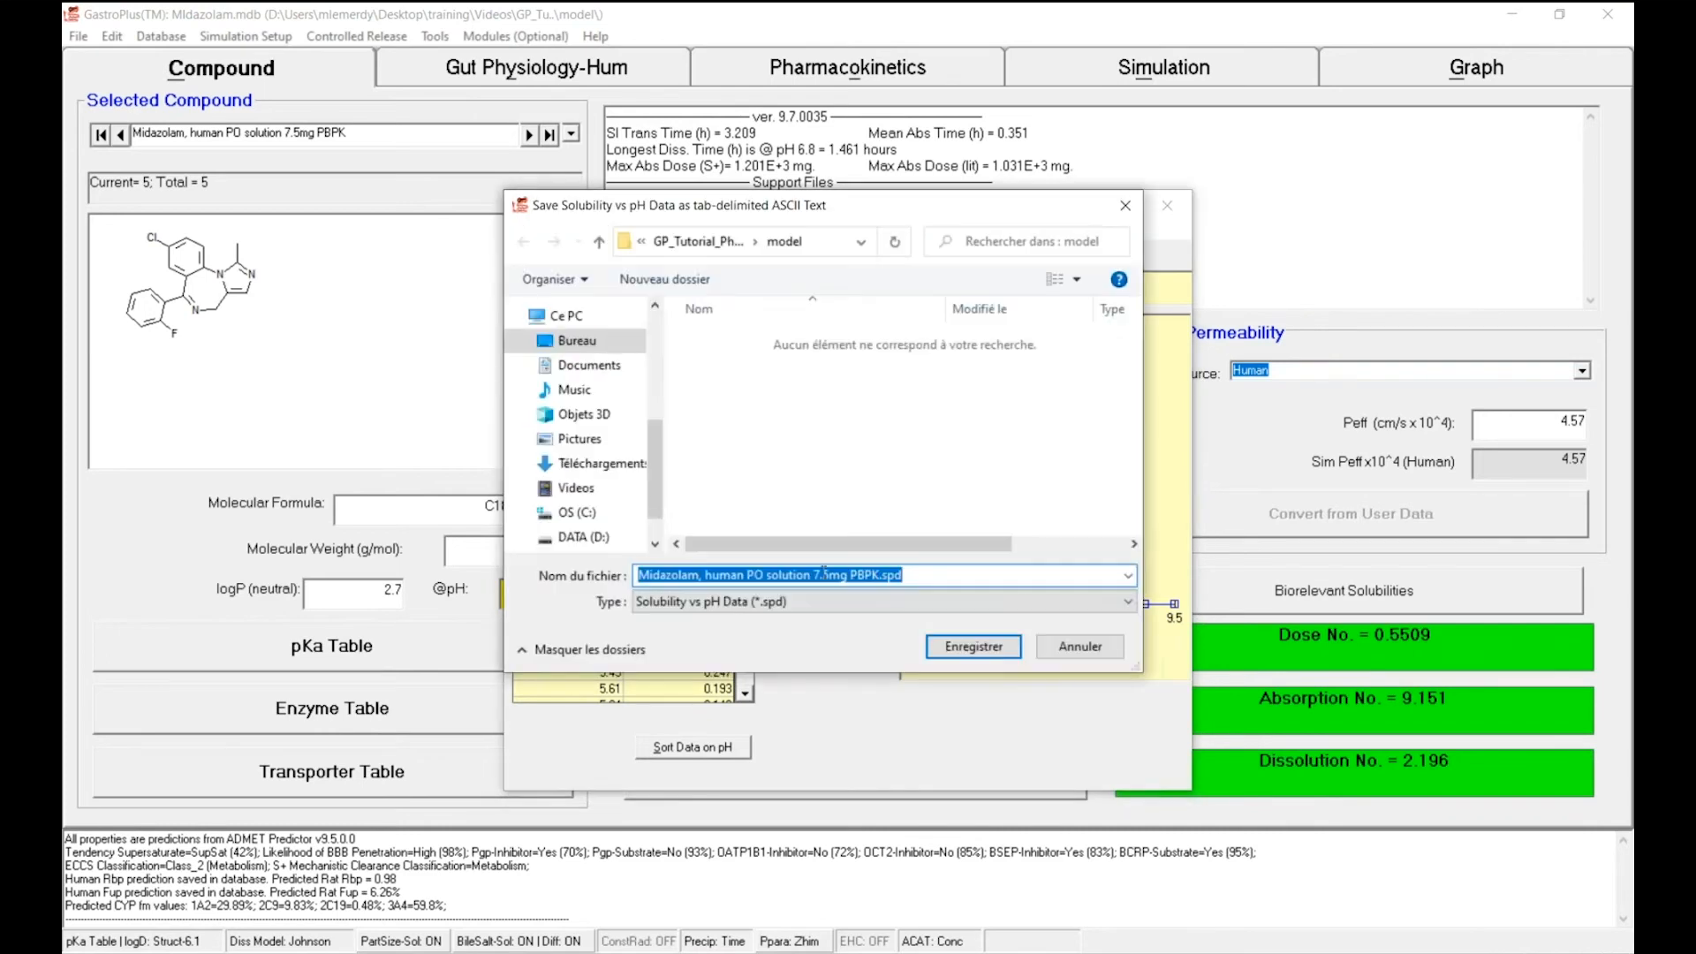
{"action": "left_click", "coordinate": [882, 600]}
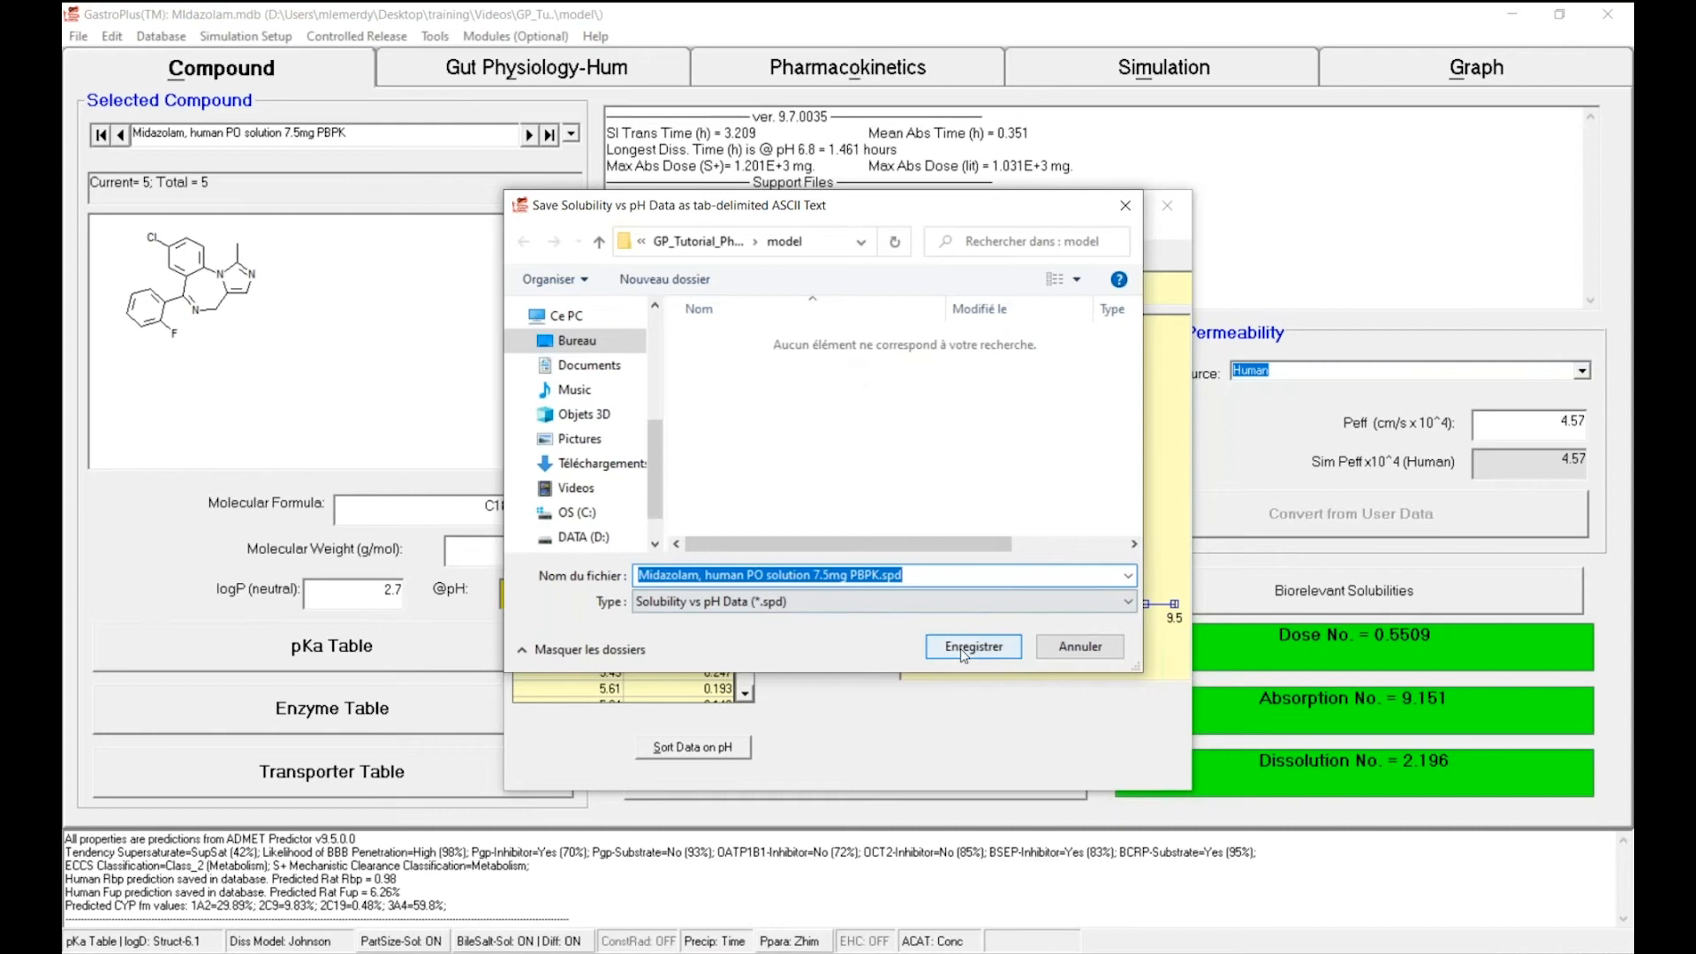
{"action": "left_click", "coordinate": [970, 647]}
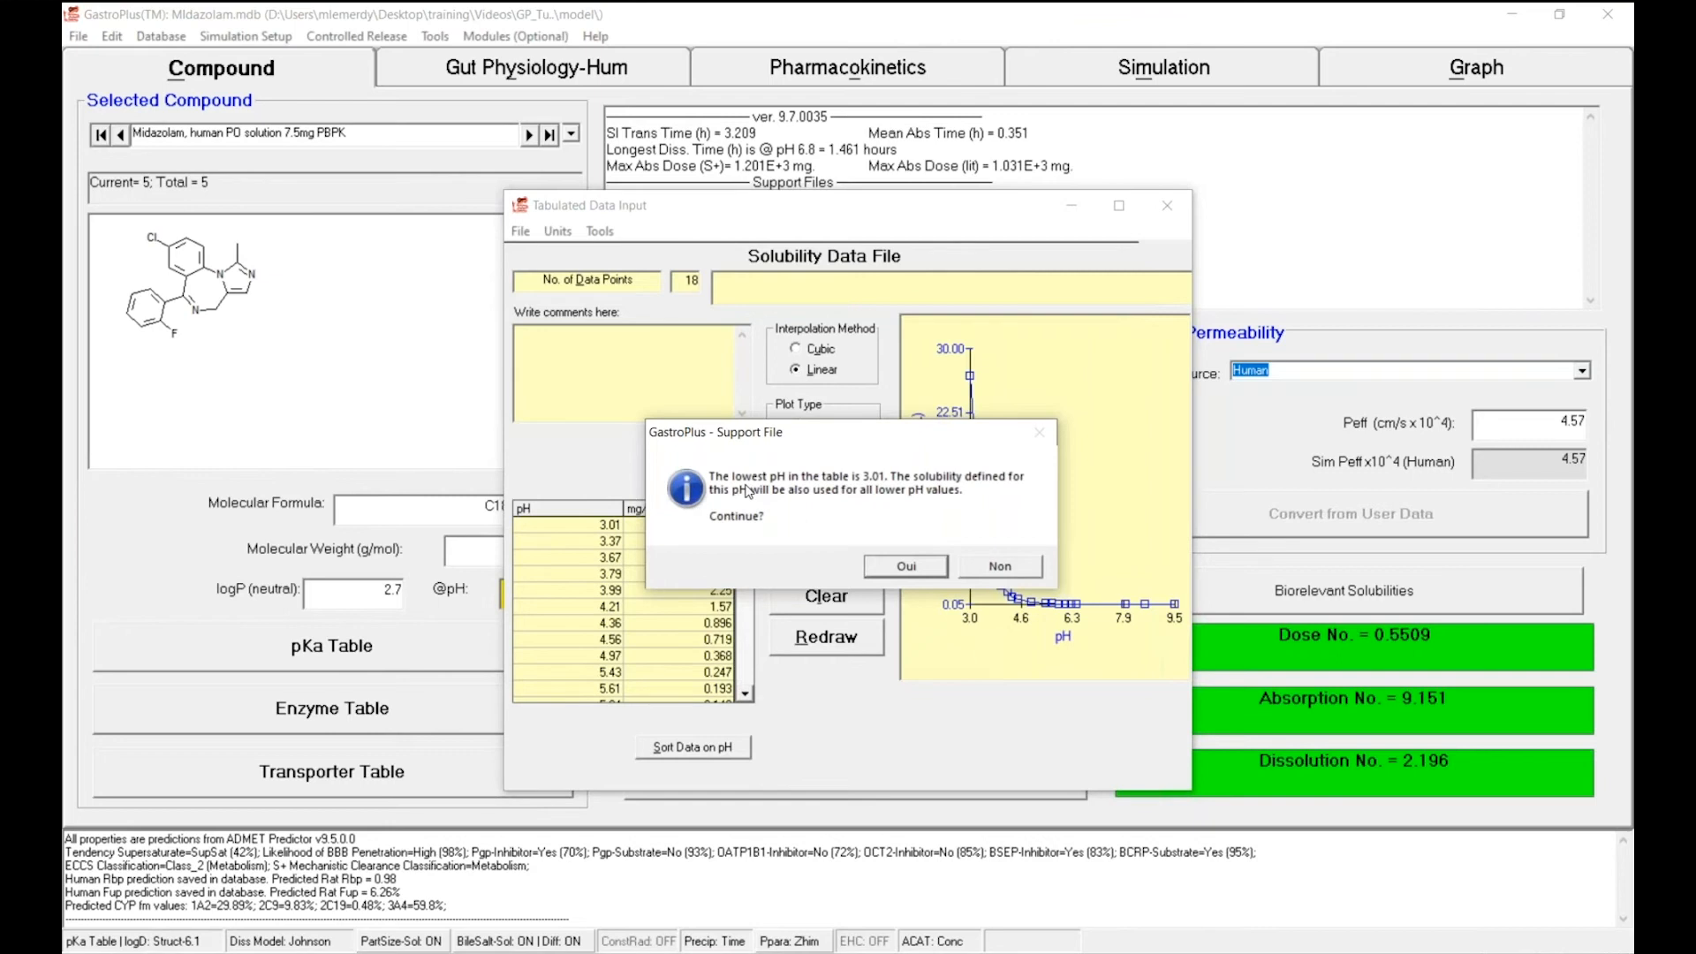
{"action": "mouse_move", "coordinate": [748, 493]}
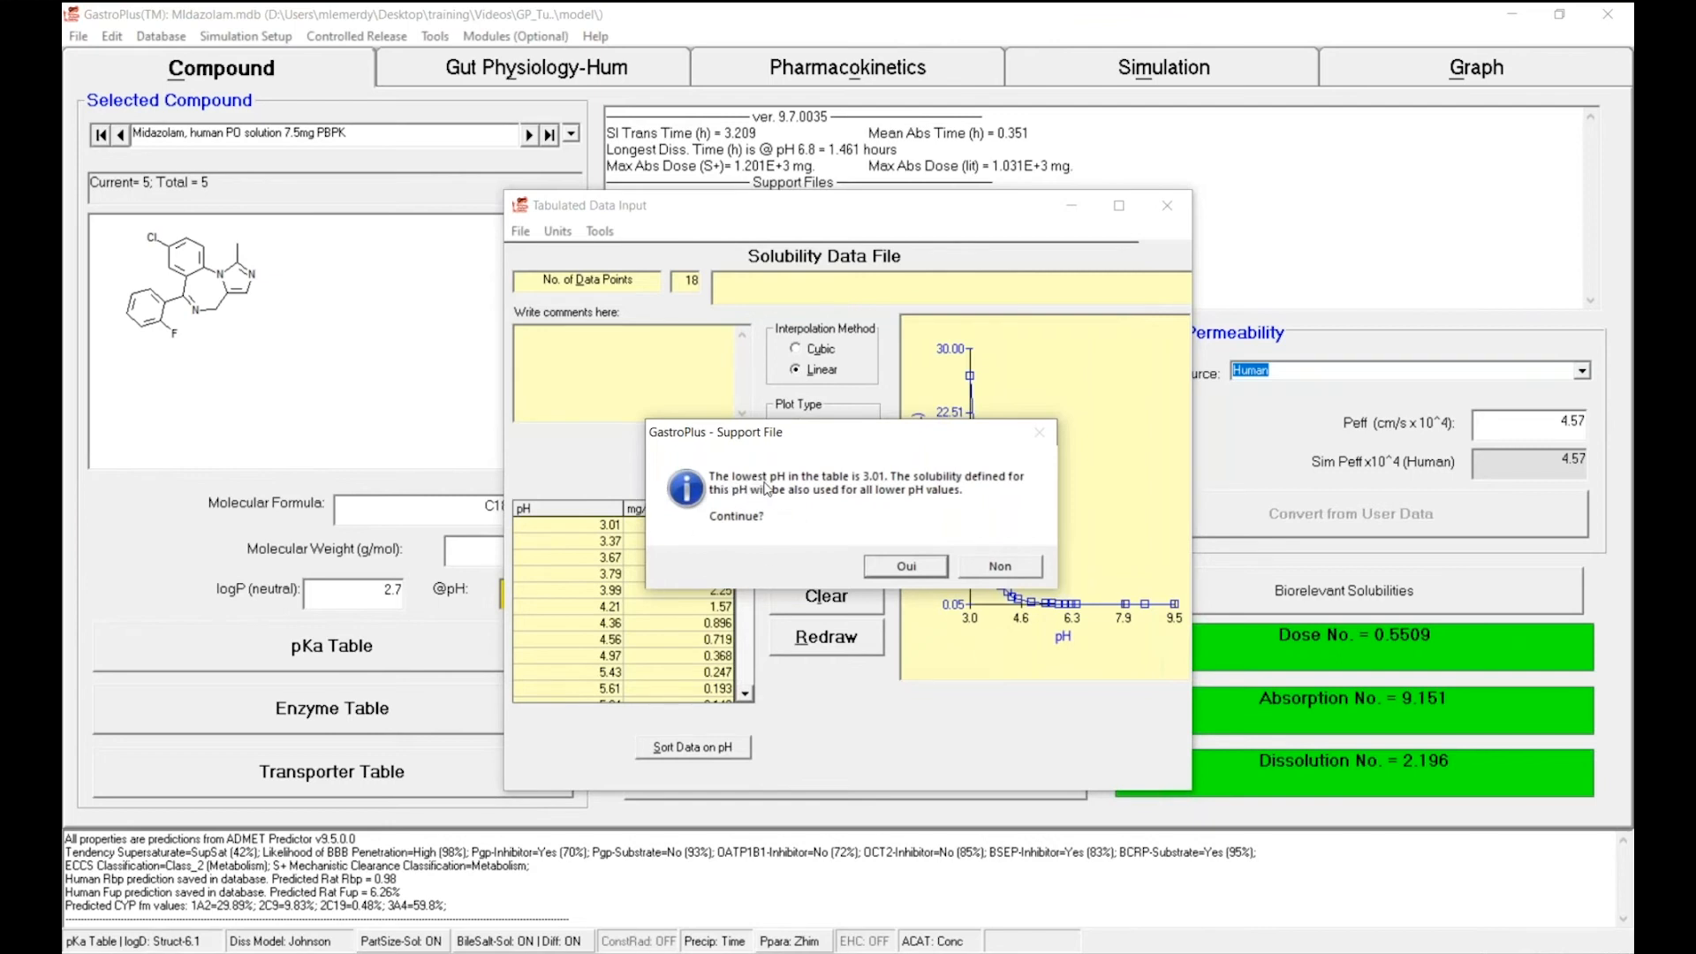
{"action": "mouse_move", "coordinate": [858, 490]}
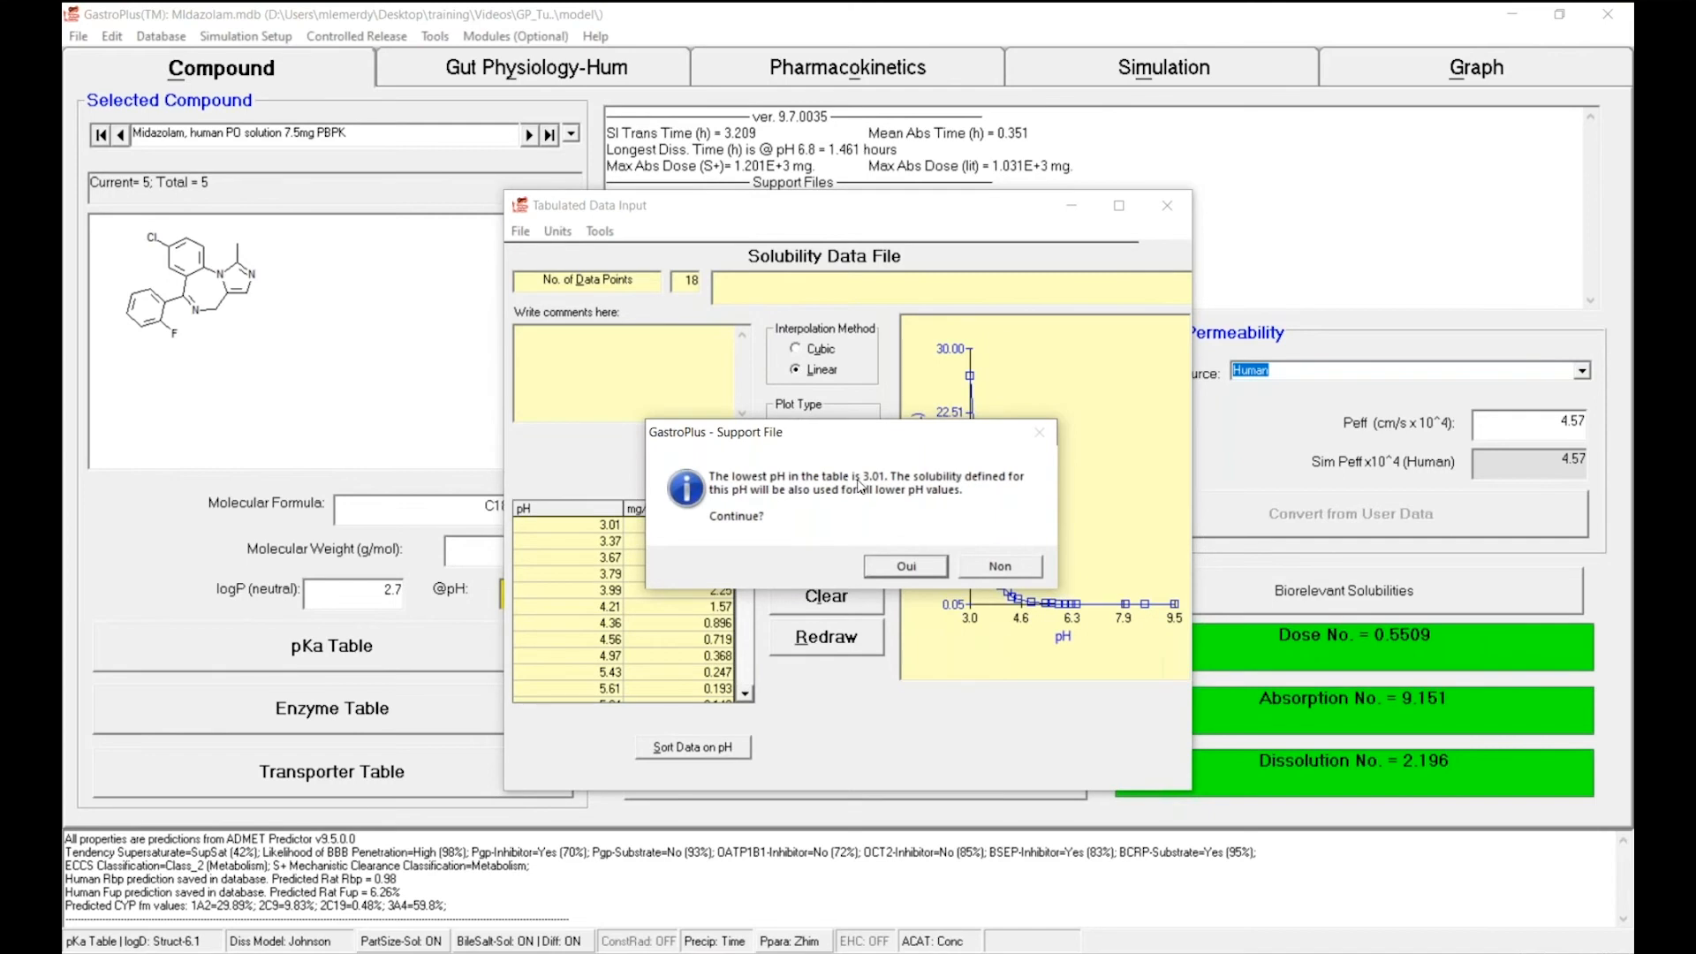
{"action": "mouse_move", "coordinate": [892, 493]}
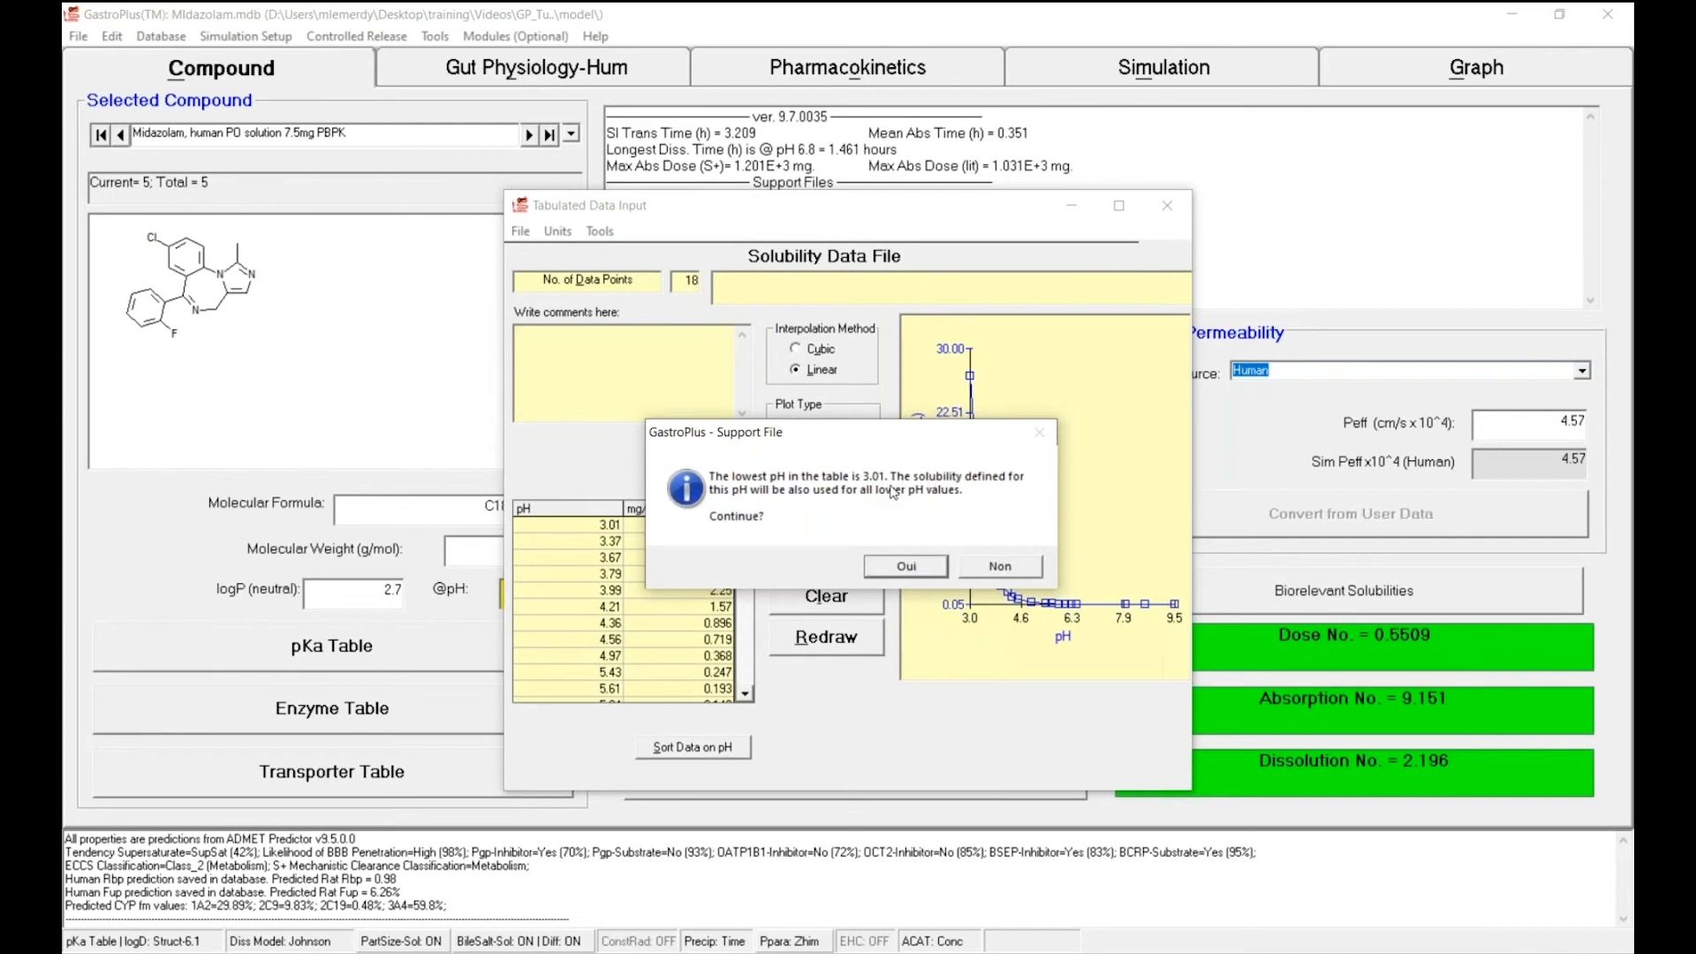
{"action": "mouse_move", "coordinate": [765, 504]}
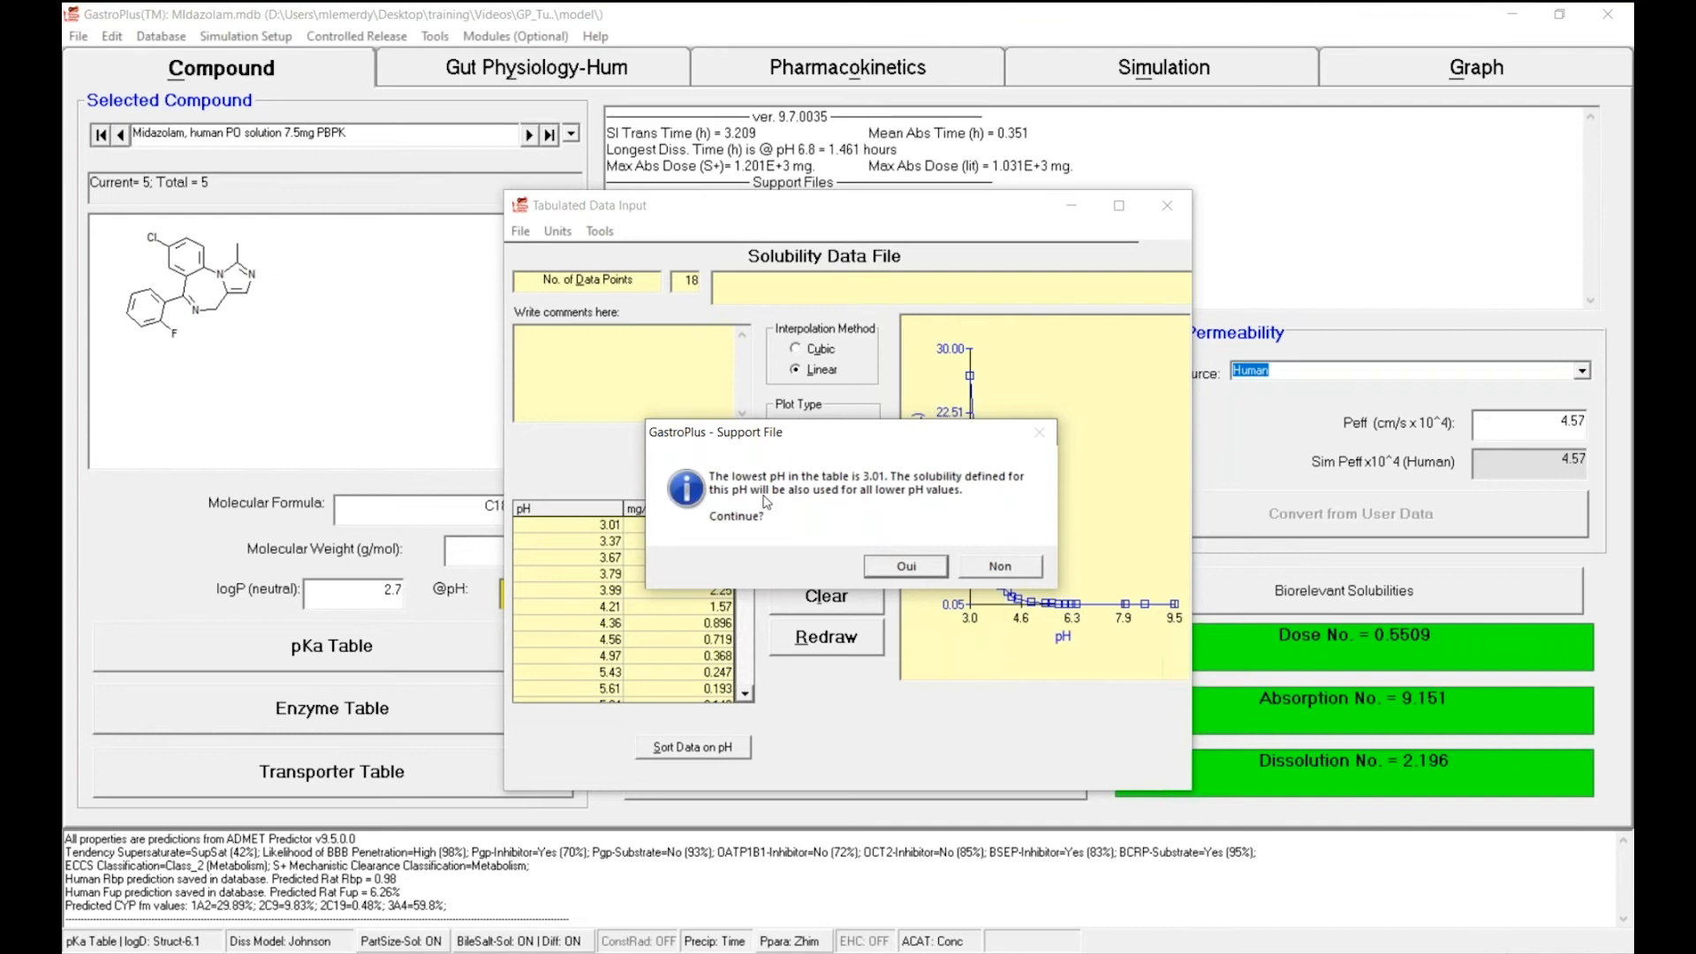
{"action": "mouse_move", "coordinate": [941, 500]}
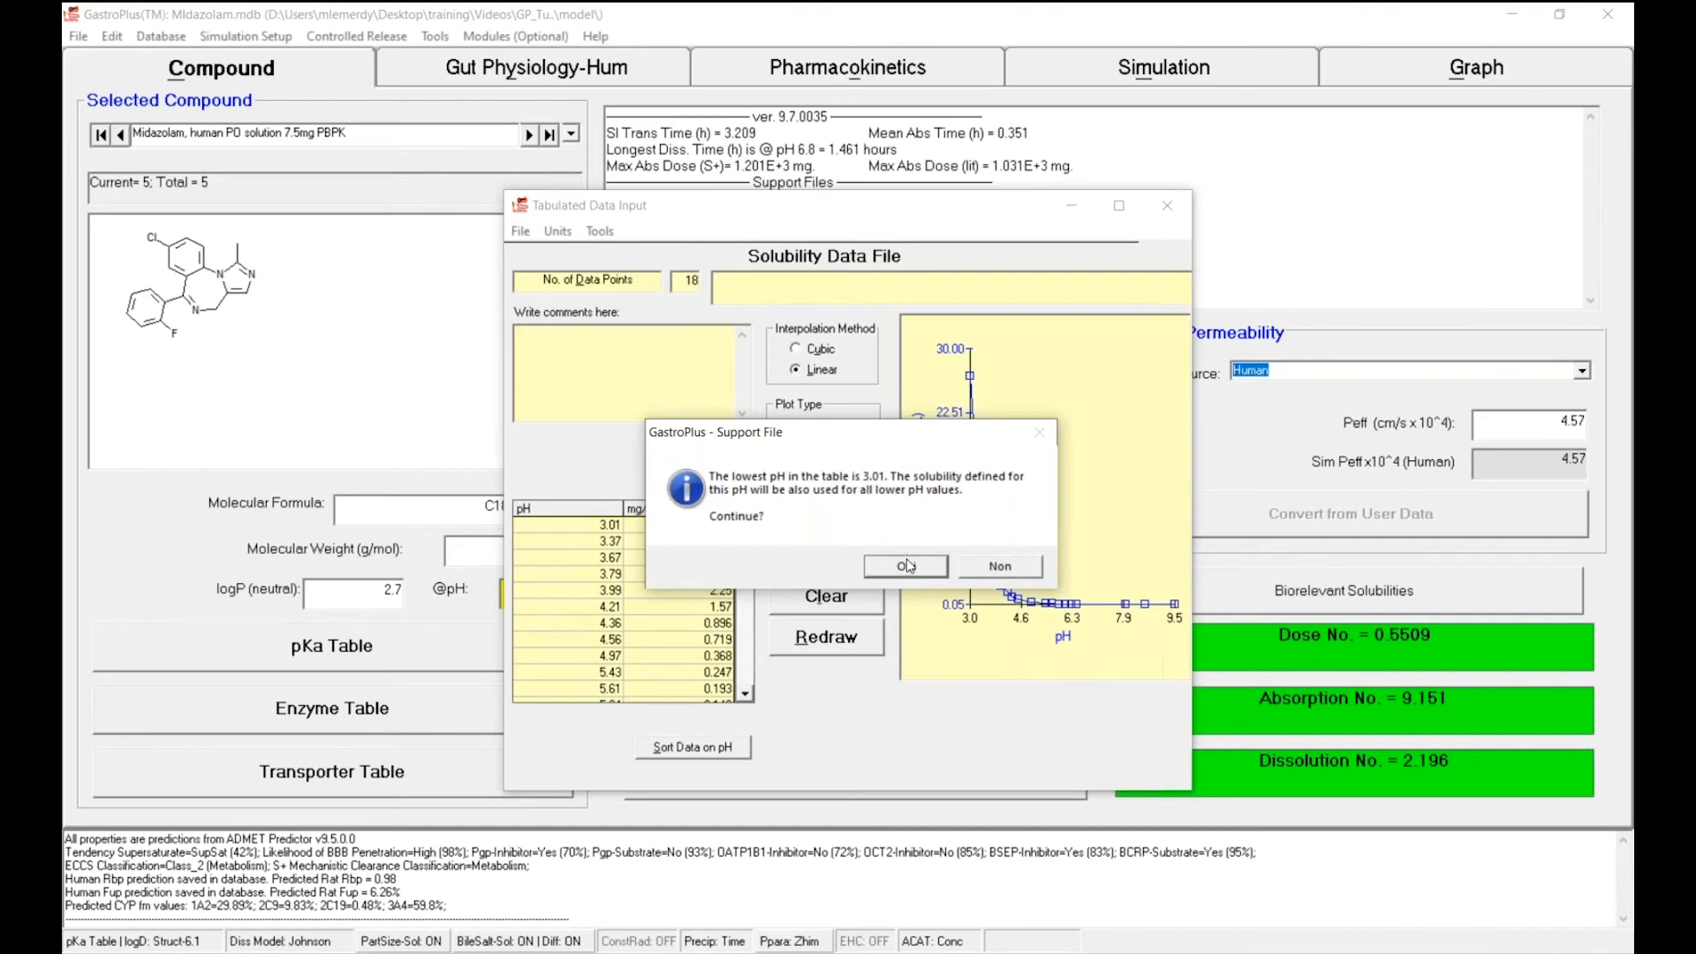
Accept using the pH 3.01 solubility for all lower pH values
{"action": "left_click", "coordinate": [904, 566]}
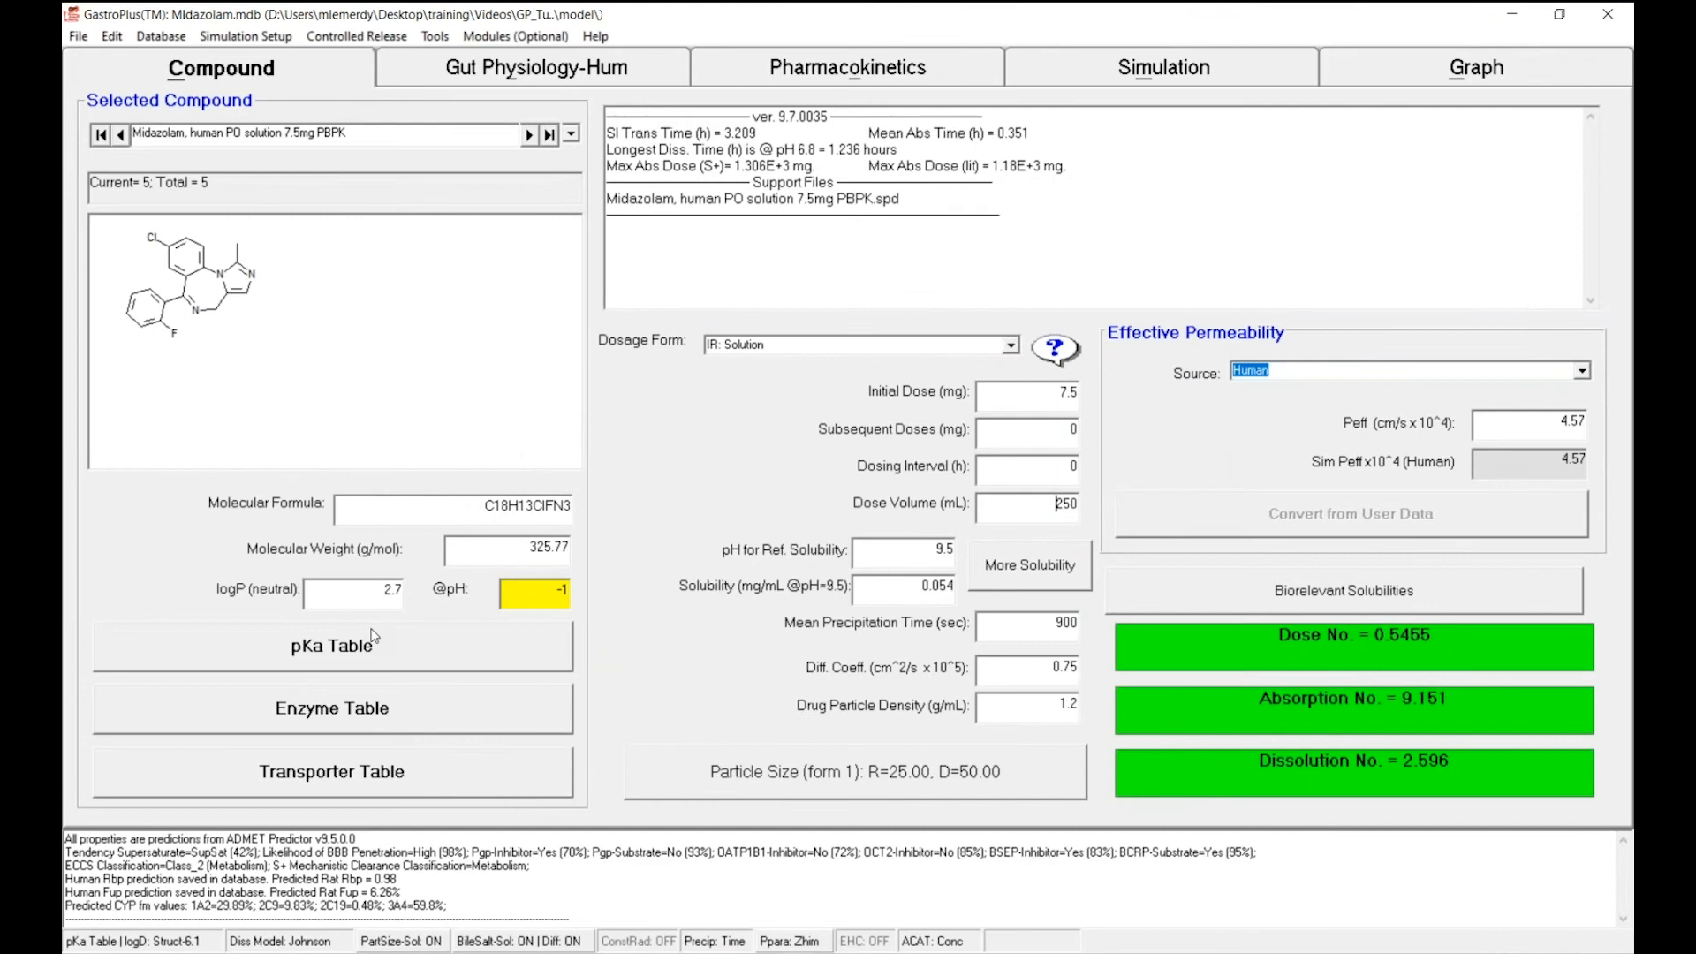
{"action": "mouse_move", "coordinate": [331, 648]}
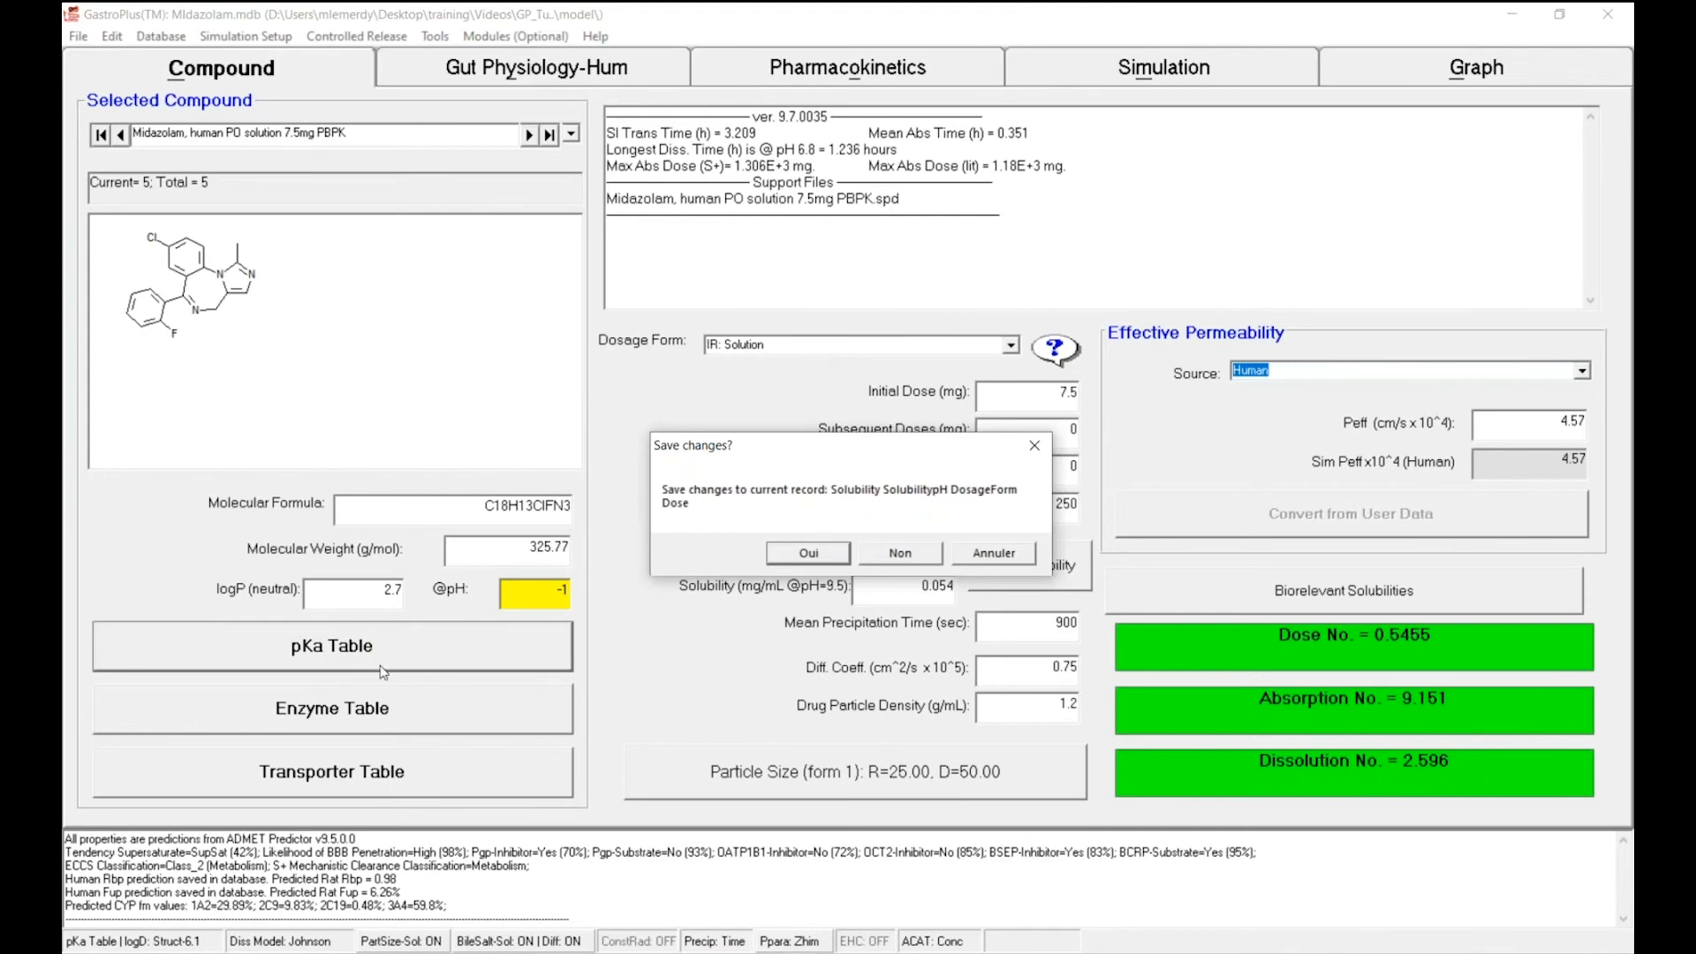
{"action": "mouse_move", "coordinate": [585, 592]}
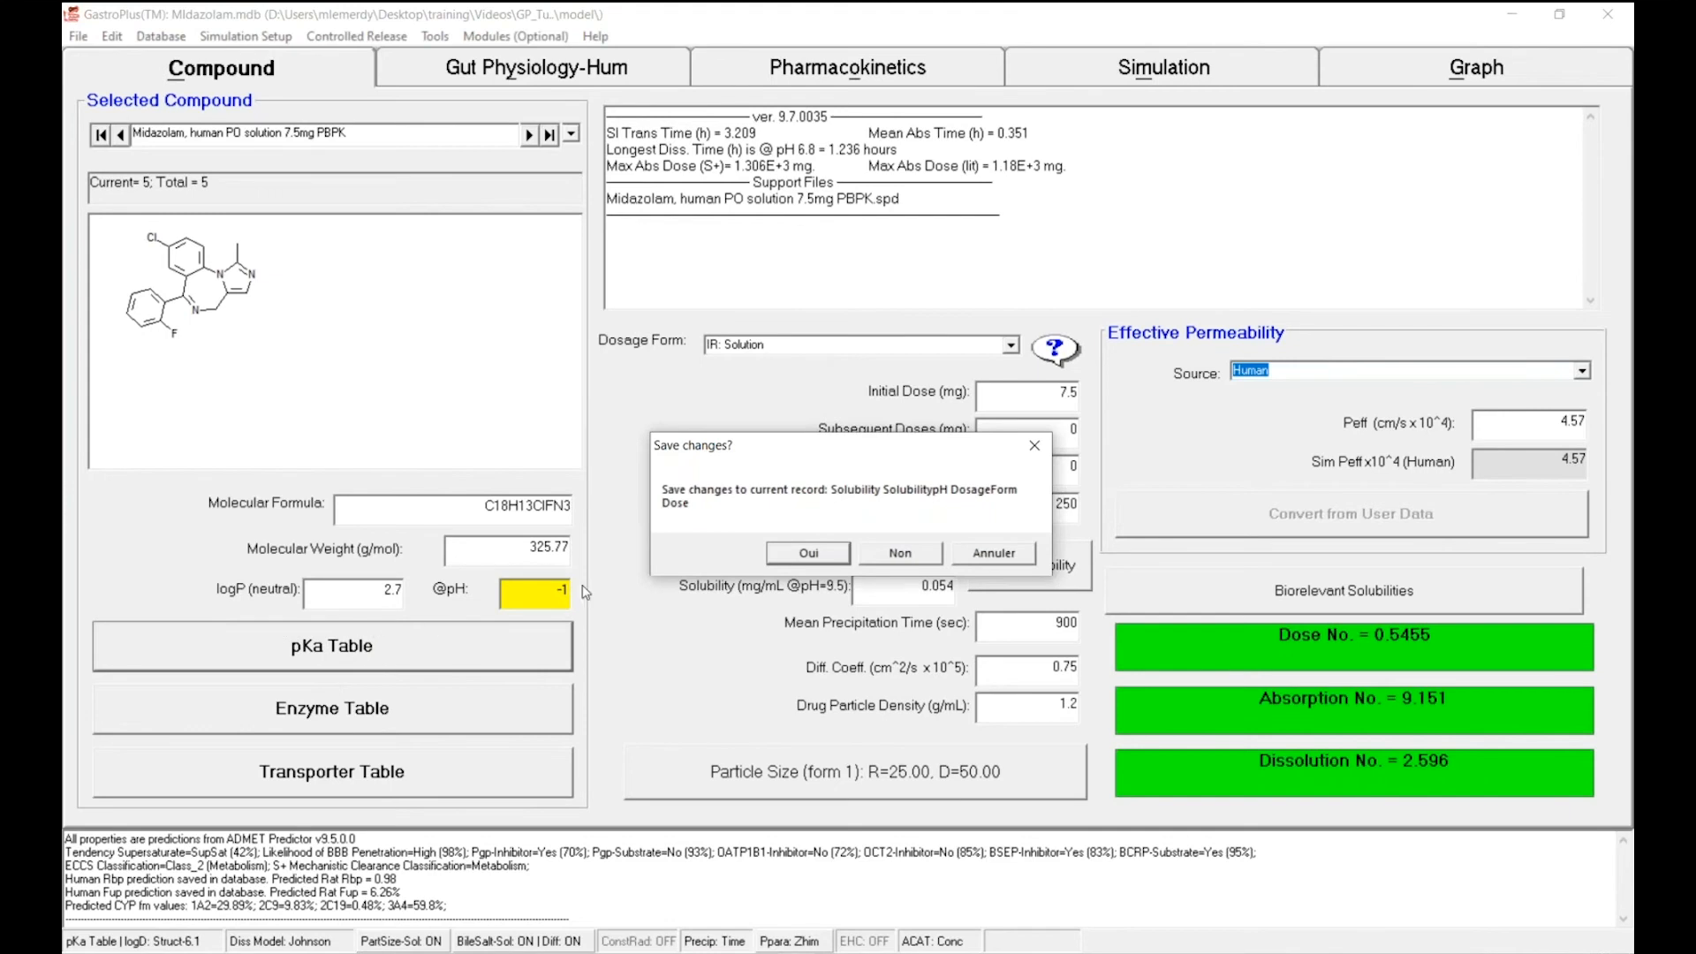
{"action": "mouse_move", "coordinate": [850, 509]}
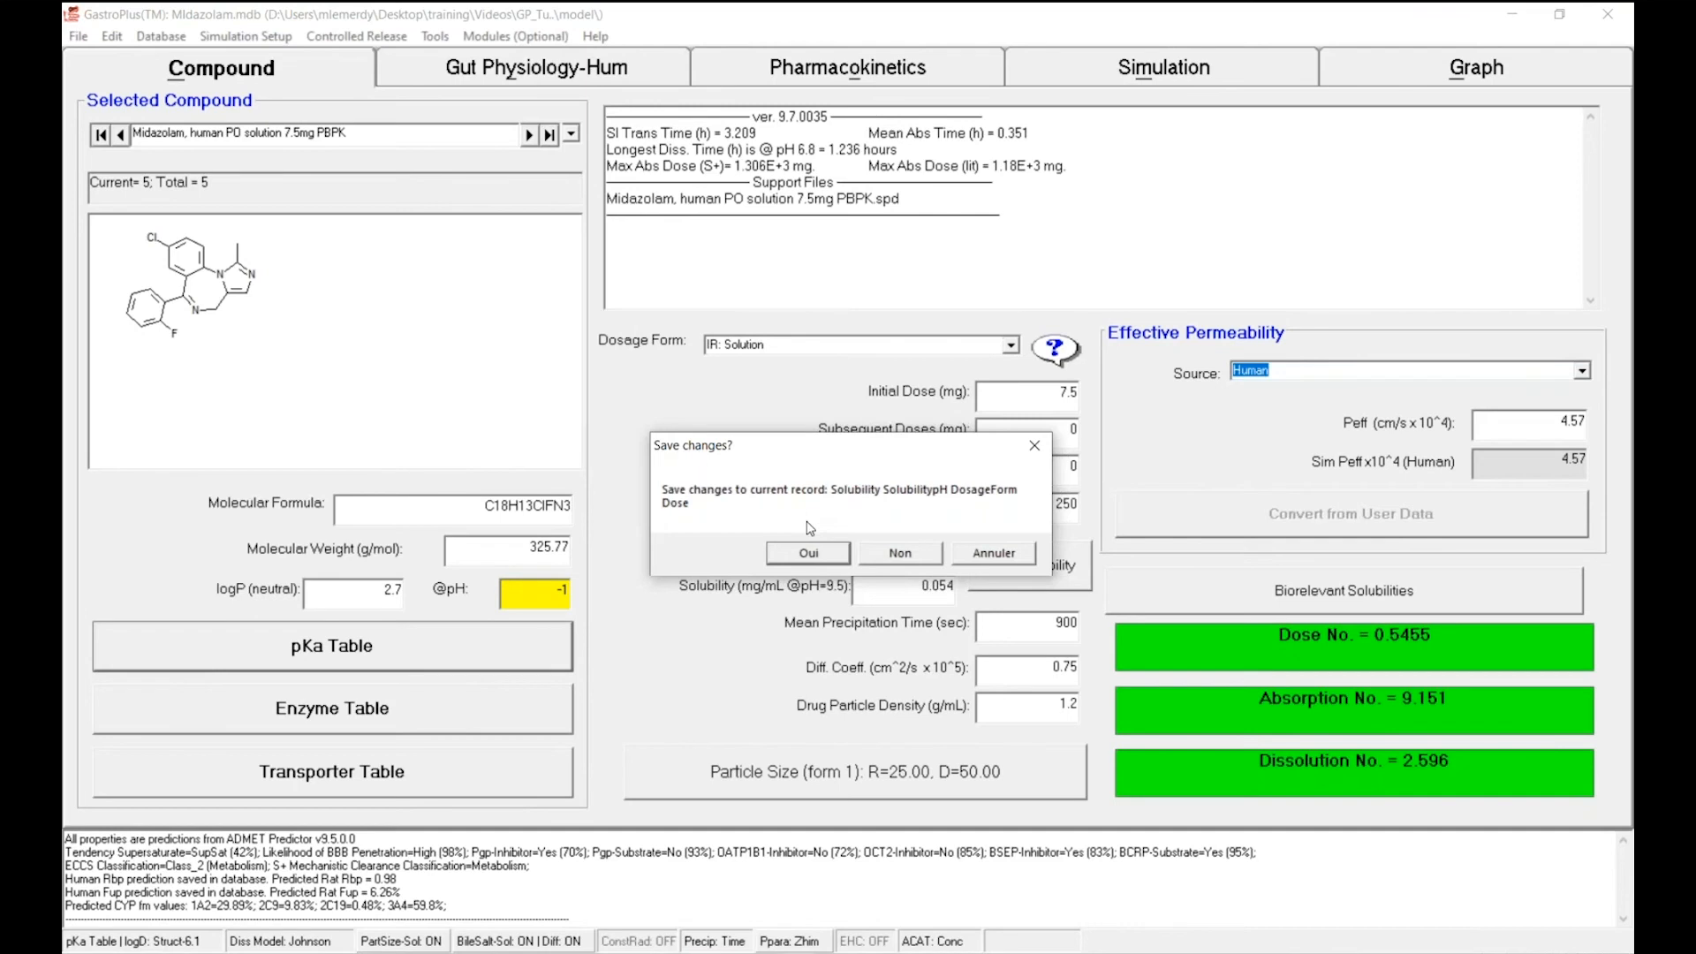
Keep the record changes and bring up the compound's pKa table
{"action": "left_click", "coordinate": [899, 553]}
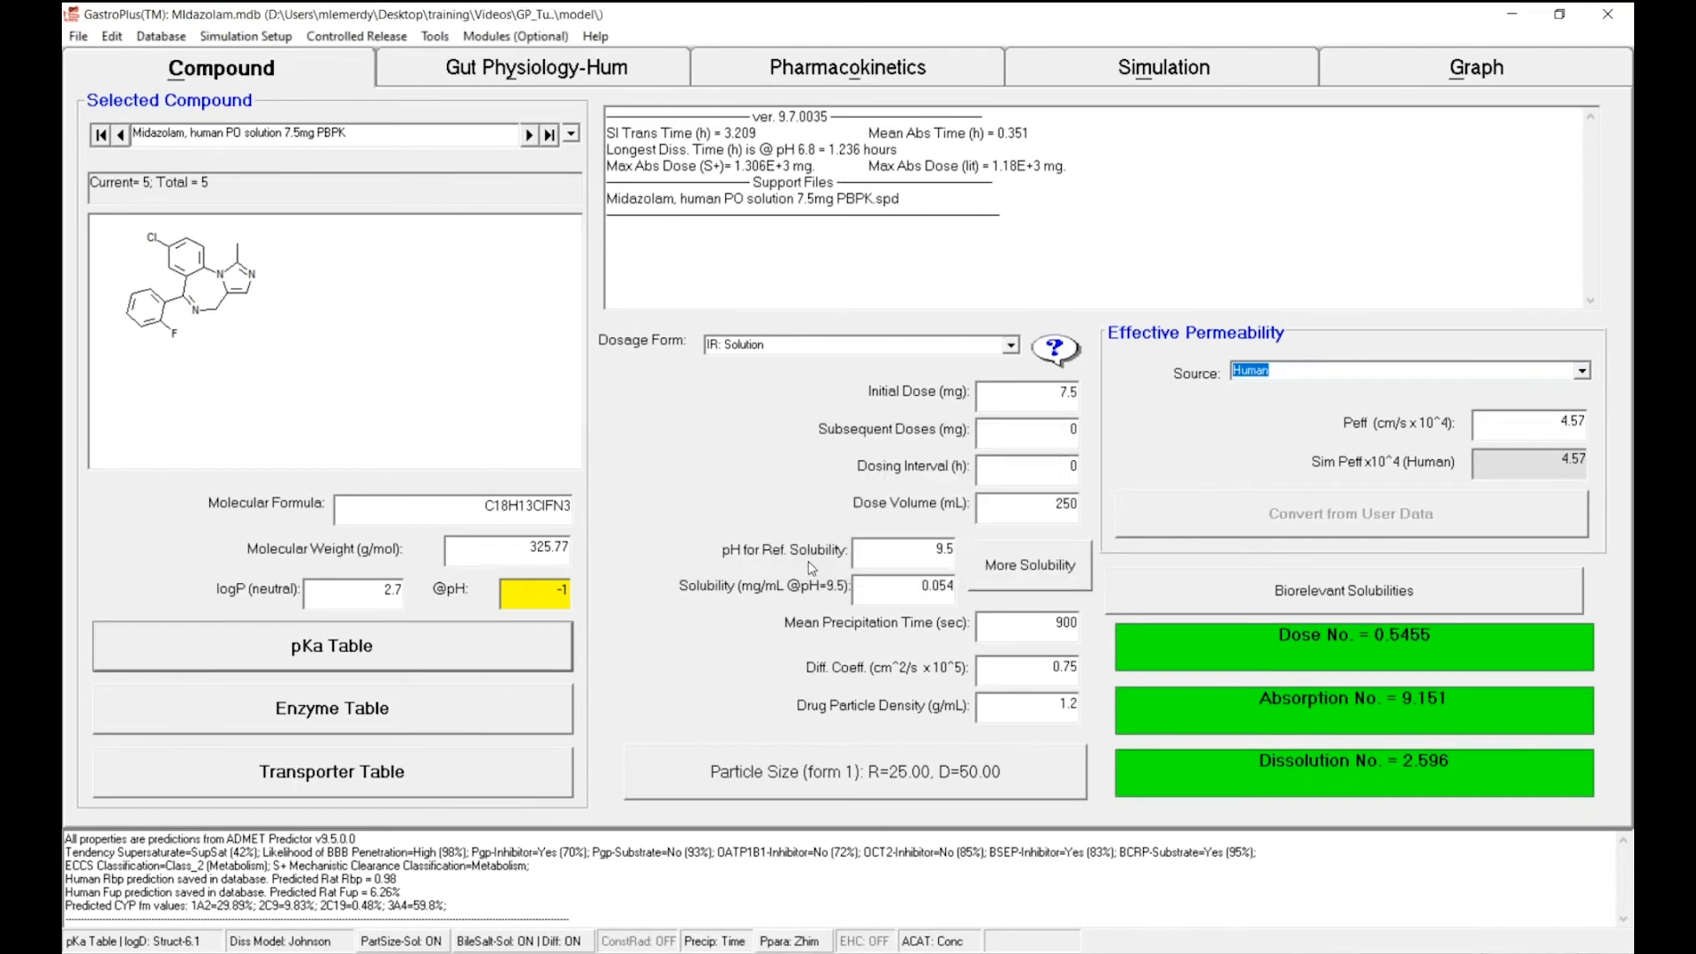
{"action": "left_click", "coordinate": [332, 646]}
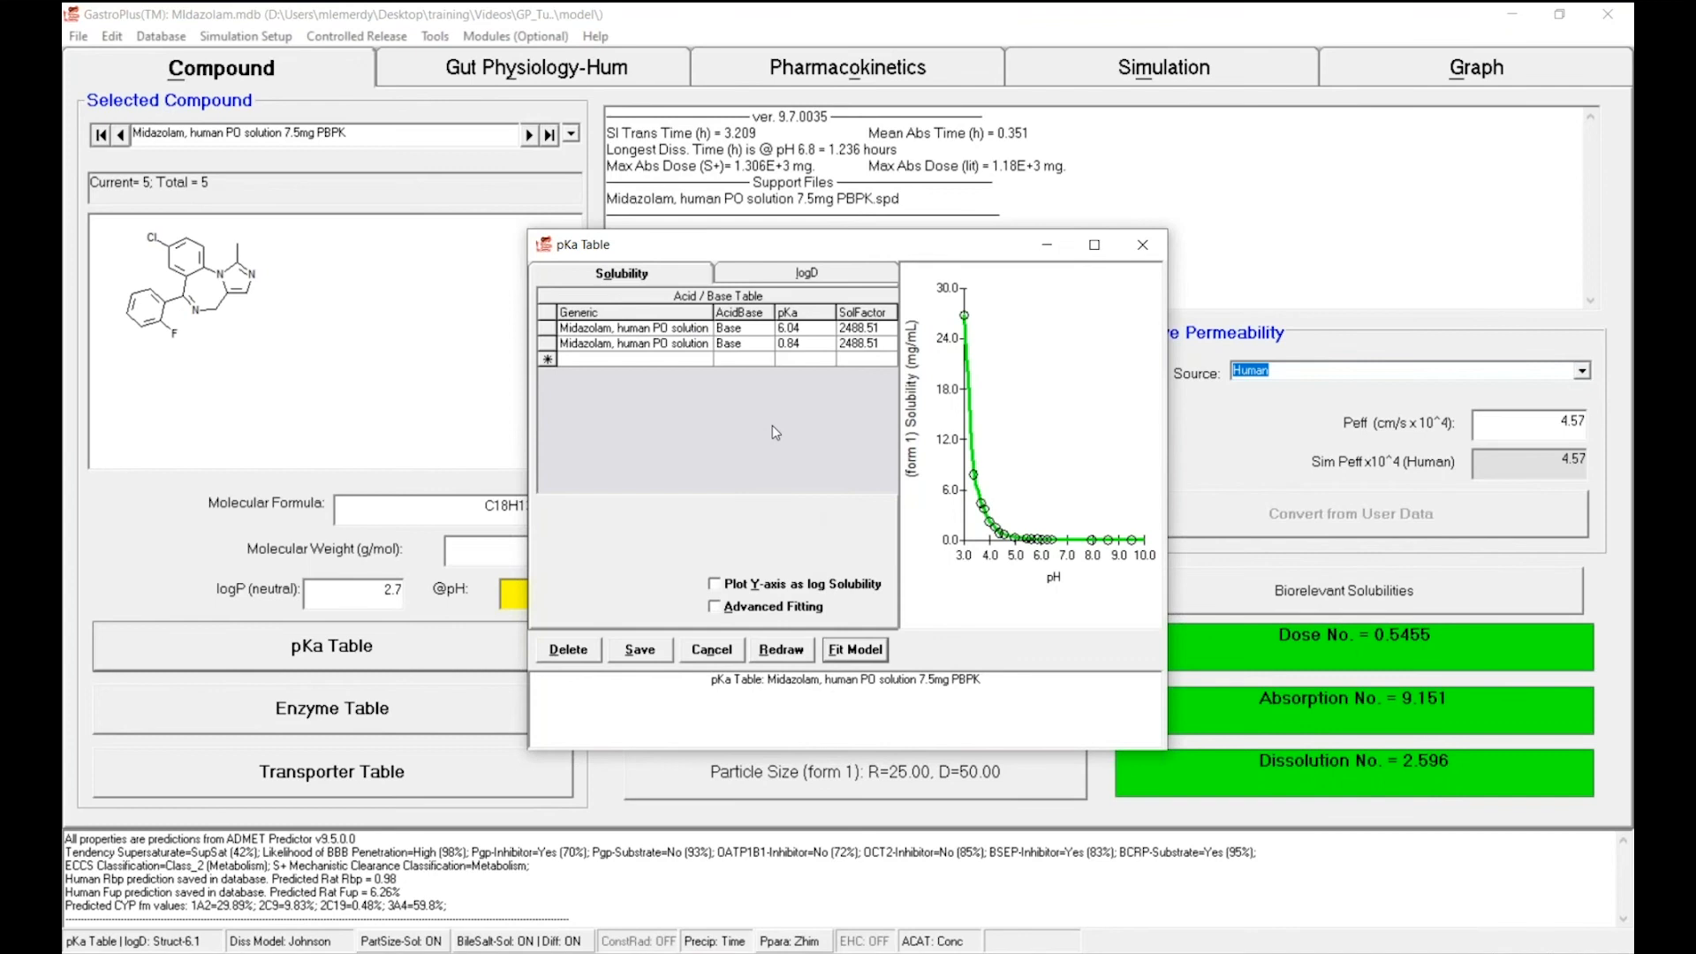
{"action": "mouse_move", "coordinate": [852, 393]}
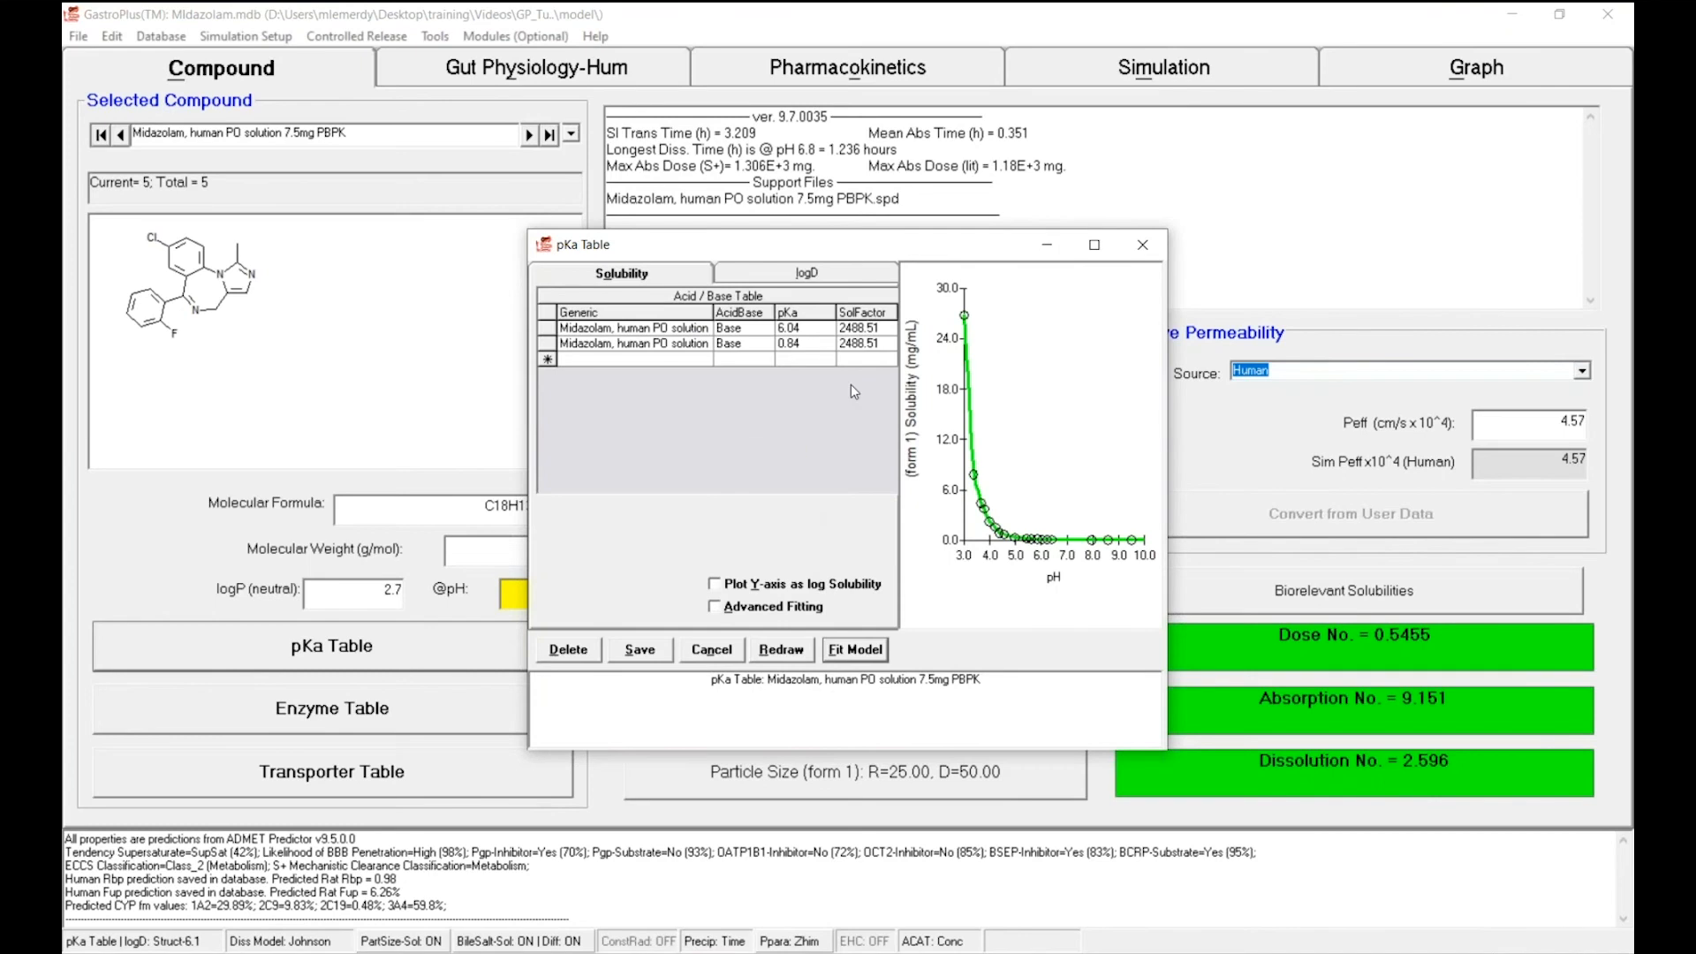
{"action": "mouse_move", "coordinate": [855, 389]}
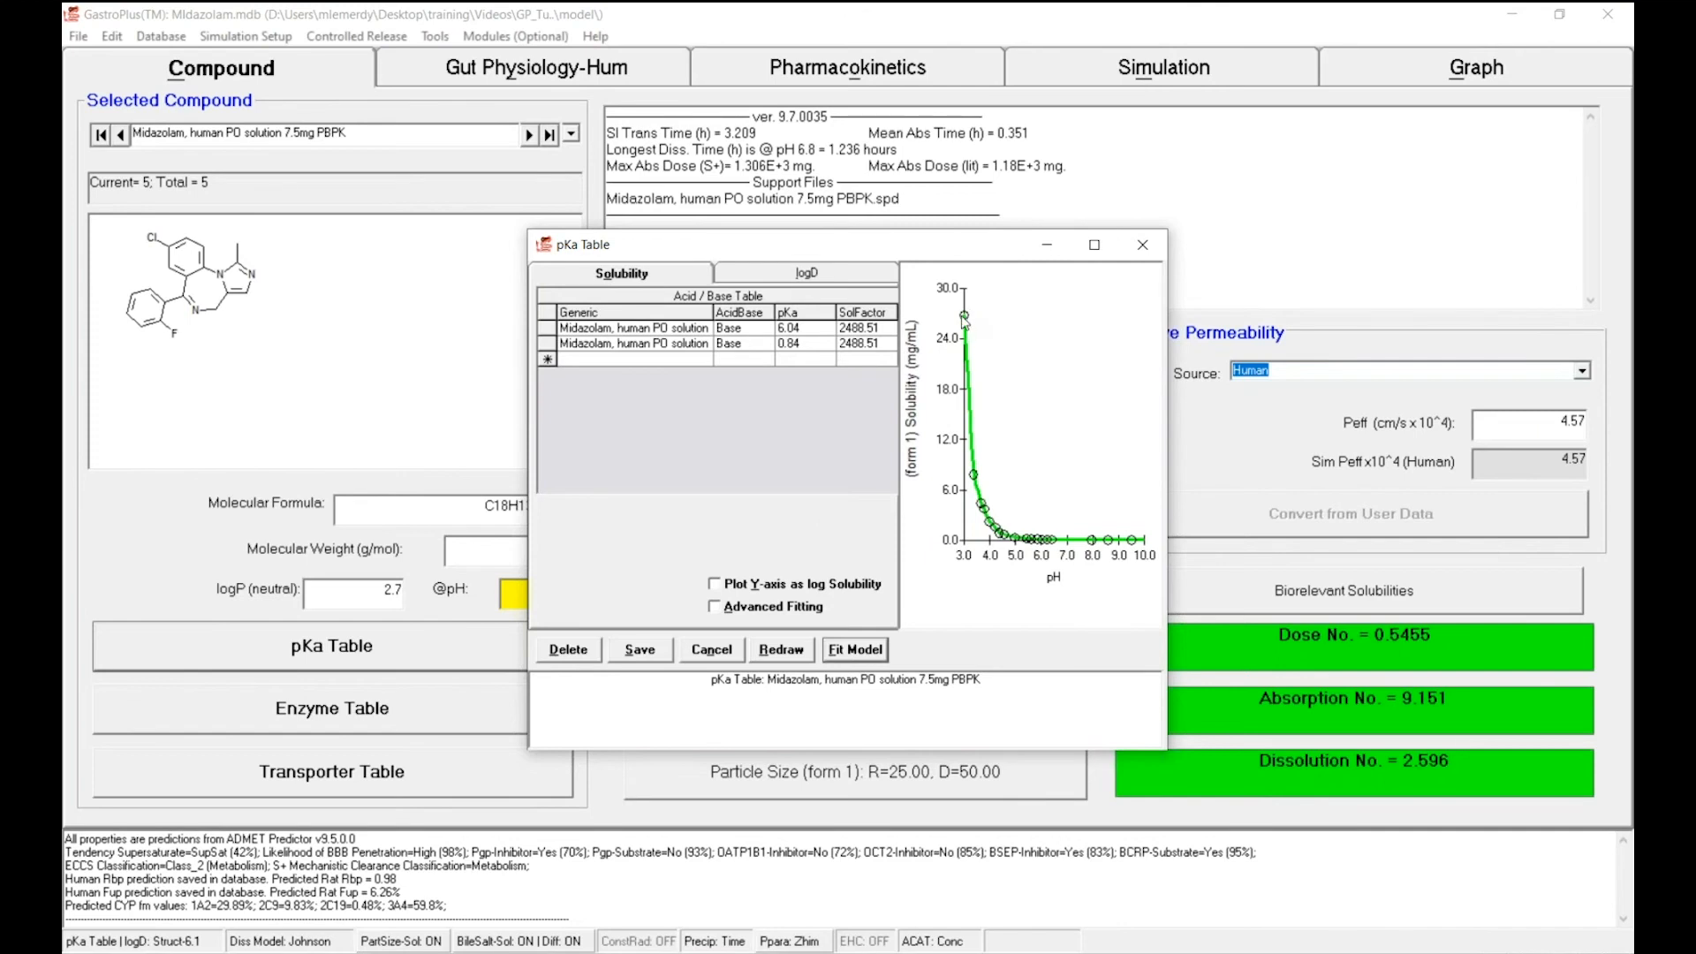
{"action": "mouse_move", "coordinate": [965, 322]}
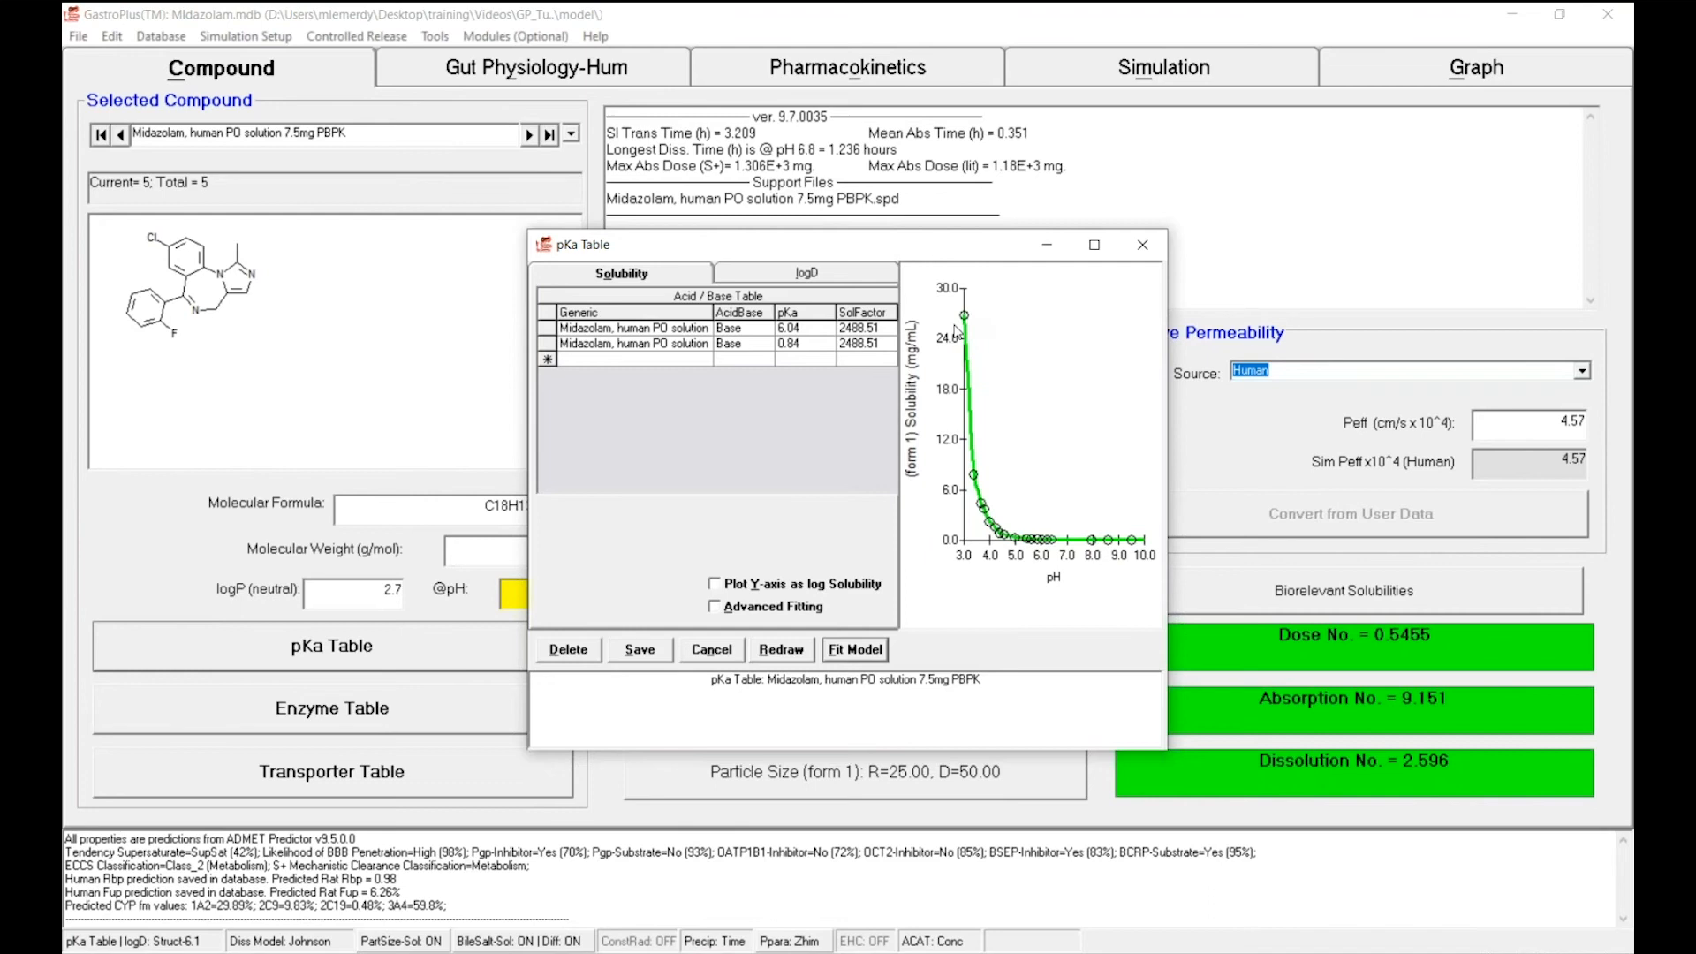
{"action": "mouse_move", "coordinate": [952, 370]}
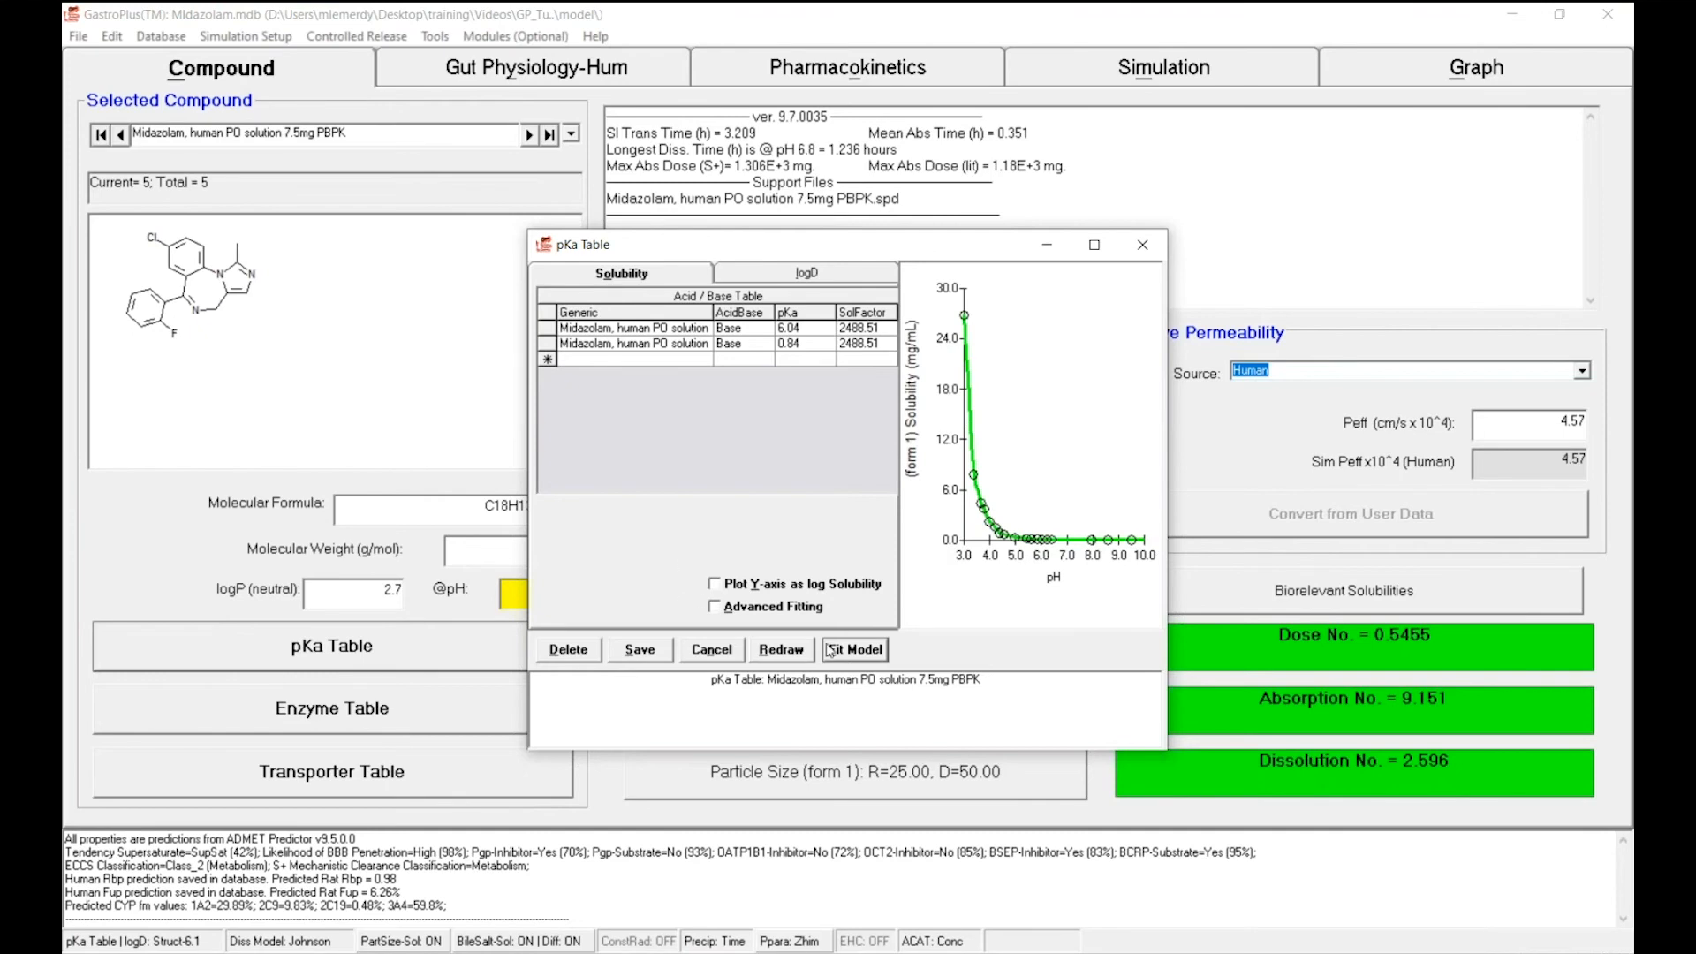
Run Fit Model on the measured pH-solubility data
{"action": "left_click", "coordinate": [853, 648]}
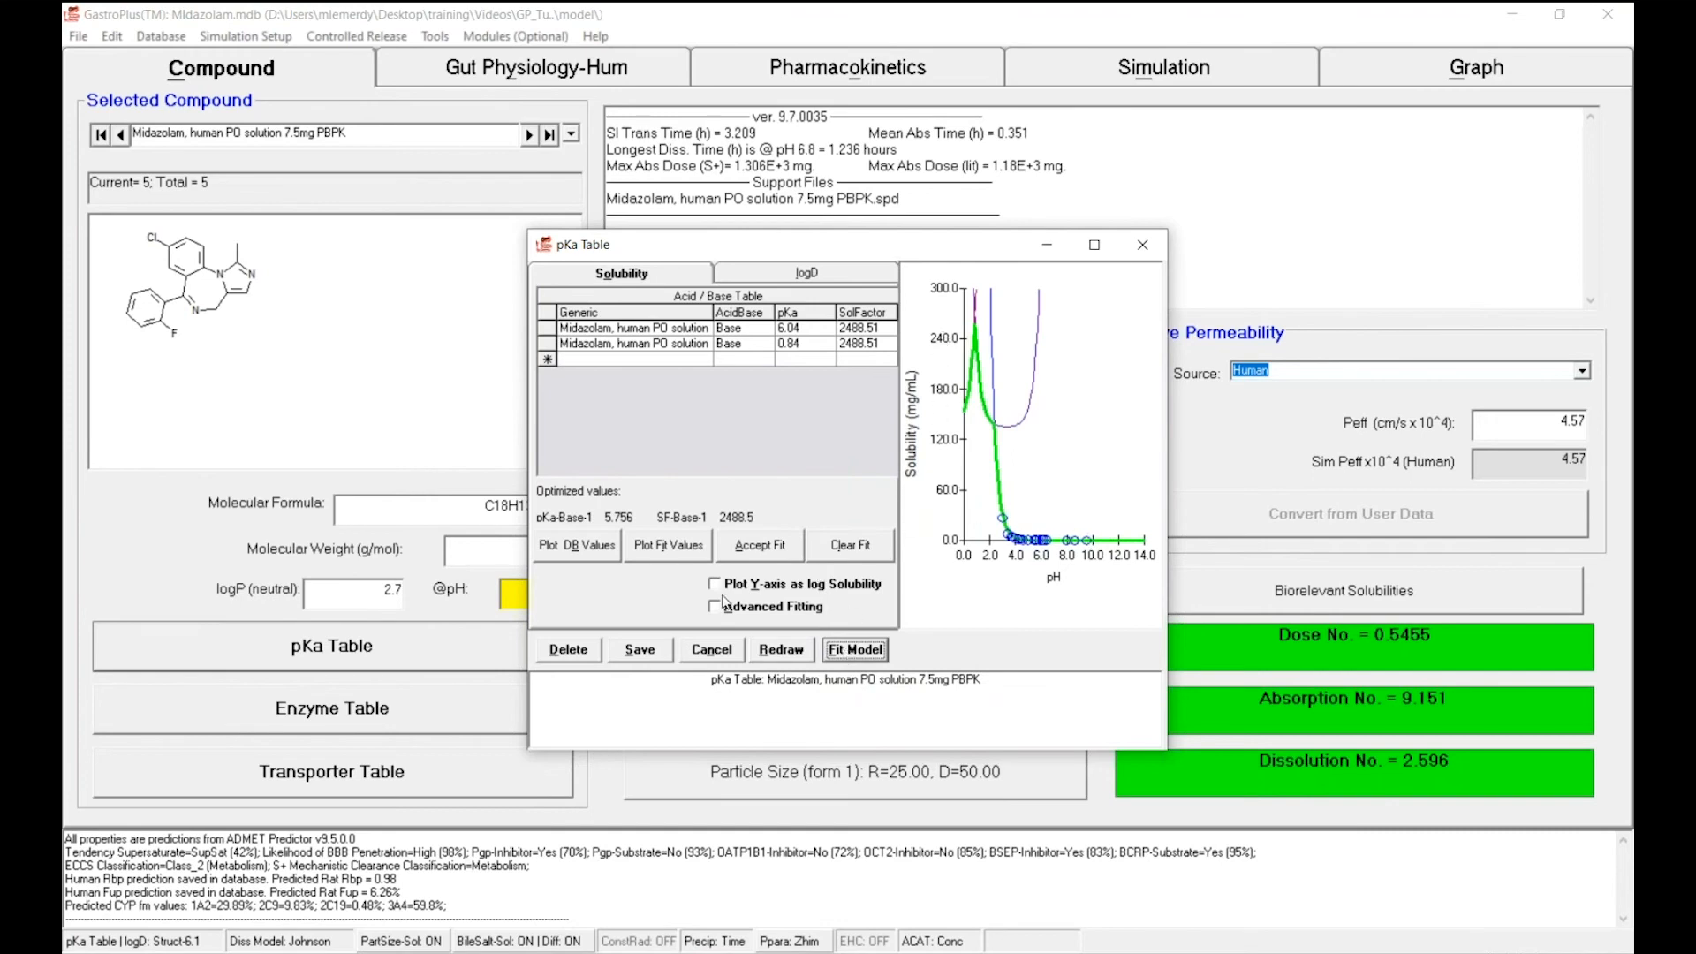
Plot Y-axis as log solubility and accept the fitted base pKa 5.756, solubility factor 2488.5
{"action": "left_click", "coordinate": [716, 585]}
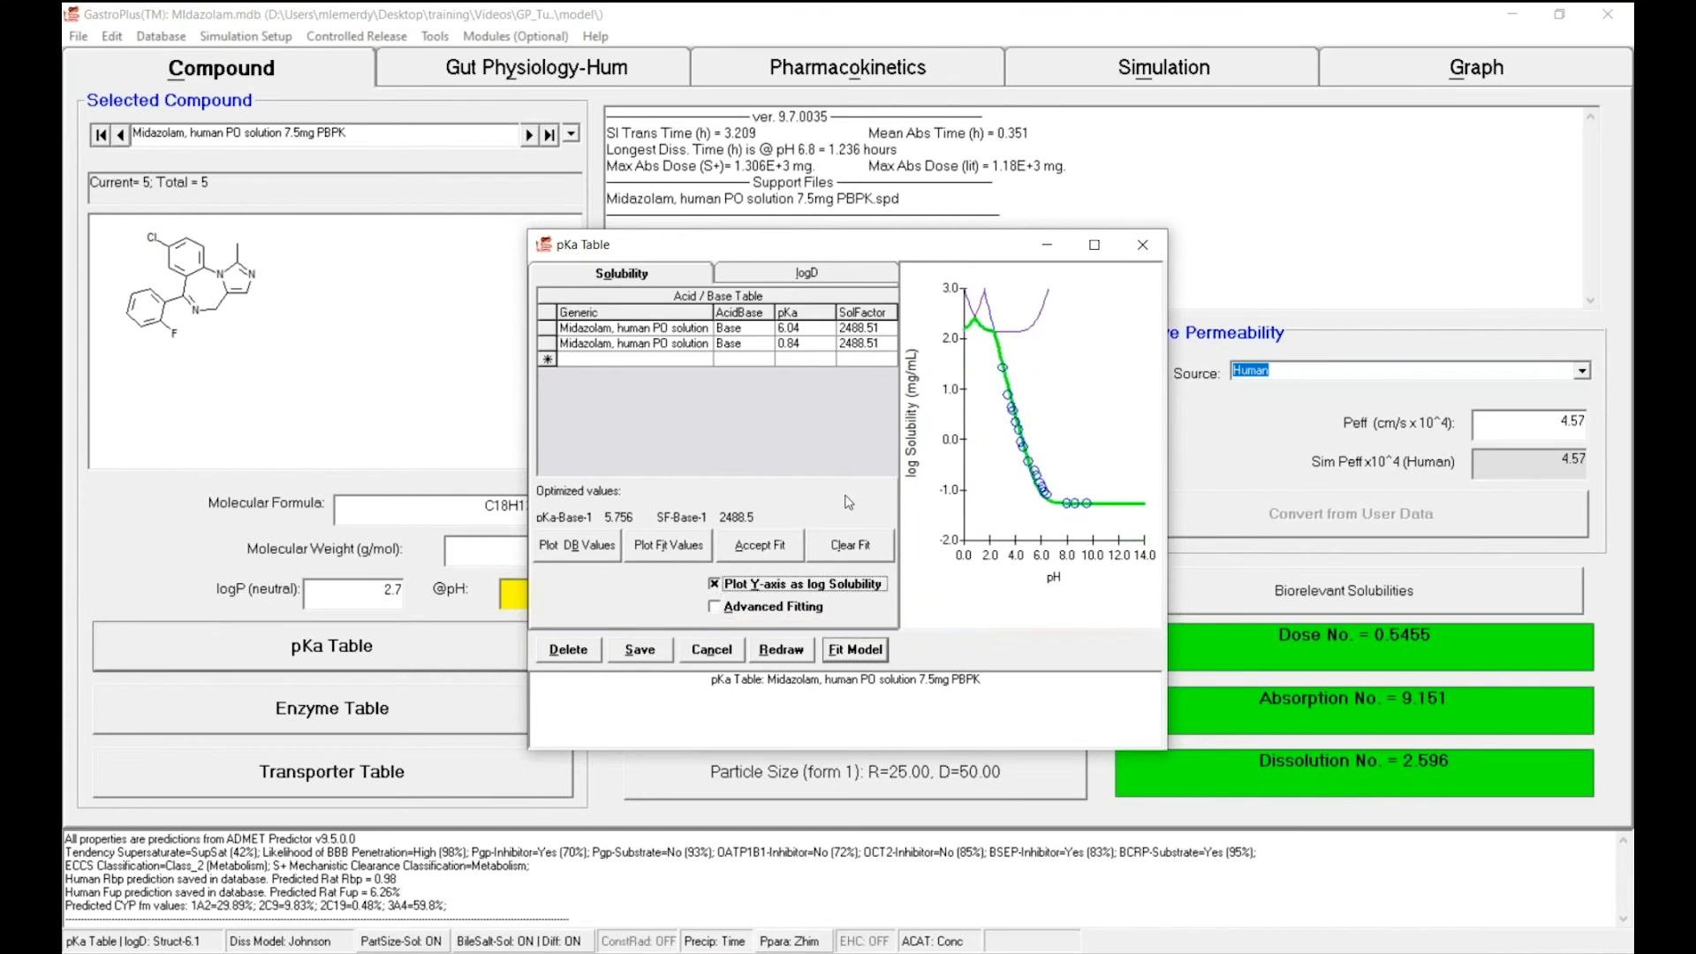
{"action": "mouse_move", "coordinate": [1023, 456]}
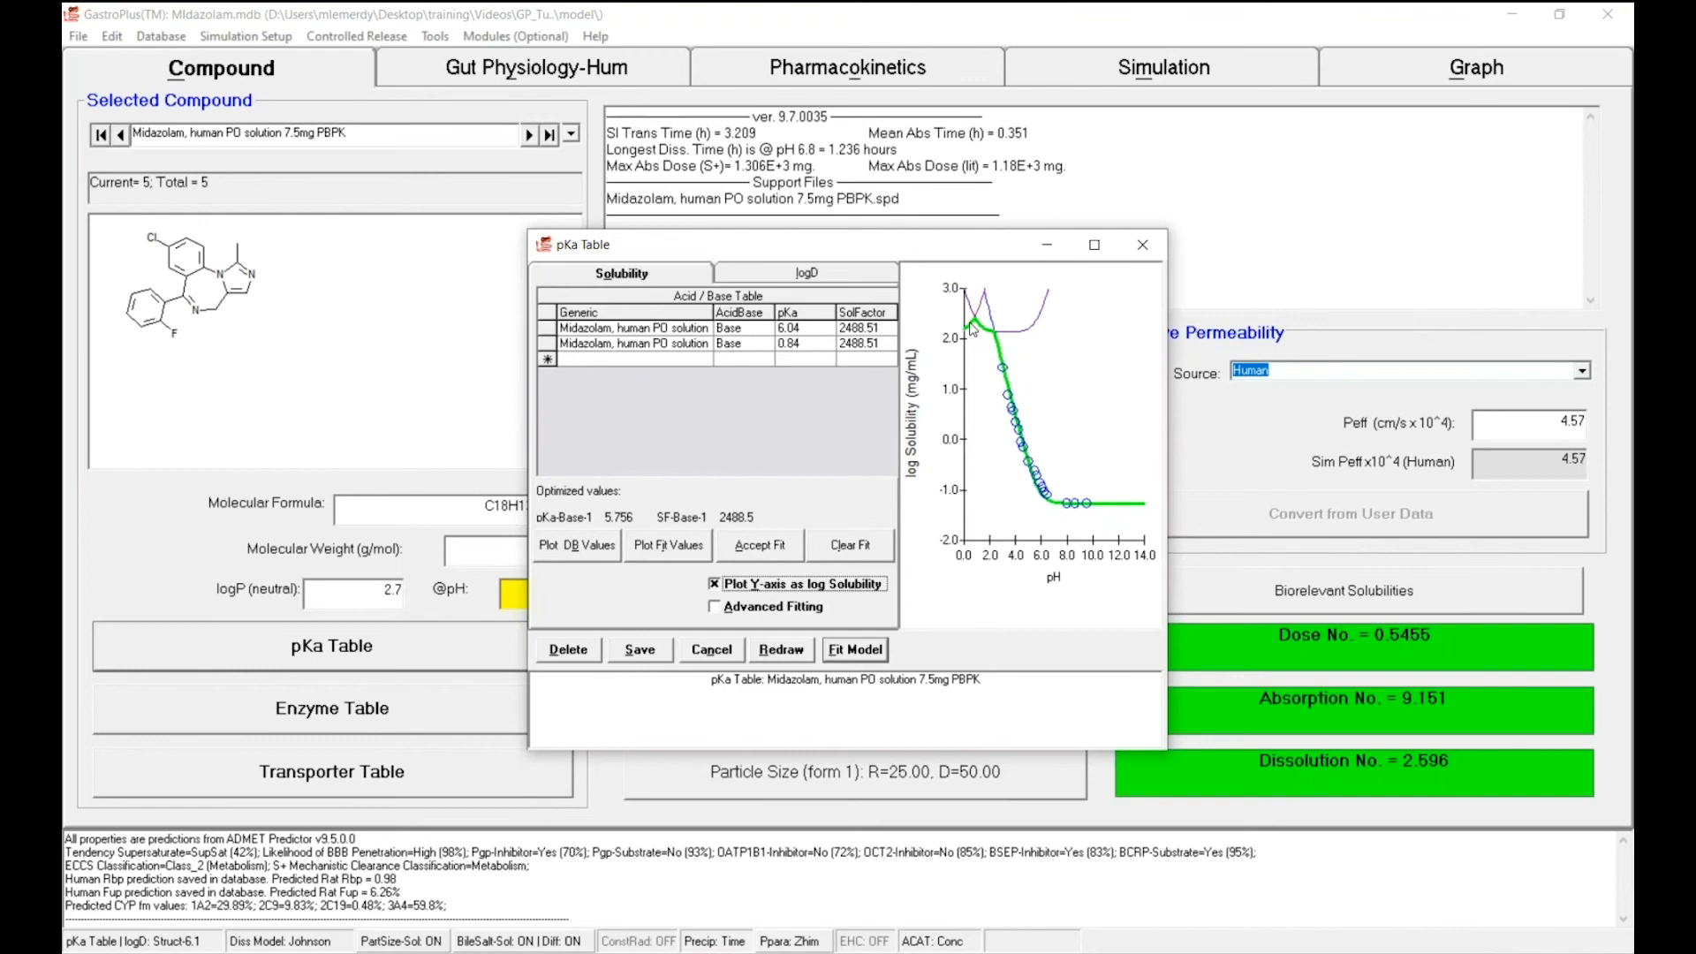
{"action": "mouse_move", "coordinate": [1002, 367]}
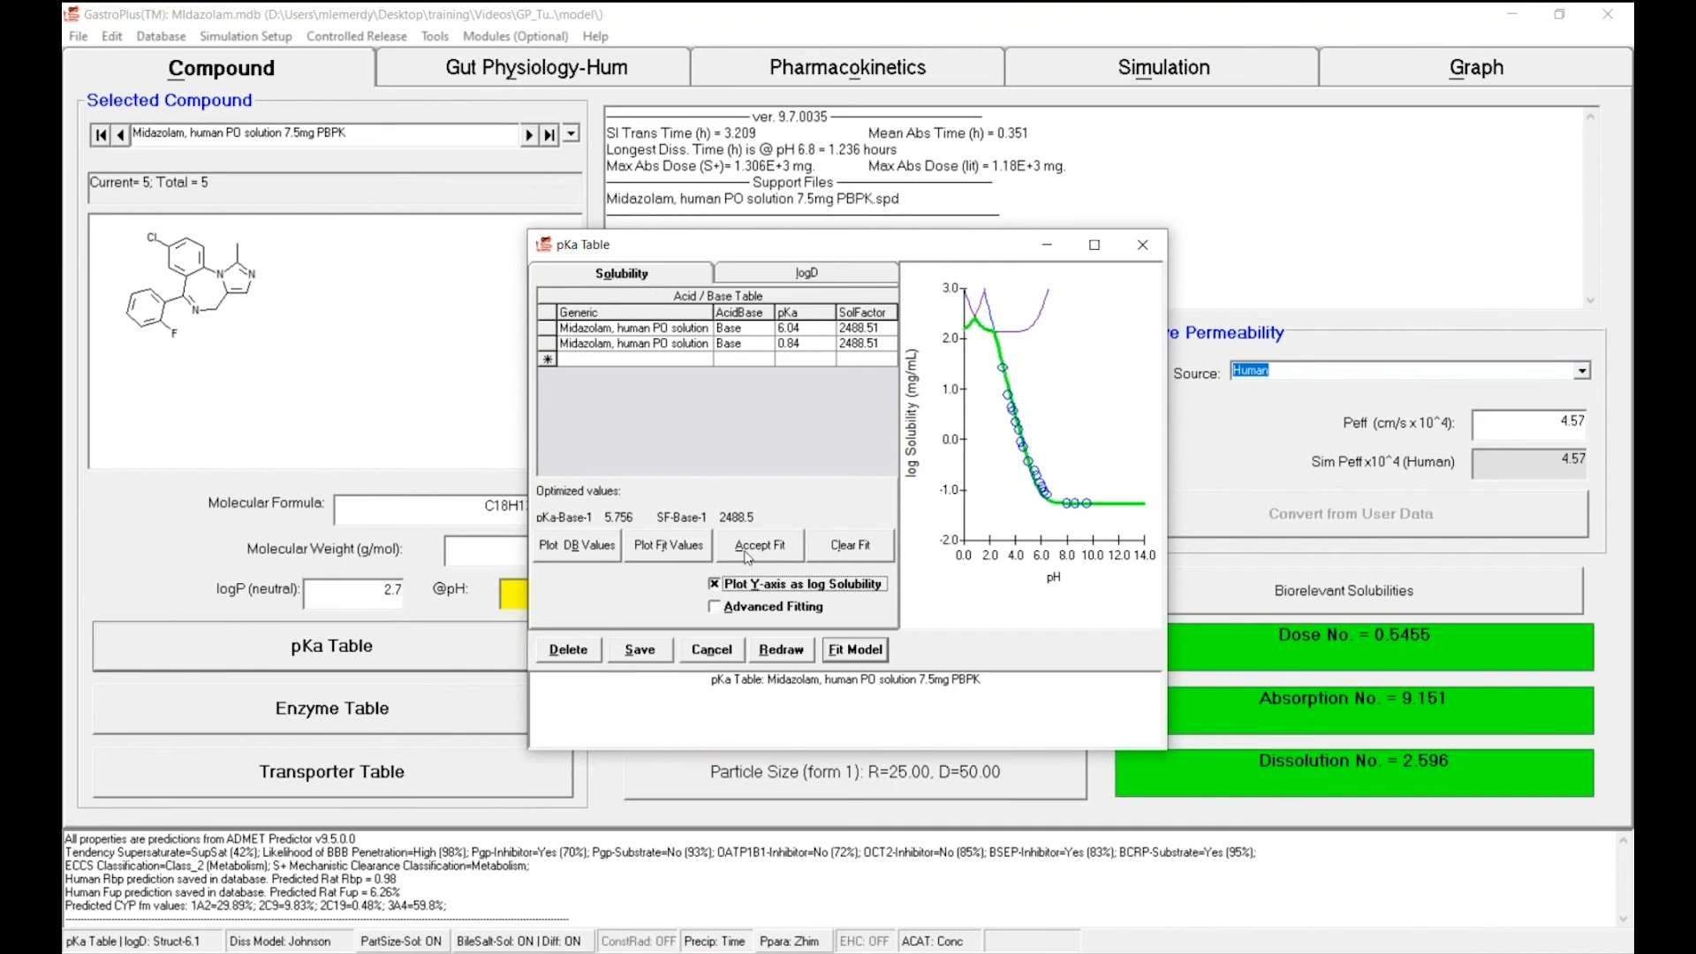
{"action": "left_click", "coordinate": [758, 546]}
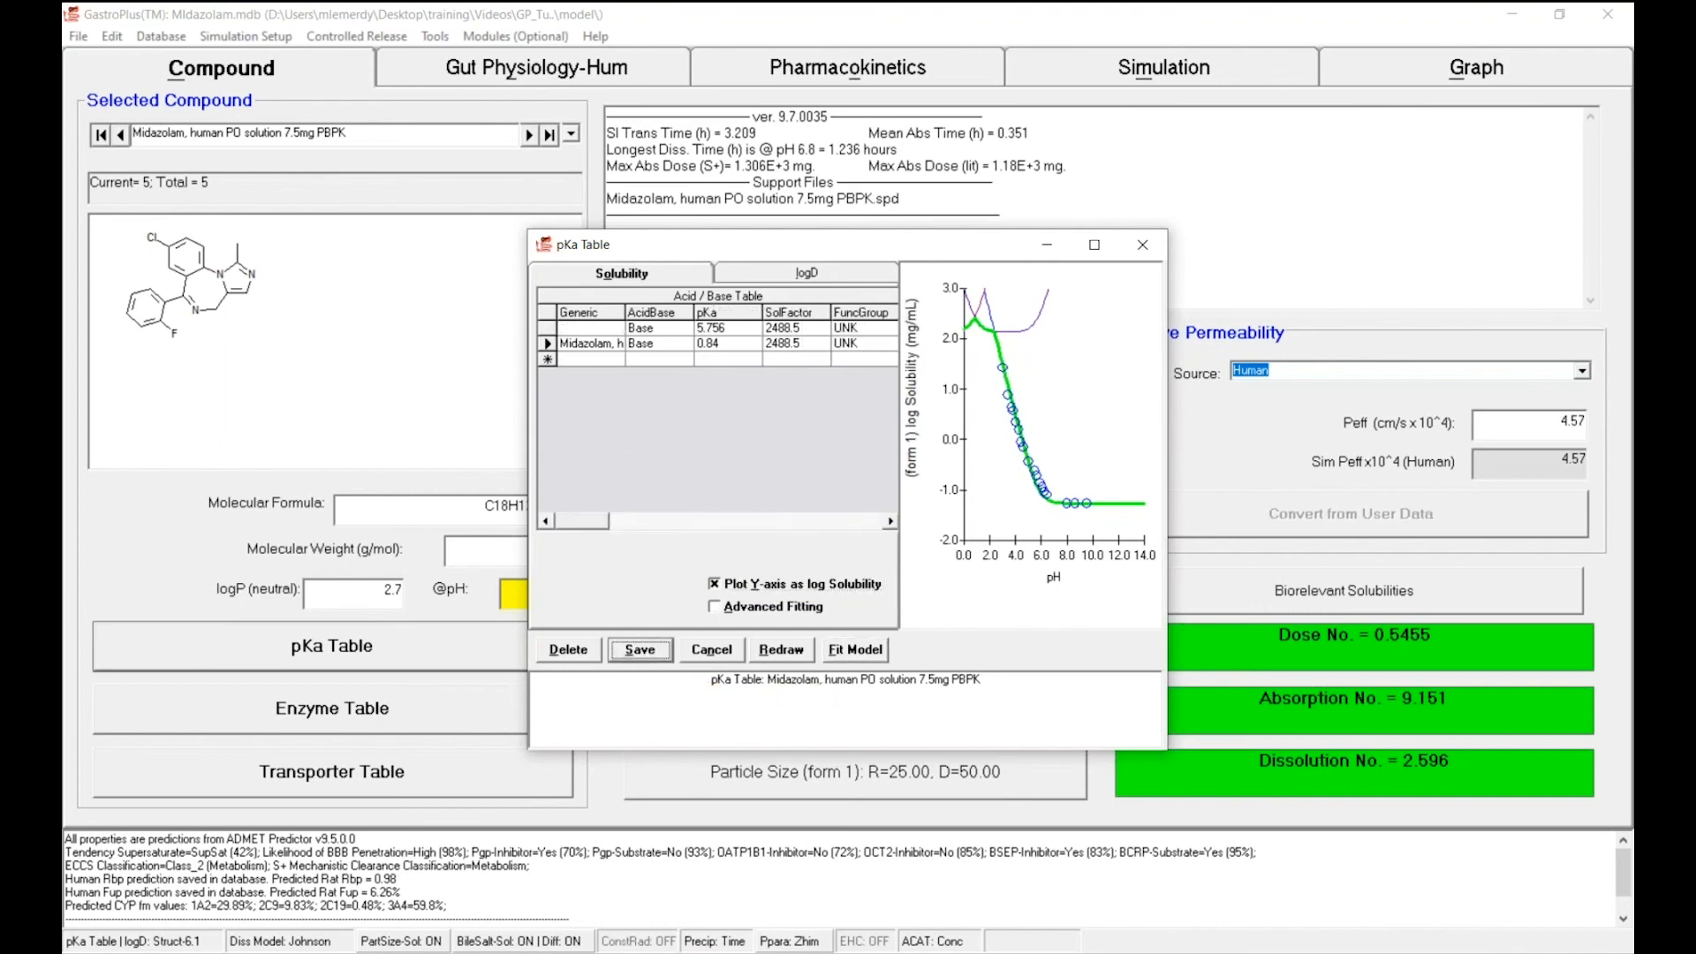
Save the fitted pKa of 5.756 to the record and view the fasted human gut physiology compartments
{"action": "left_click", "coordinate": [639, 651]}
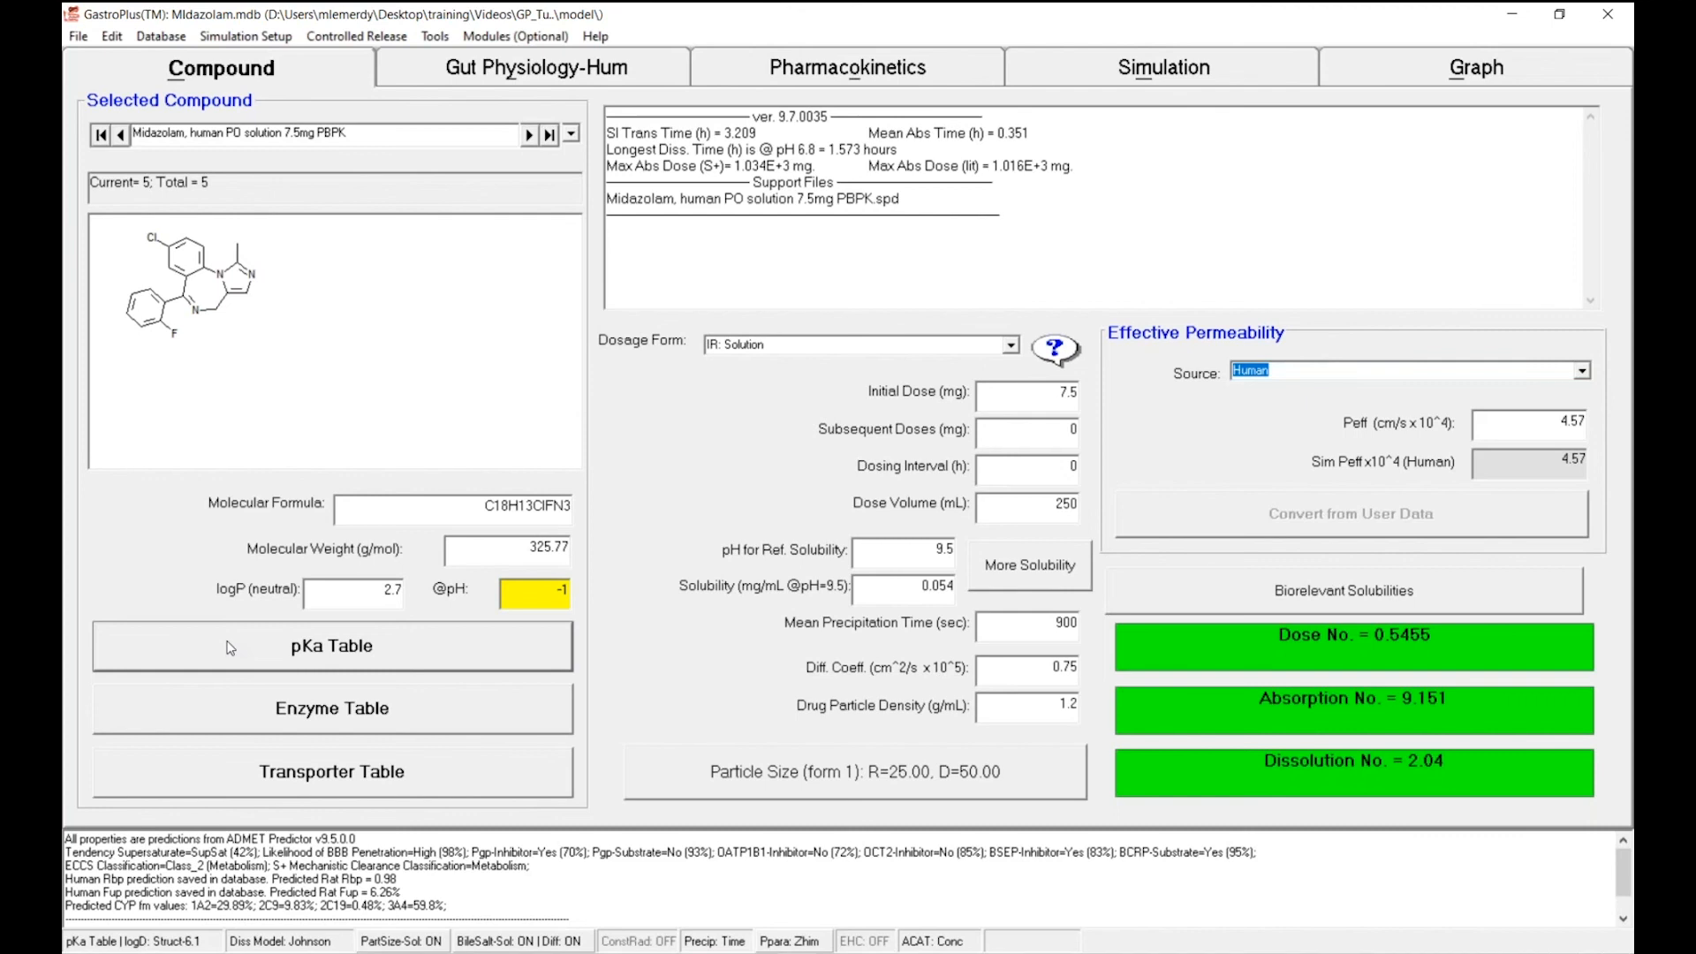
{"action": "left_click", "coordinate": [331, 647]}
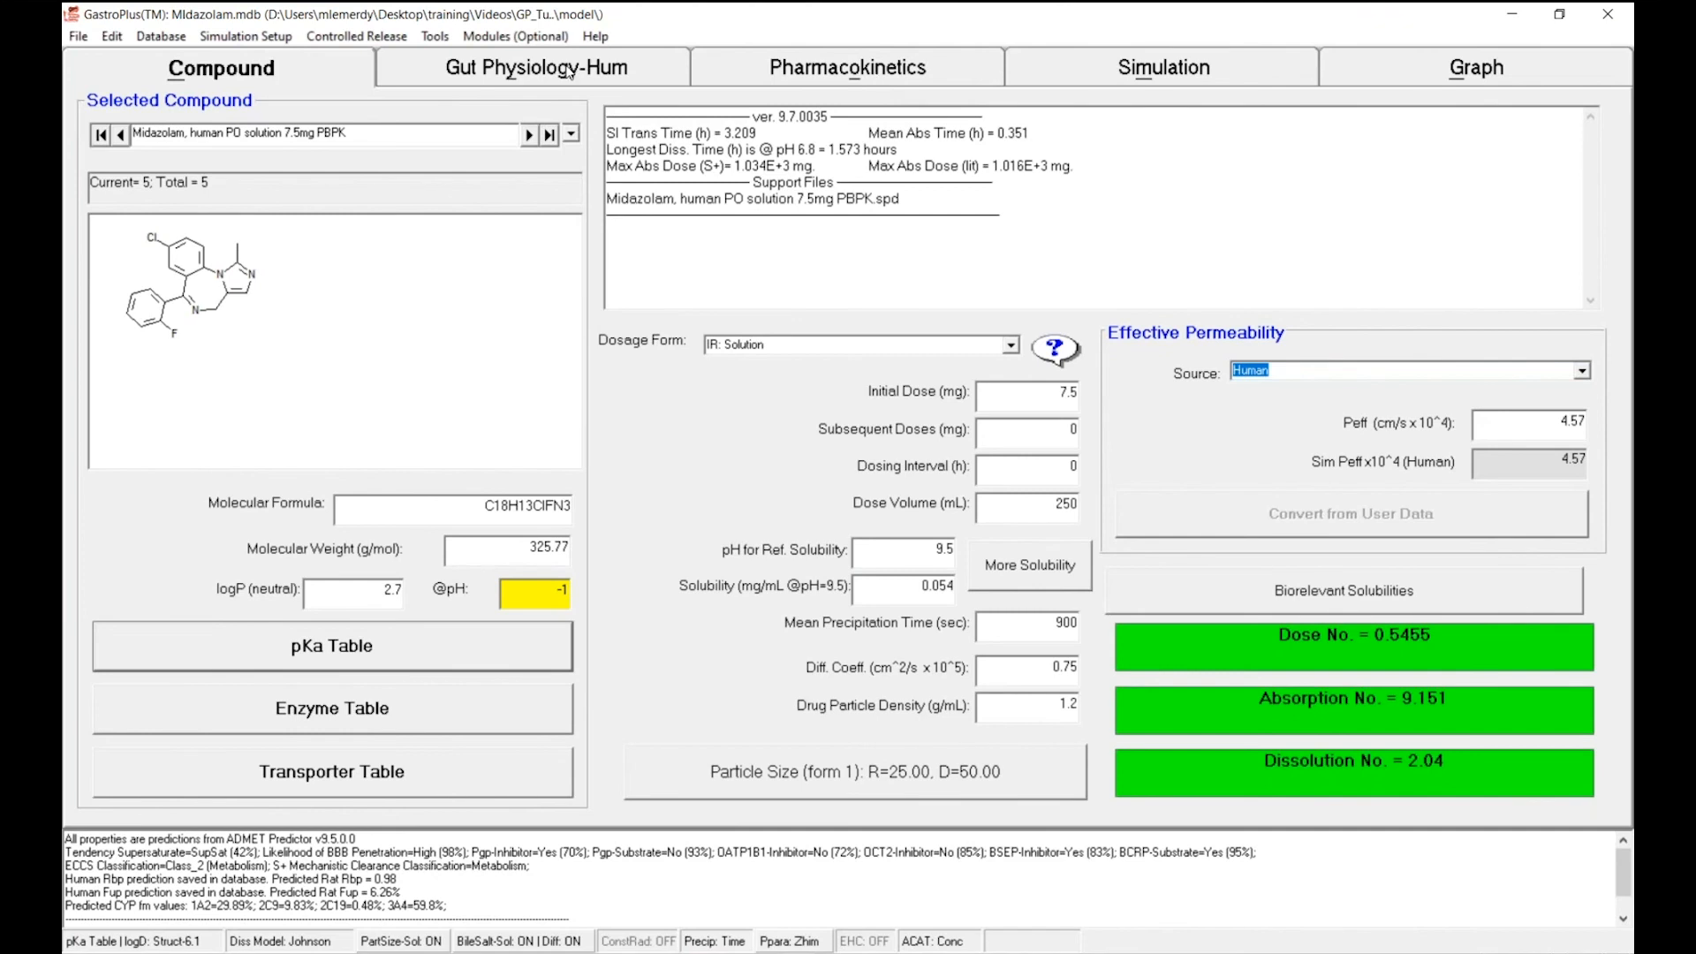
{"action": "left_click", "coordinate": [534, 67]}
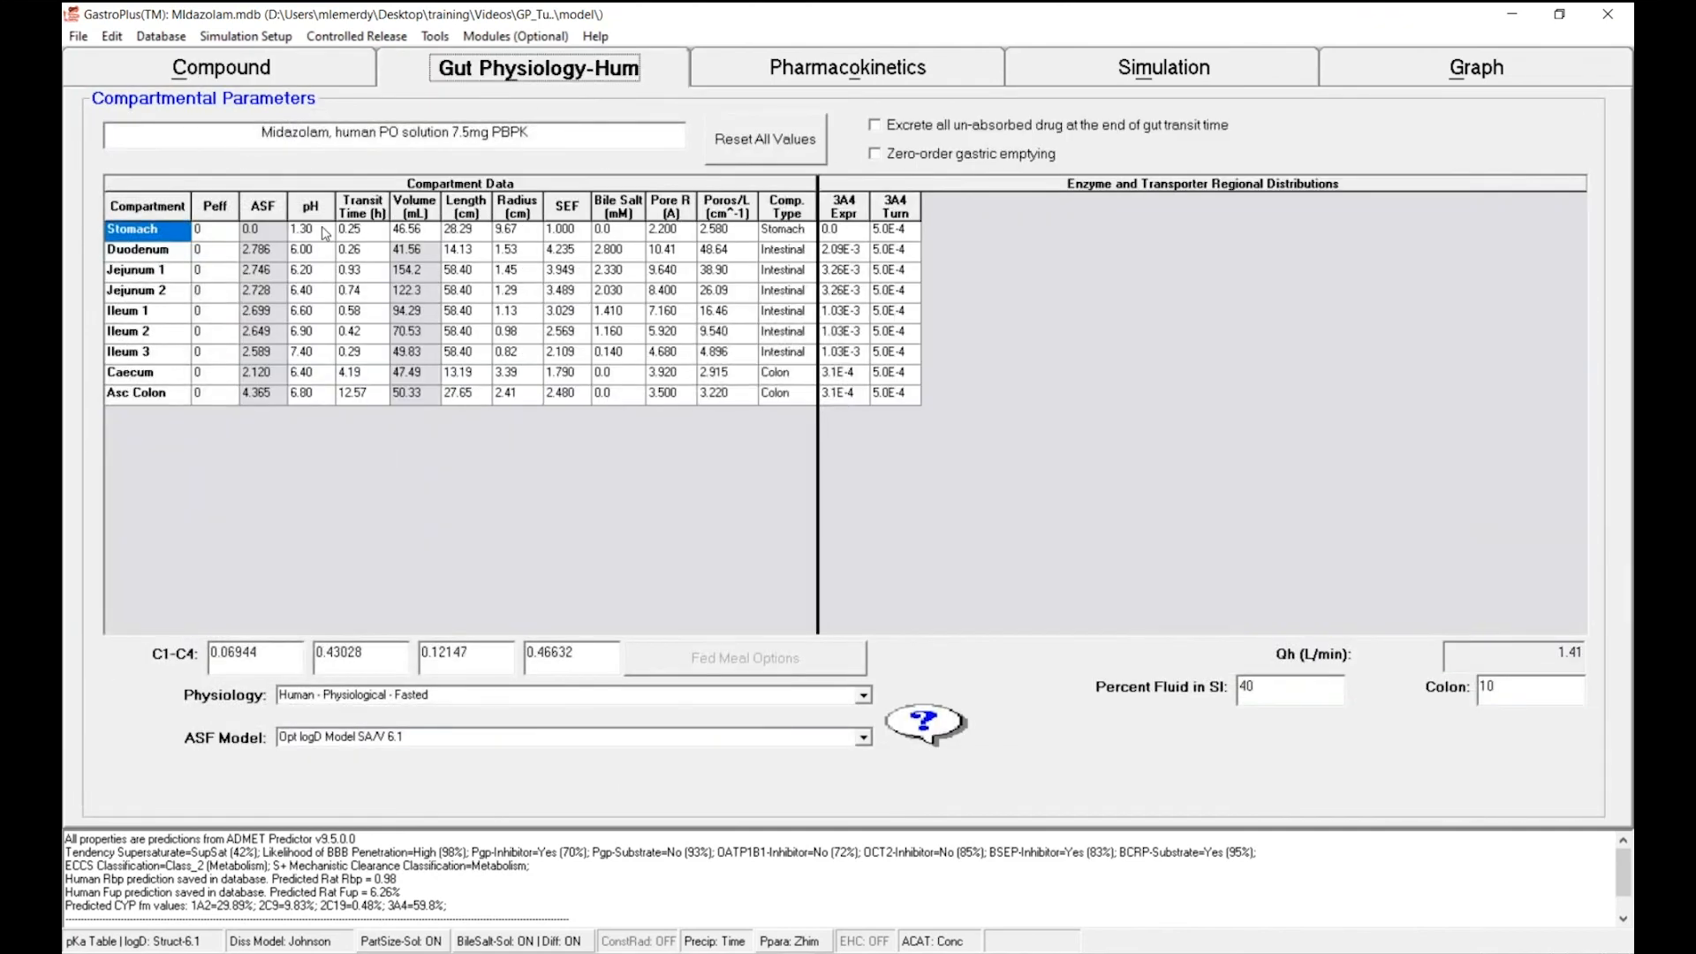
{"action": "mouse_move", "coordinate": [325, 235]}
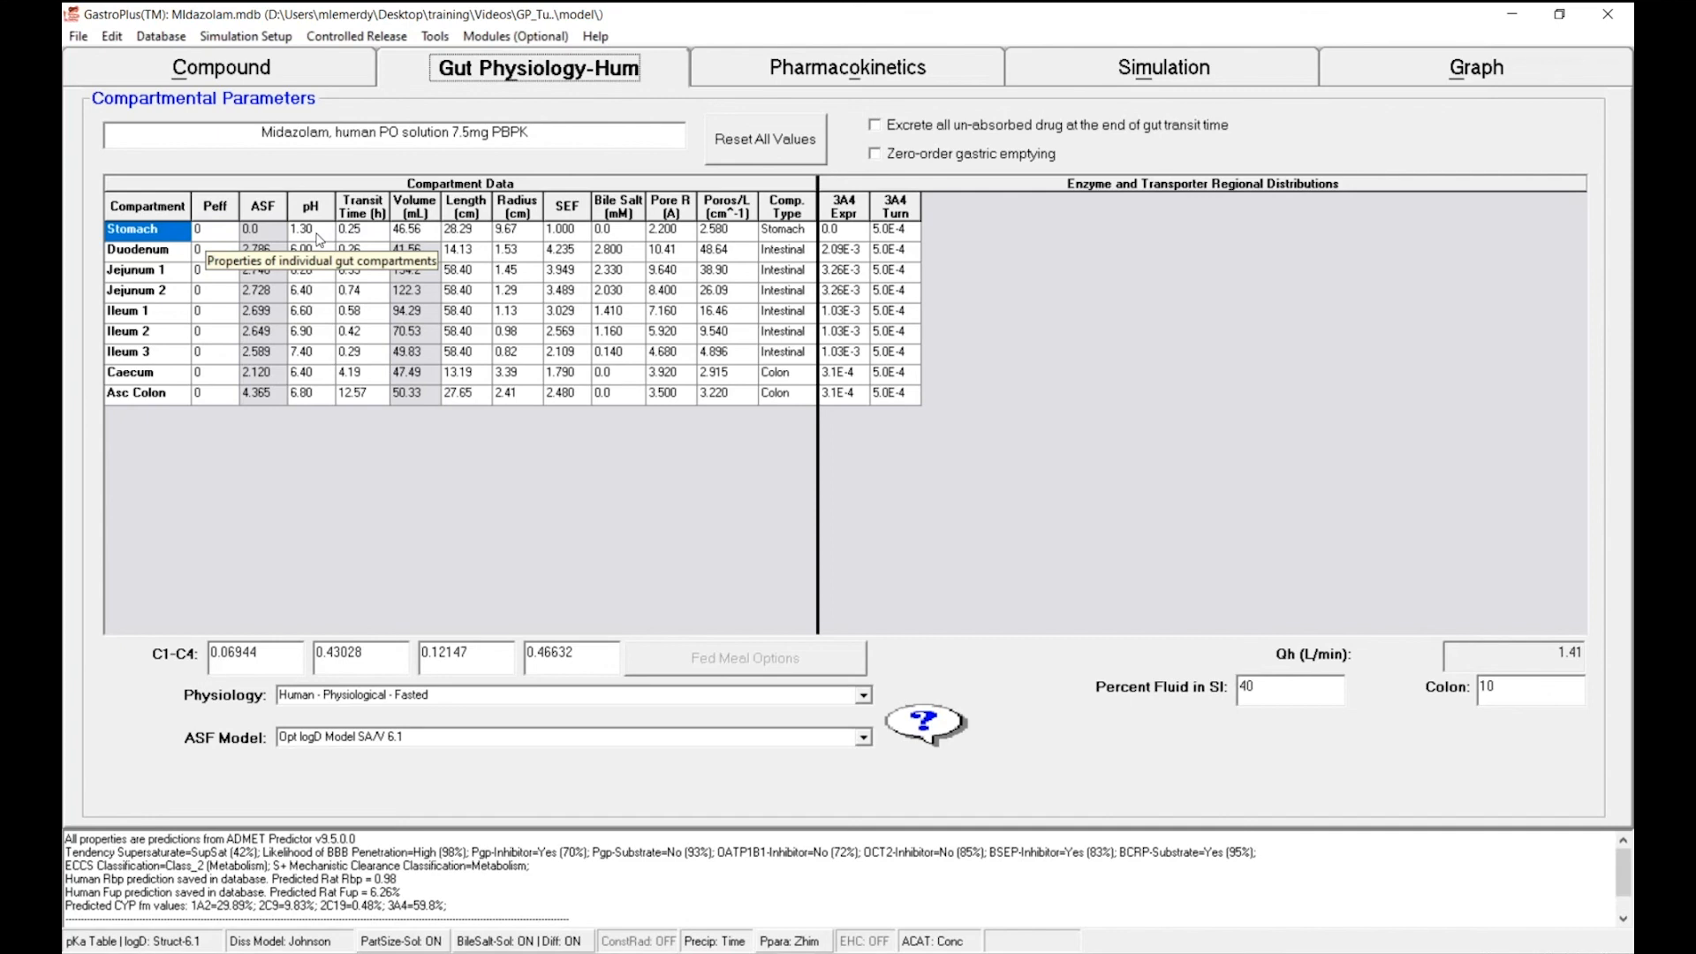
{"action": "mouse_move", "coordinate": [606, 242]}
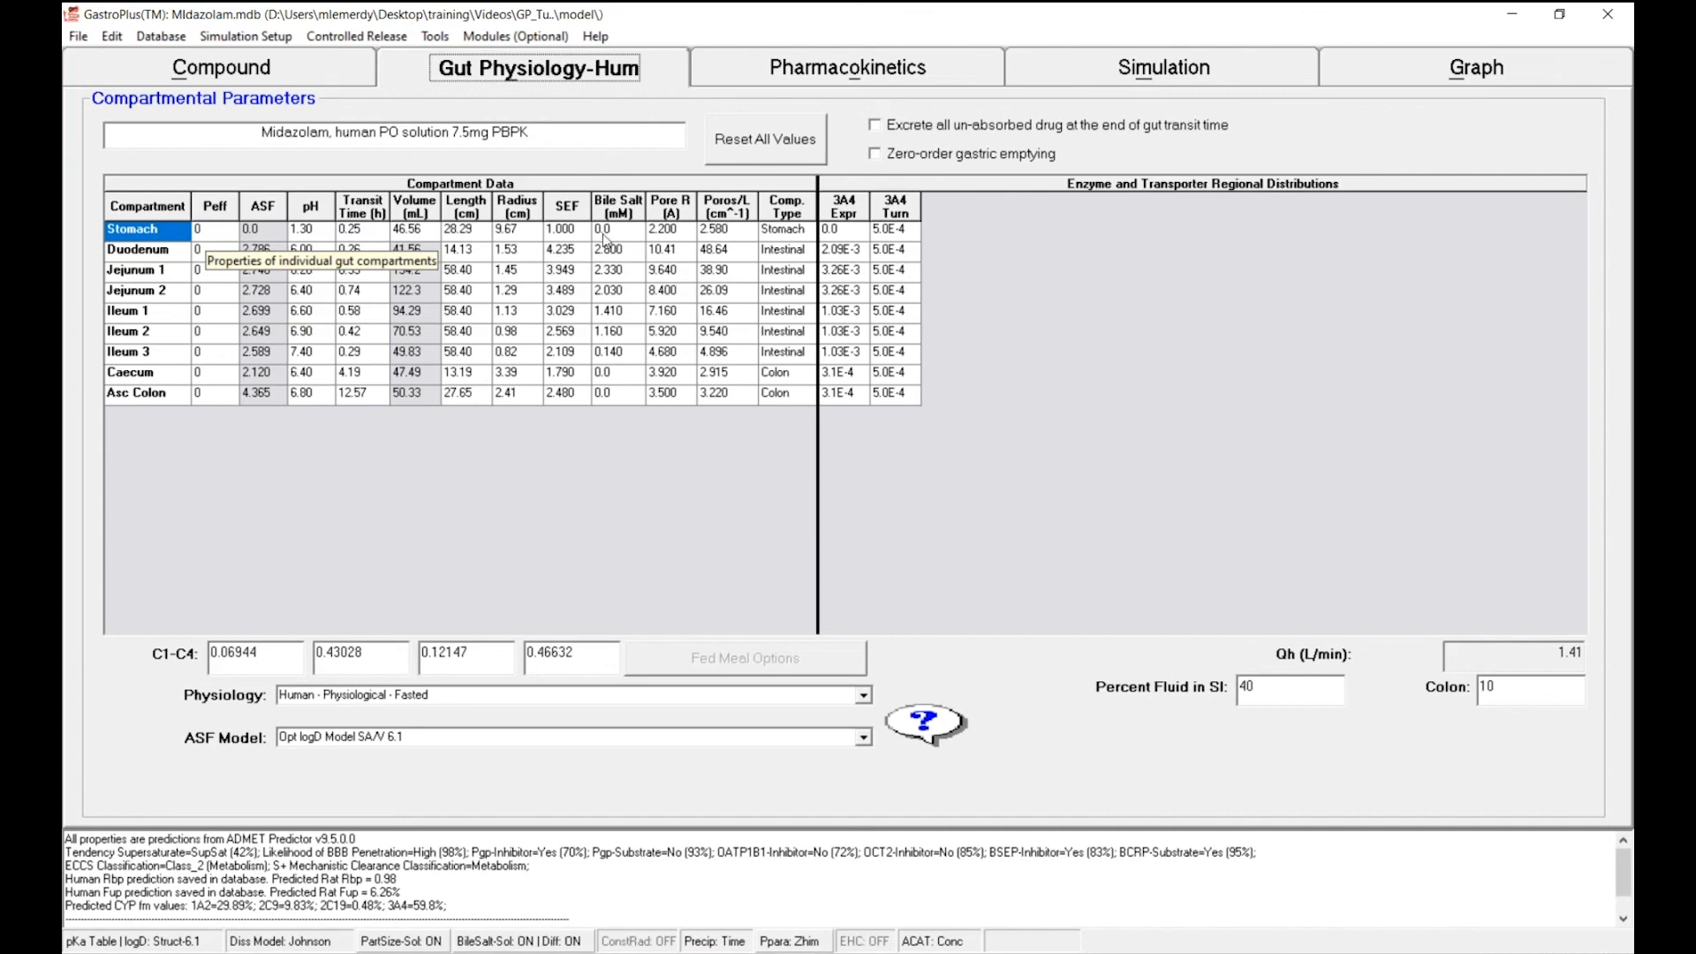